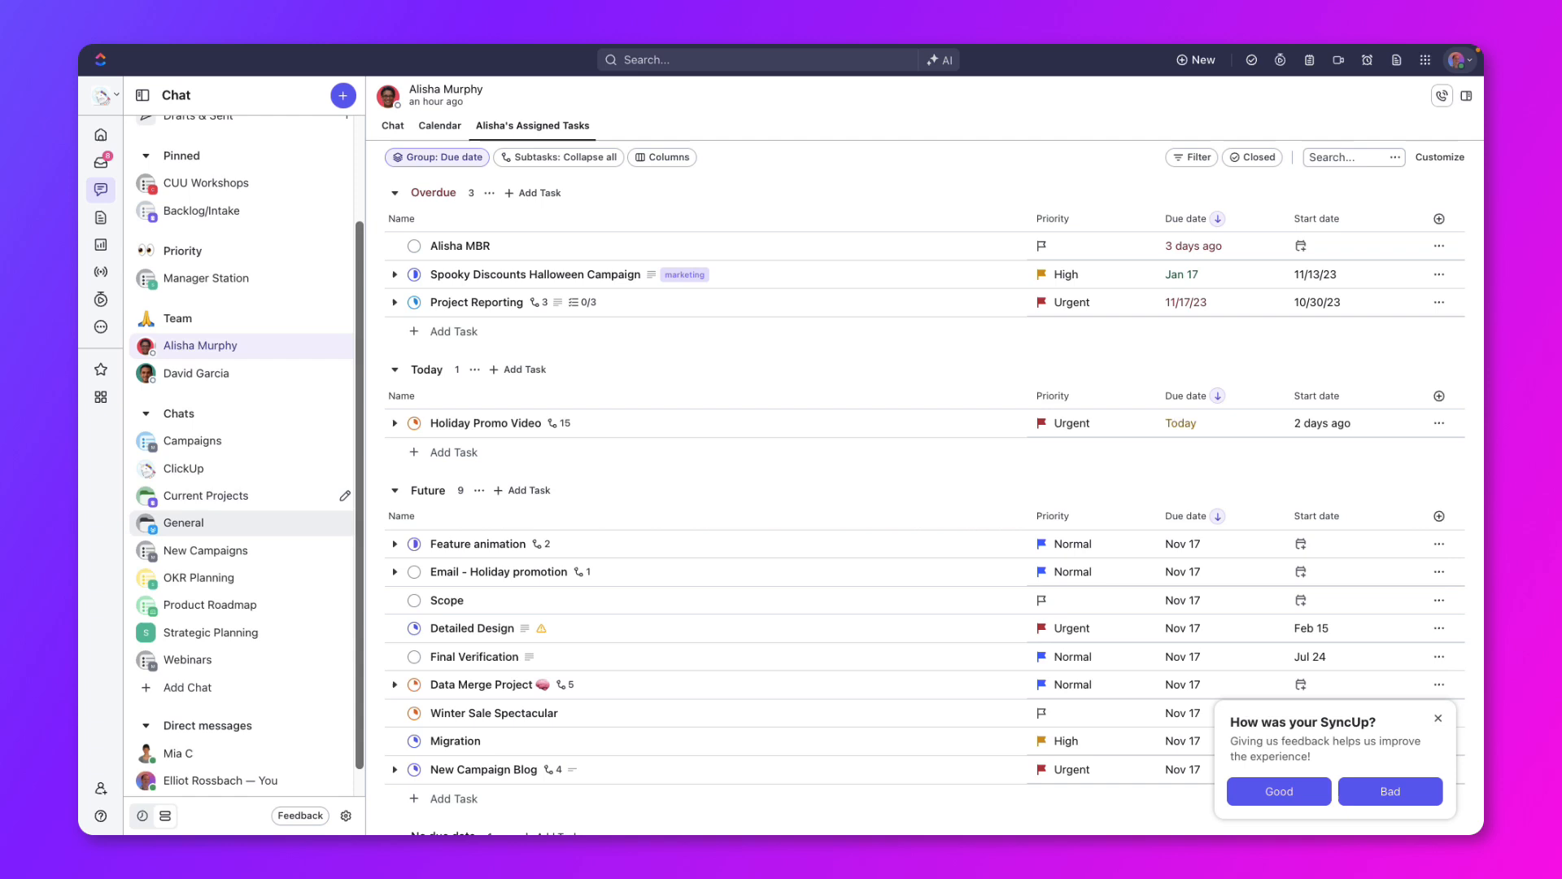
Step: Switch to the direct message's Chat view and enter the New Campaigns chat
click(392, 125)
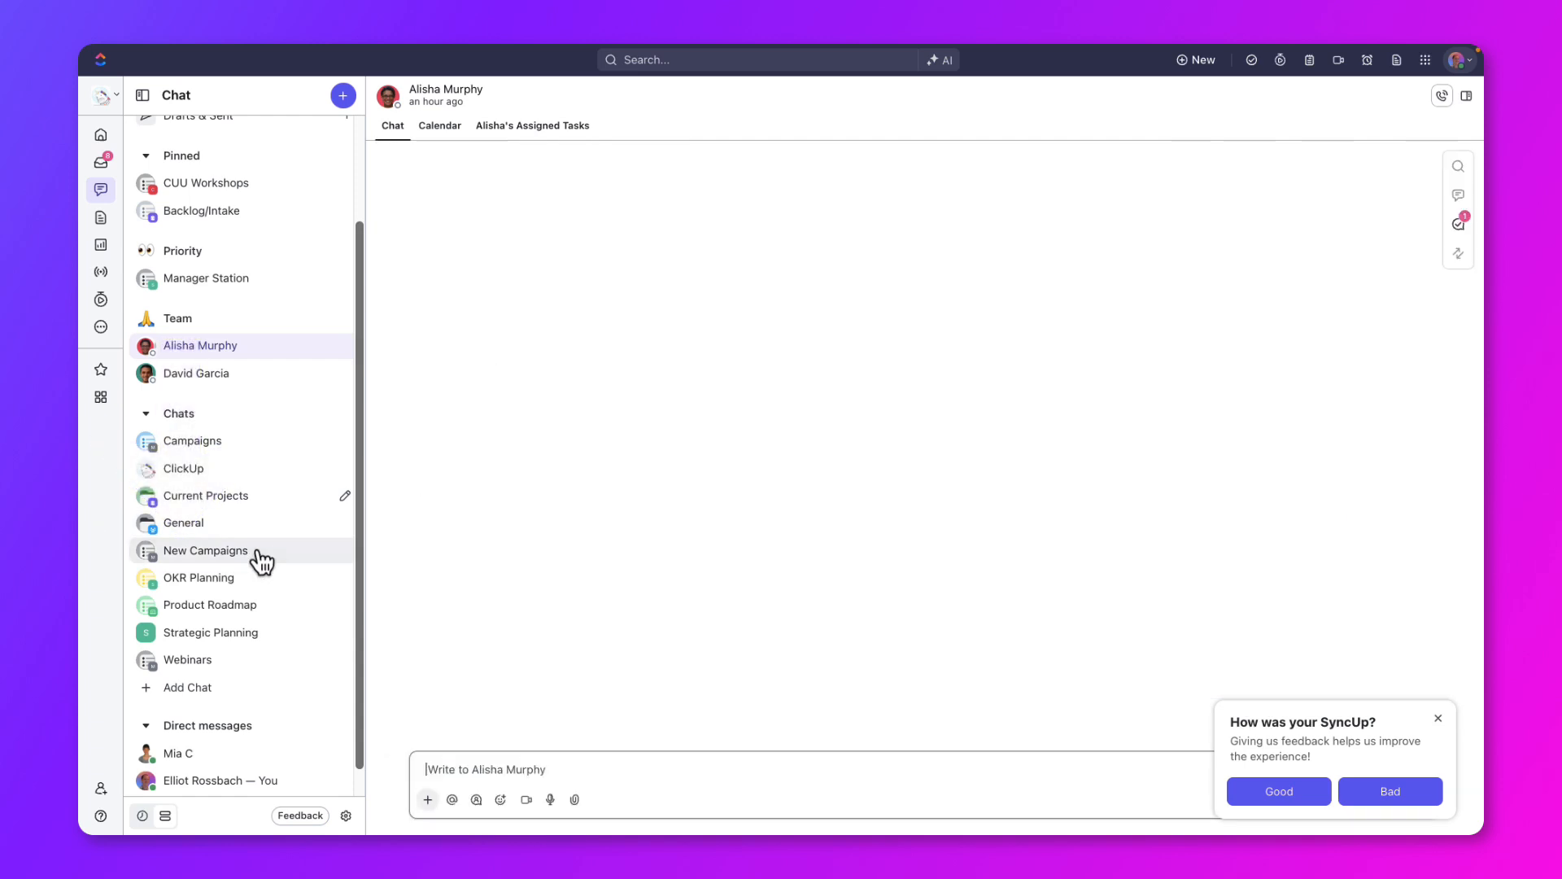
click(205, 550)
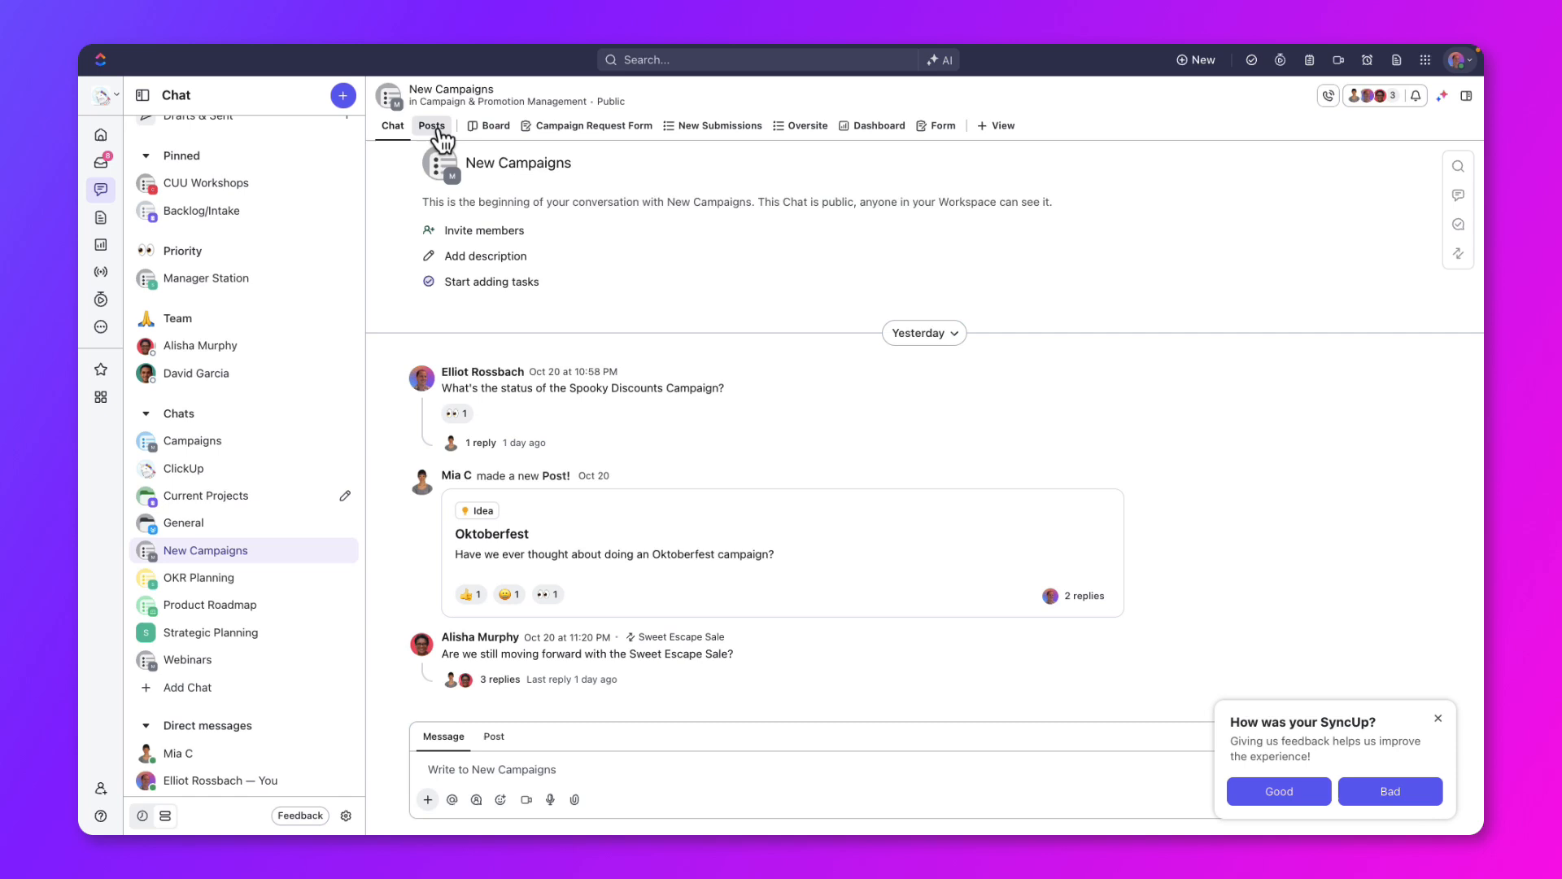
Step: Check the Posts view, return to Chat, then show campaign tasks as a status board
click(431, 125)
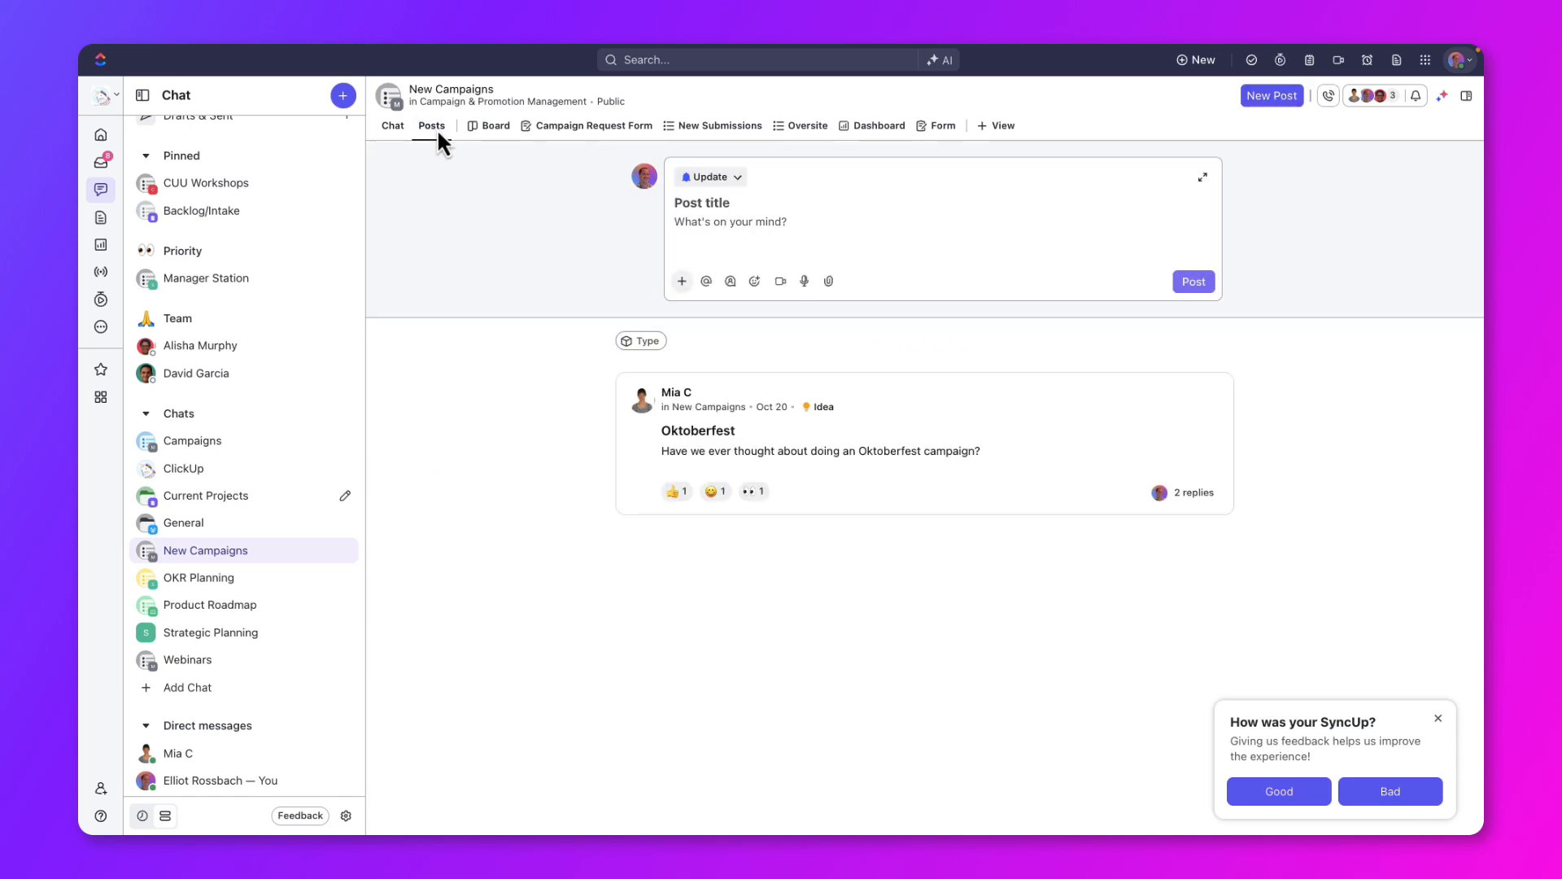
click(392, 126)
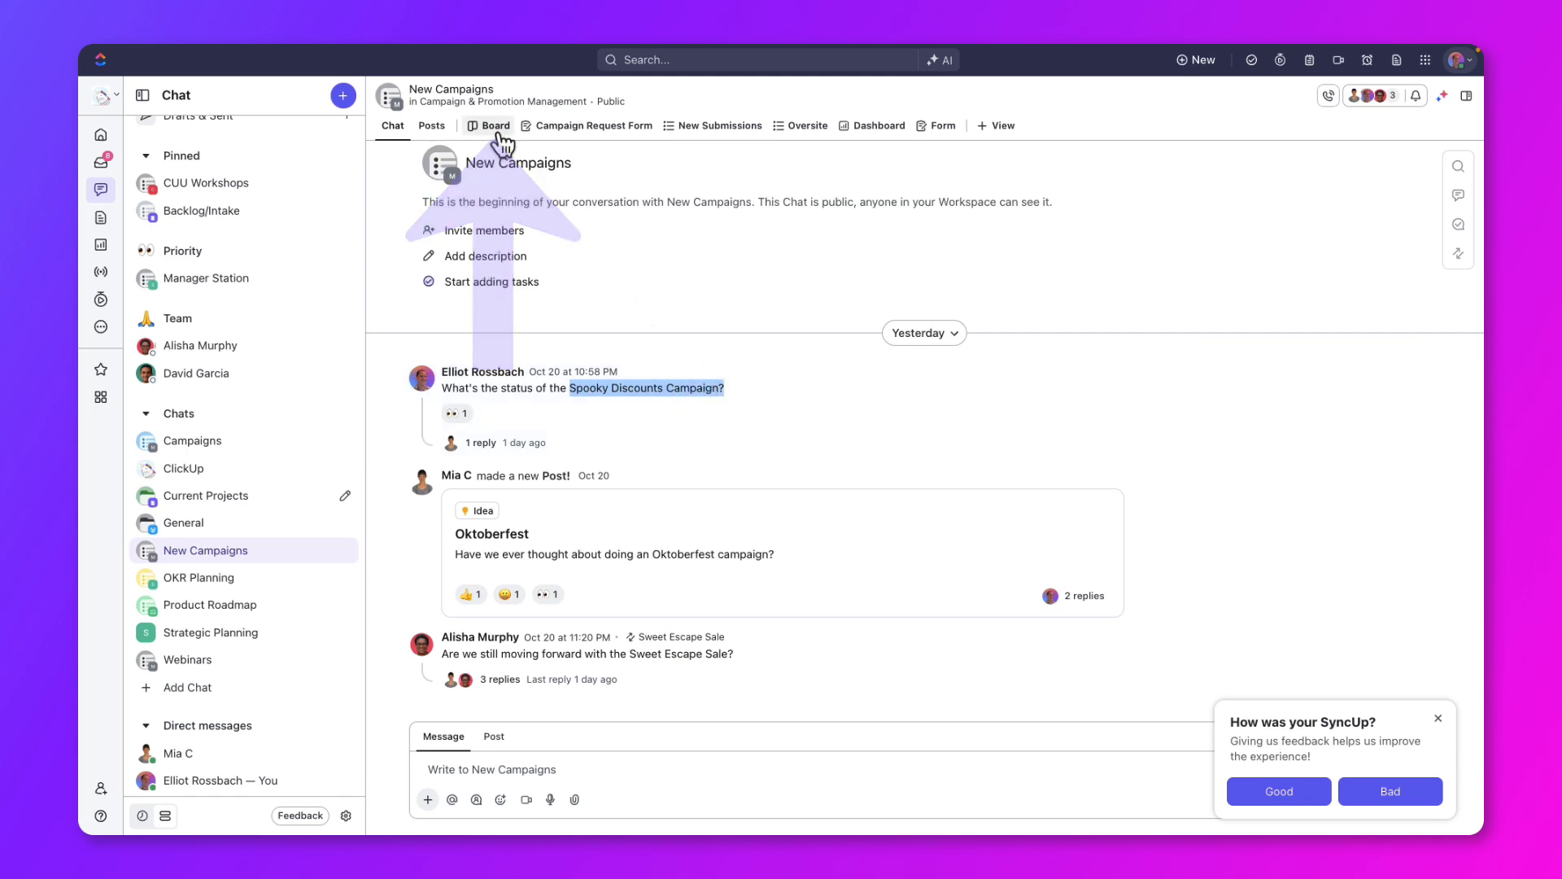
click(494, 125)
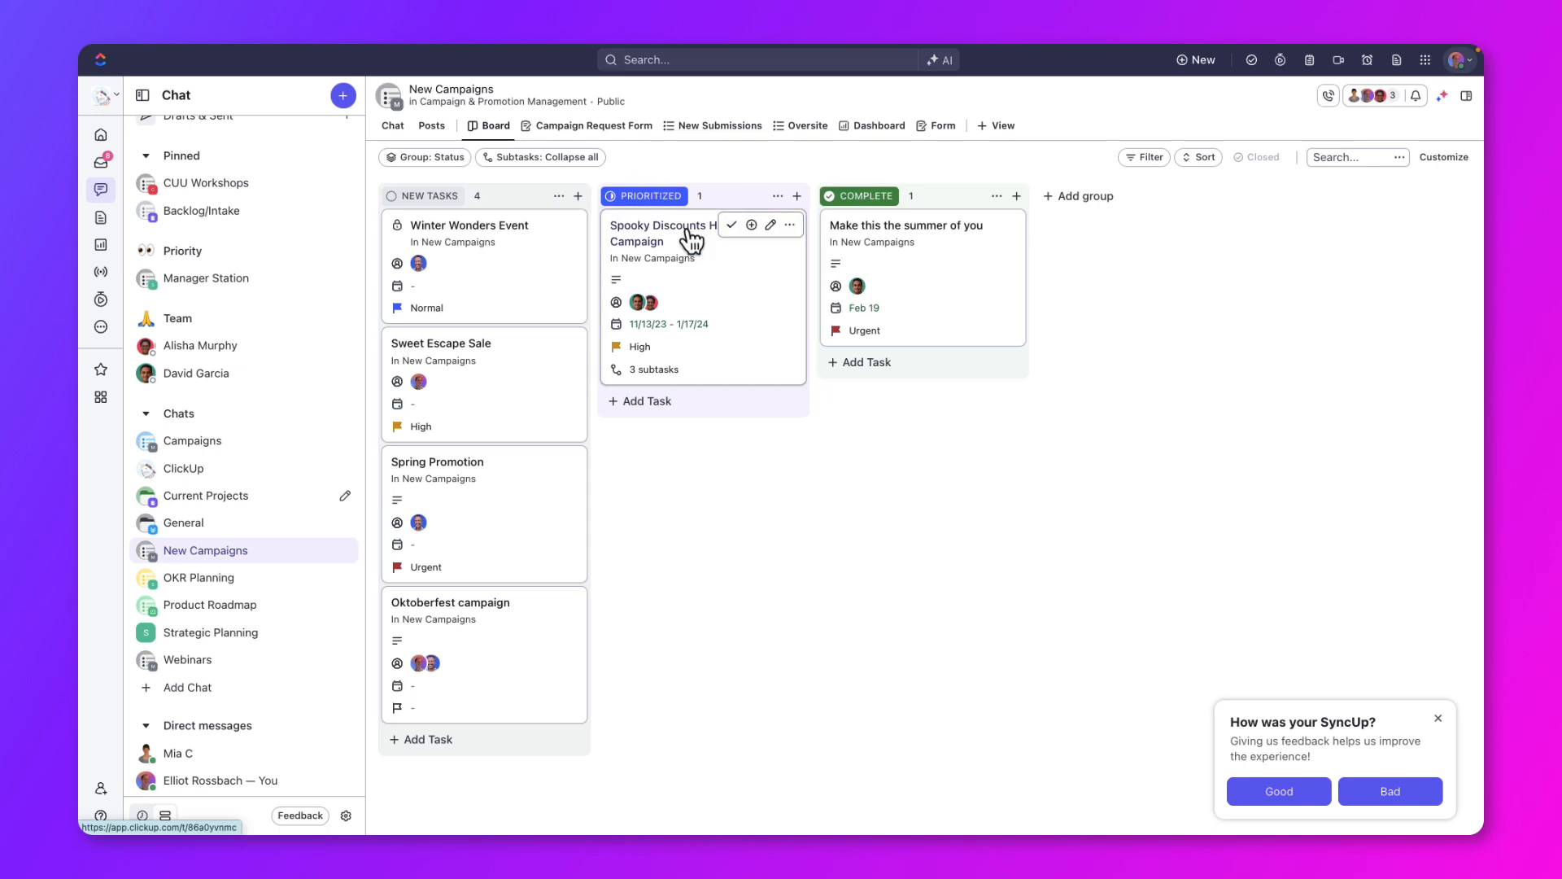
Step: Set the Spooky Discounts Halloween Campaign task's priority to Urgent and return to the board
click(662, 233)
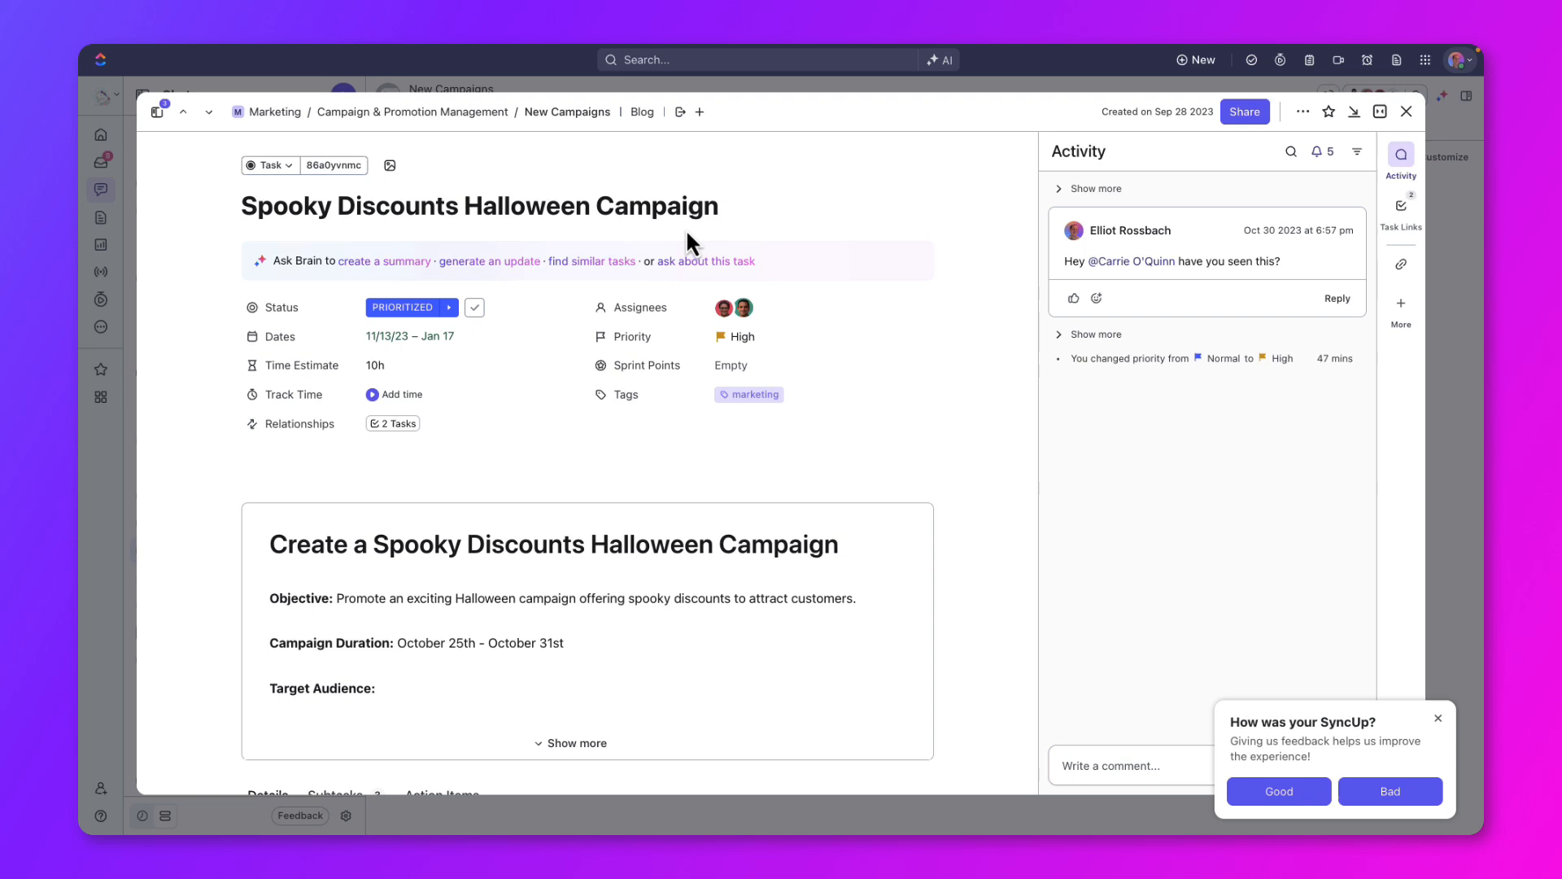
click(737, 335)
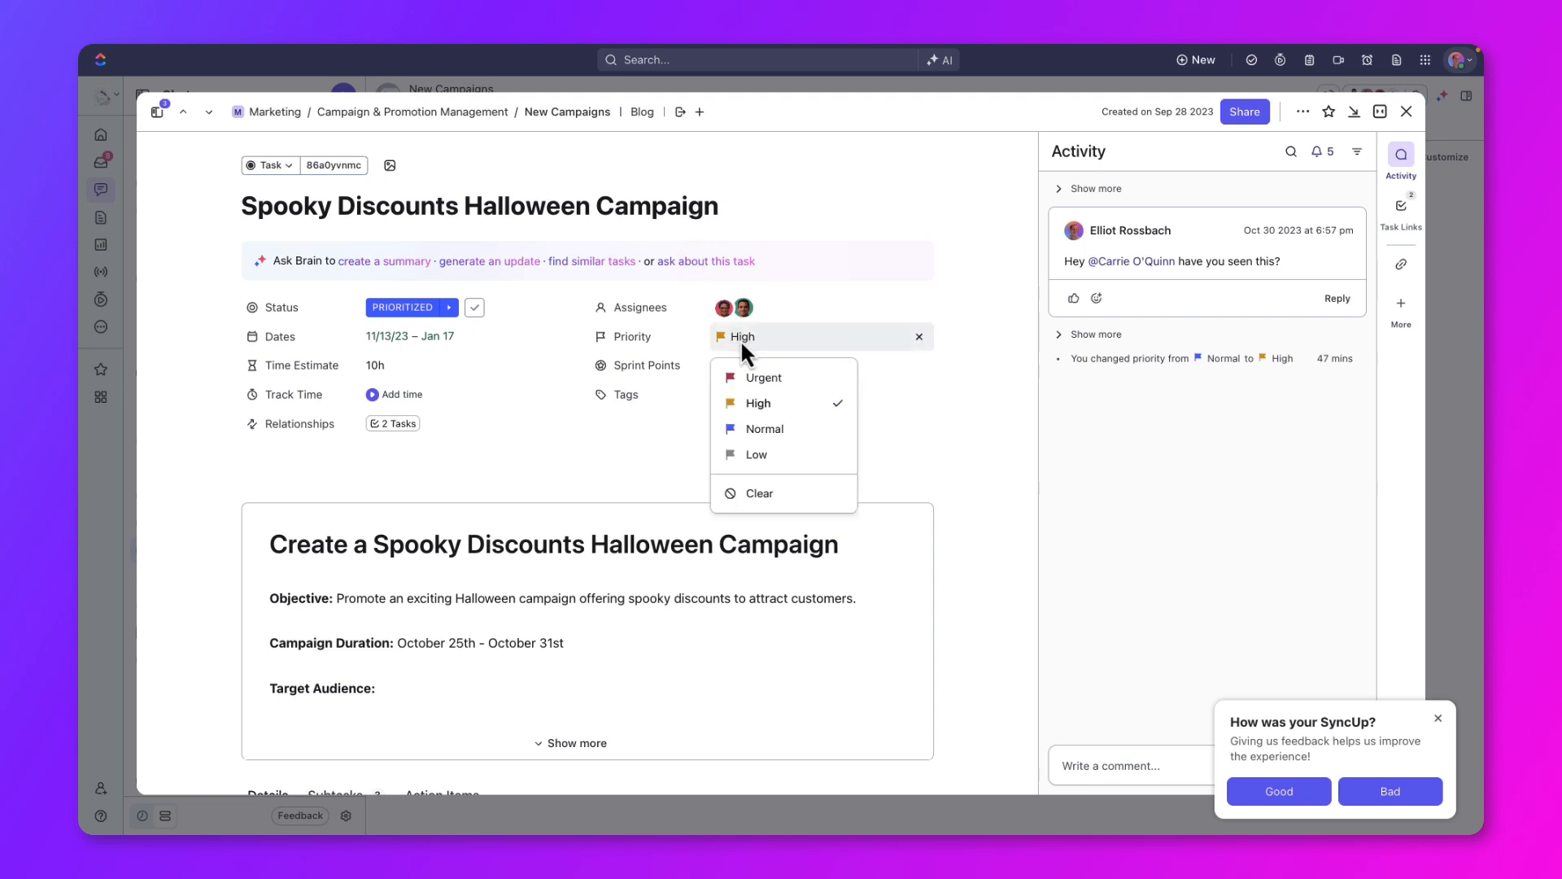
click(765, 376)
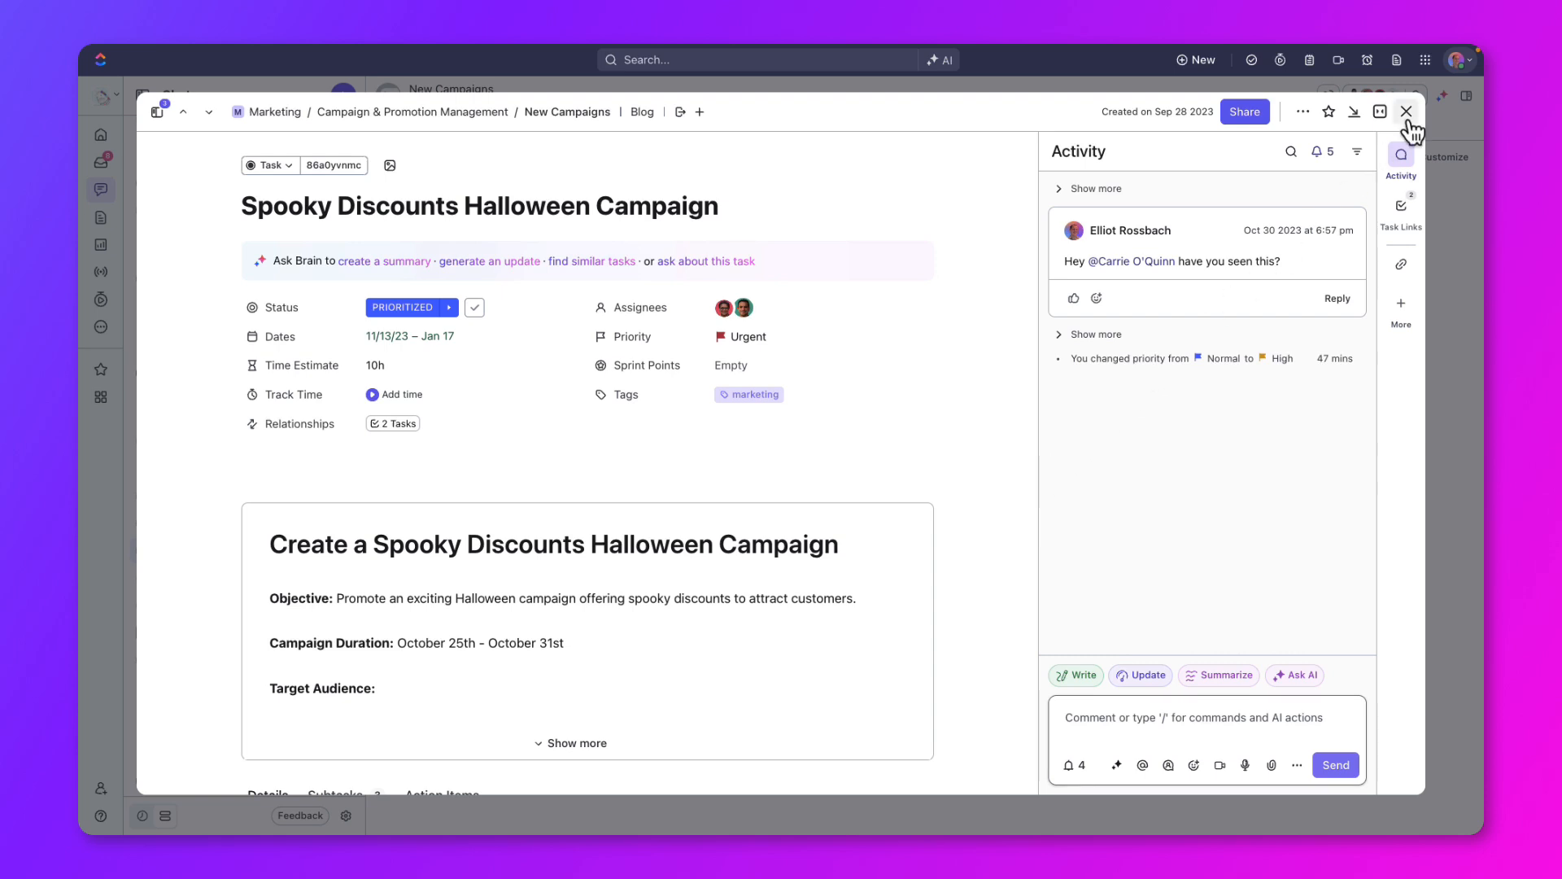
click(1406, 113)
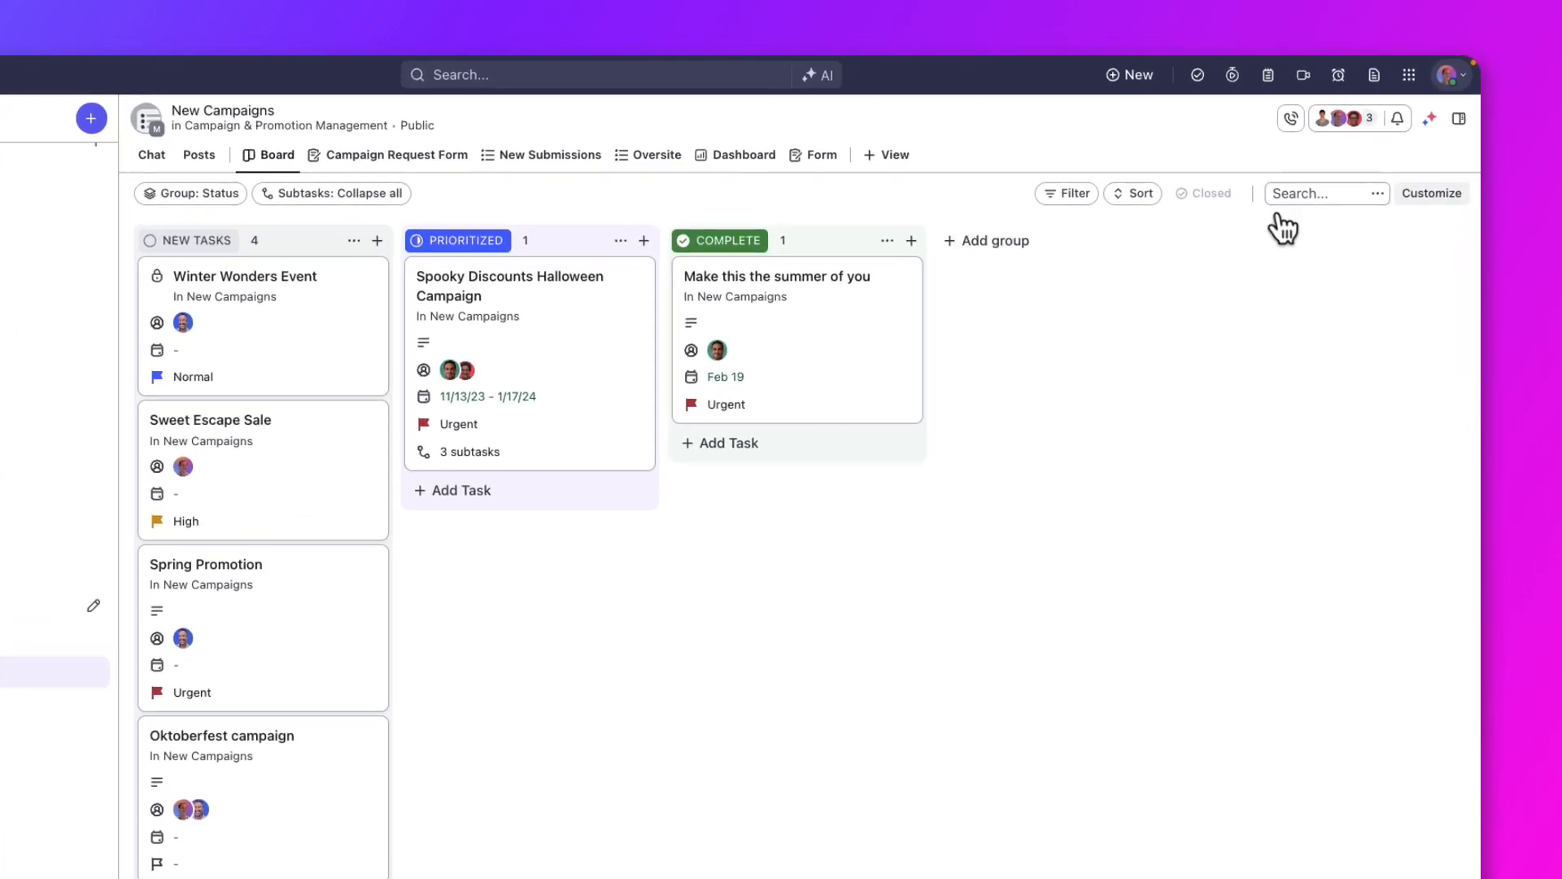
mouse_move(1460, 119)
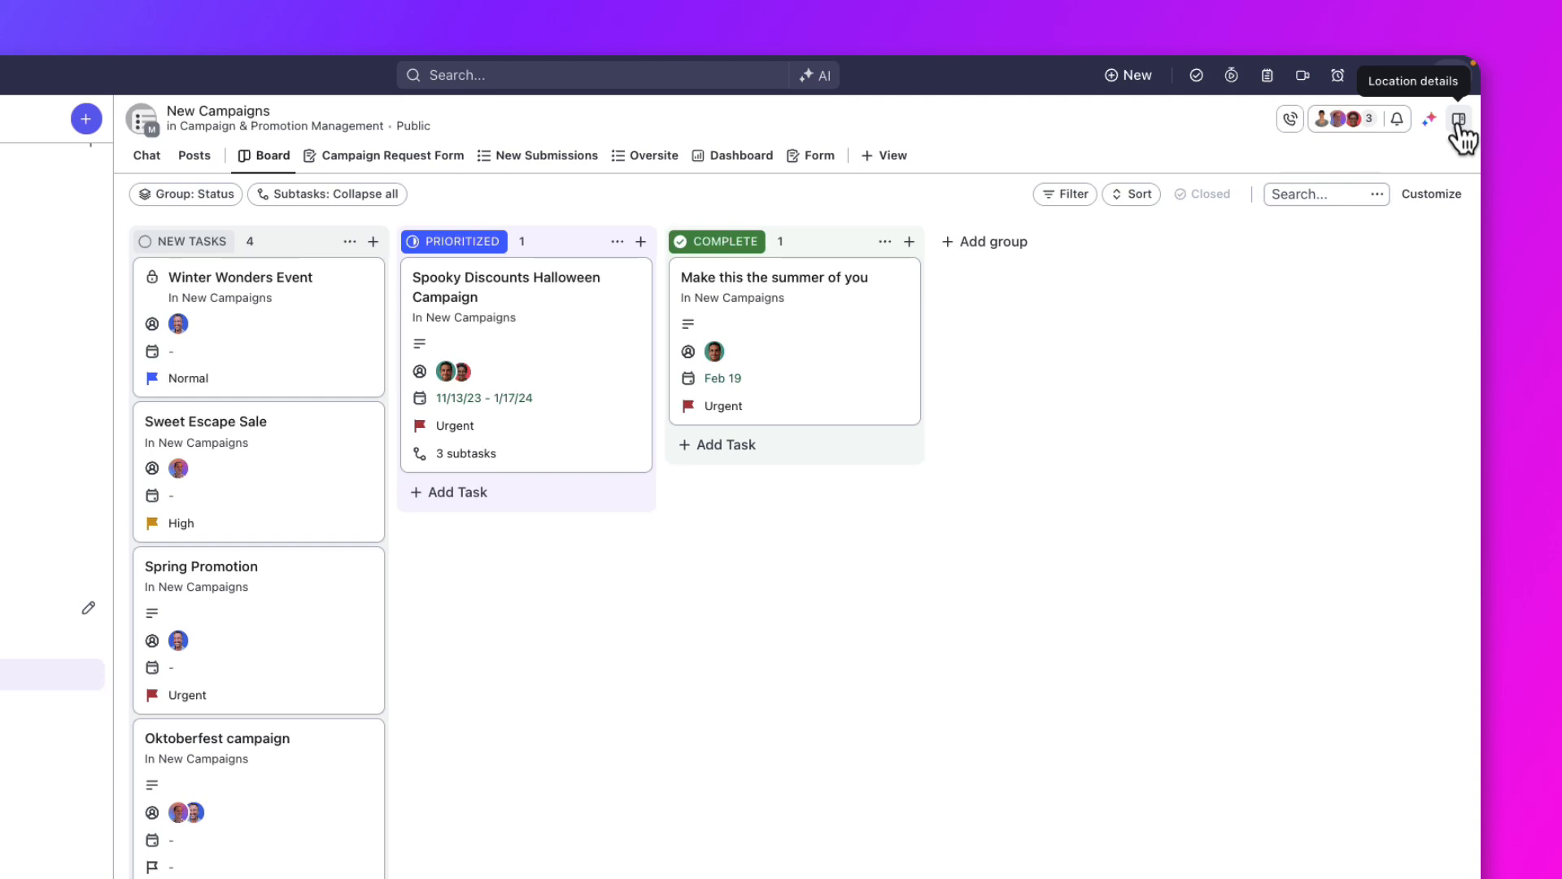
Step: Generate an AI Catch me up summary of New Campaigns for the last 2 days from the details panel
click(1458, 119)
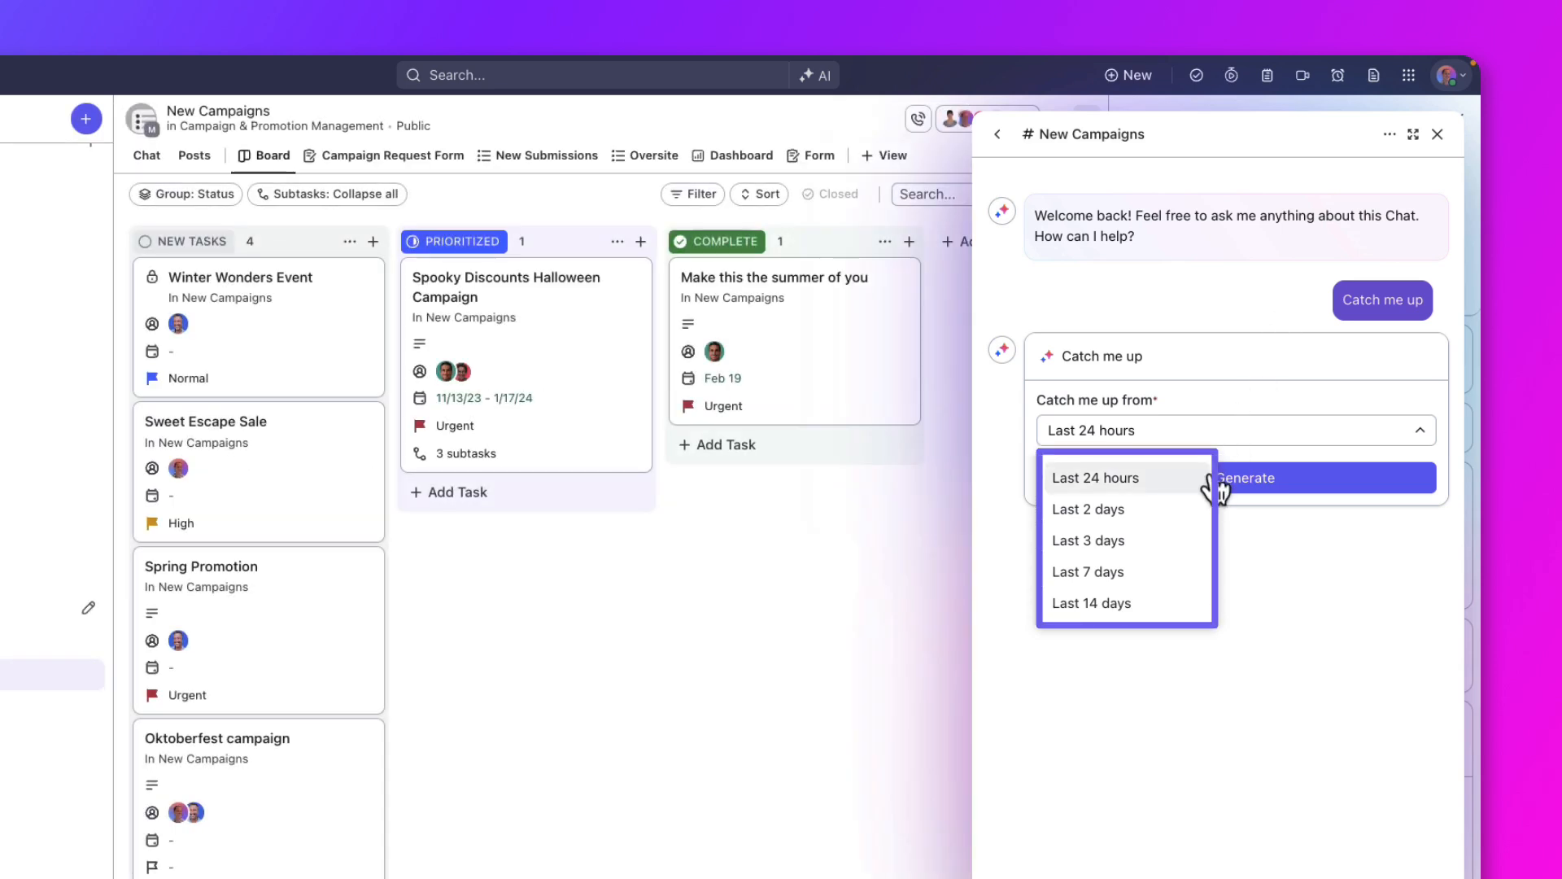
mouse_move(1089, 571)
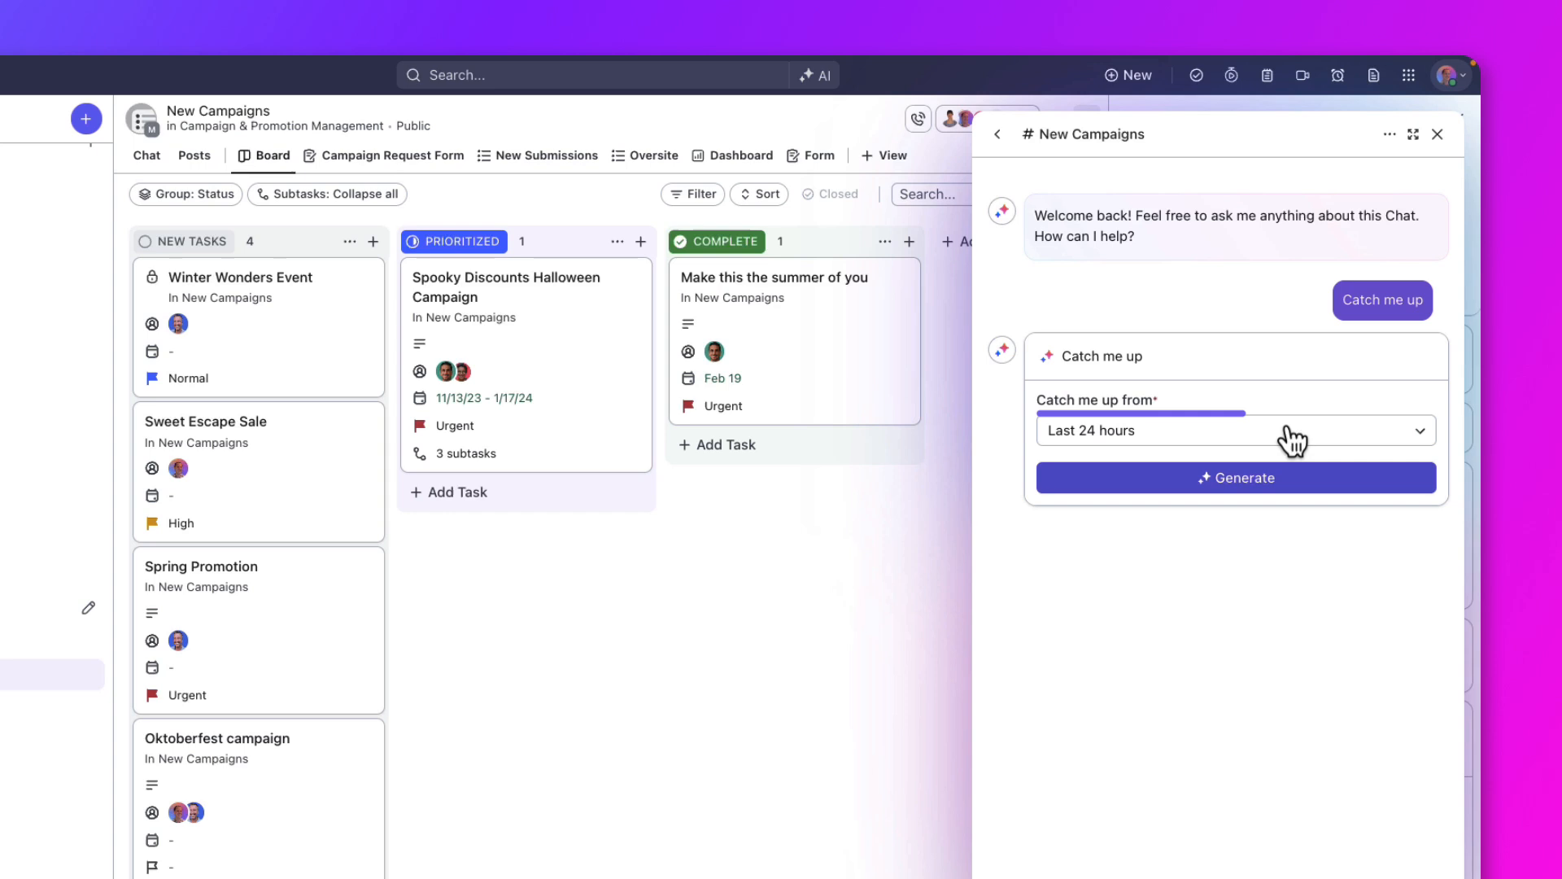
click(1235, 429)
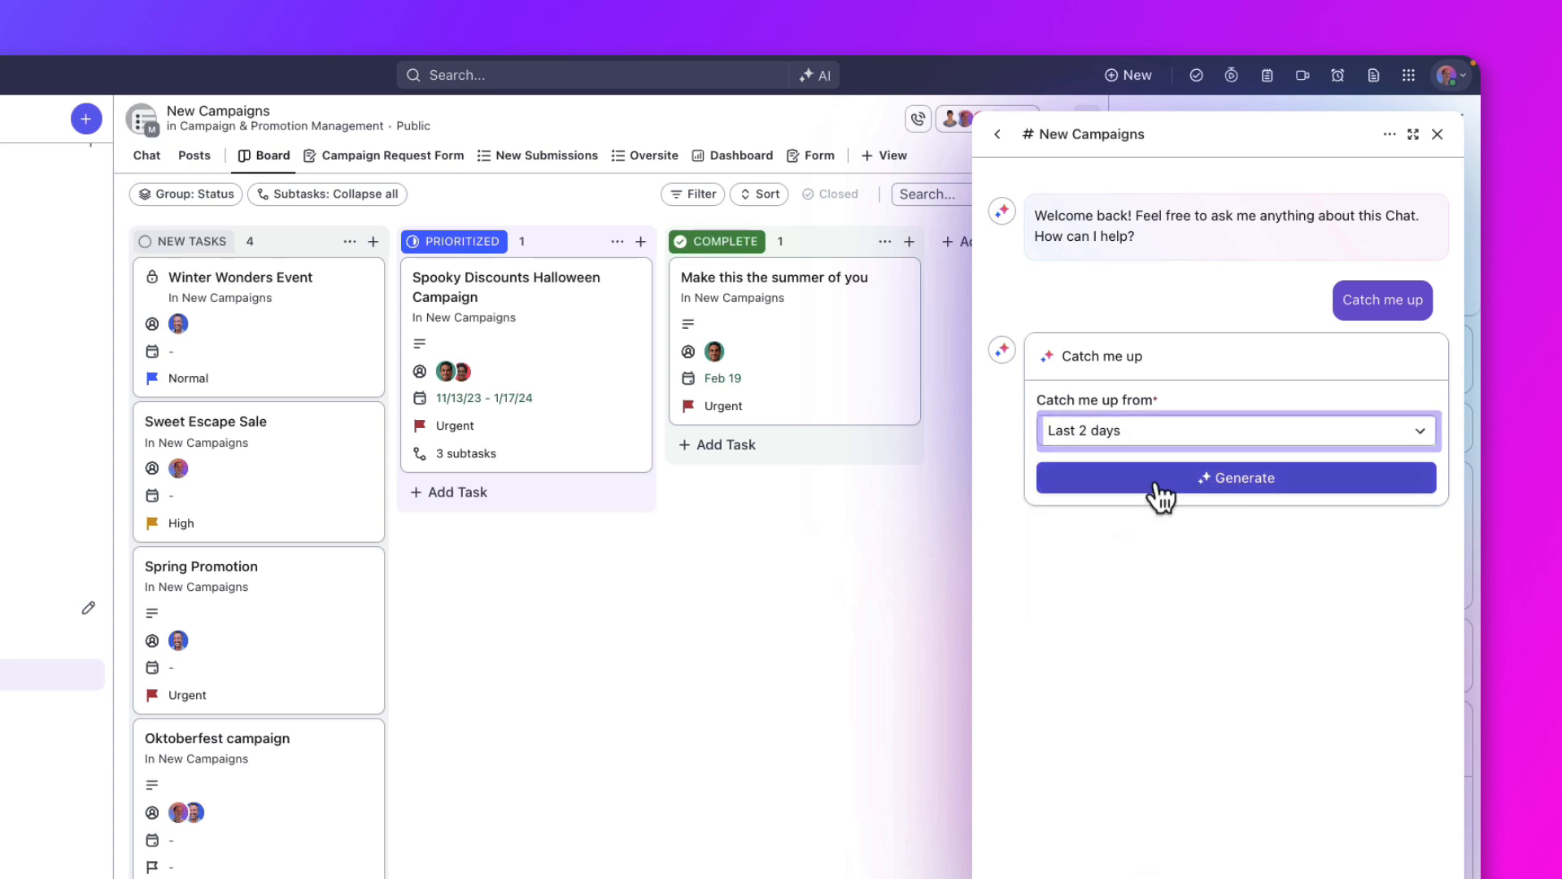
click(1235, 477)
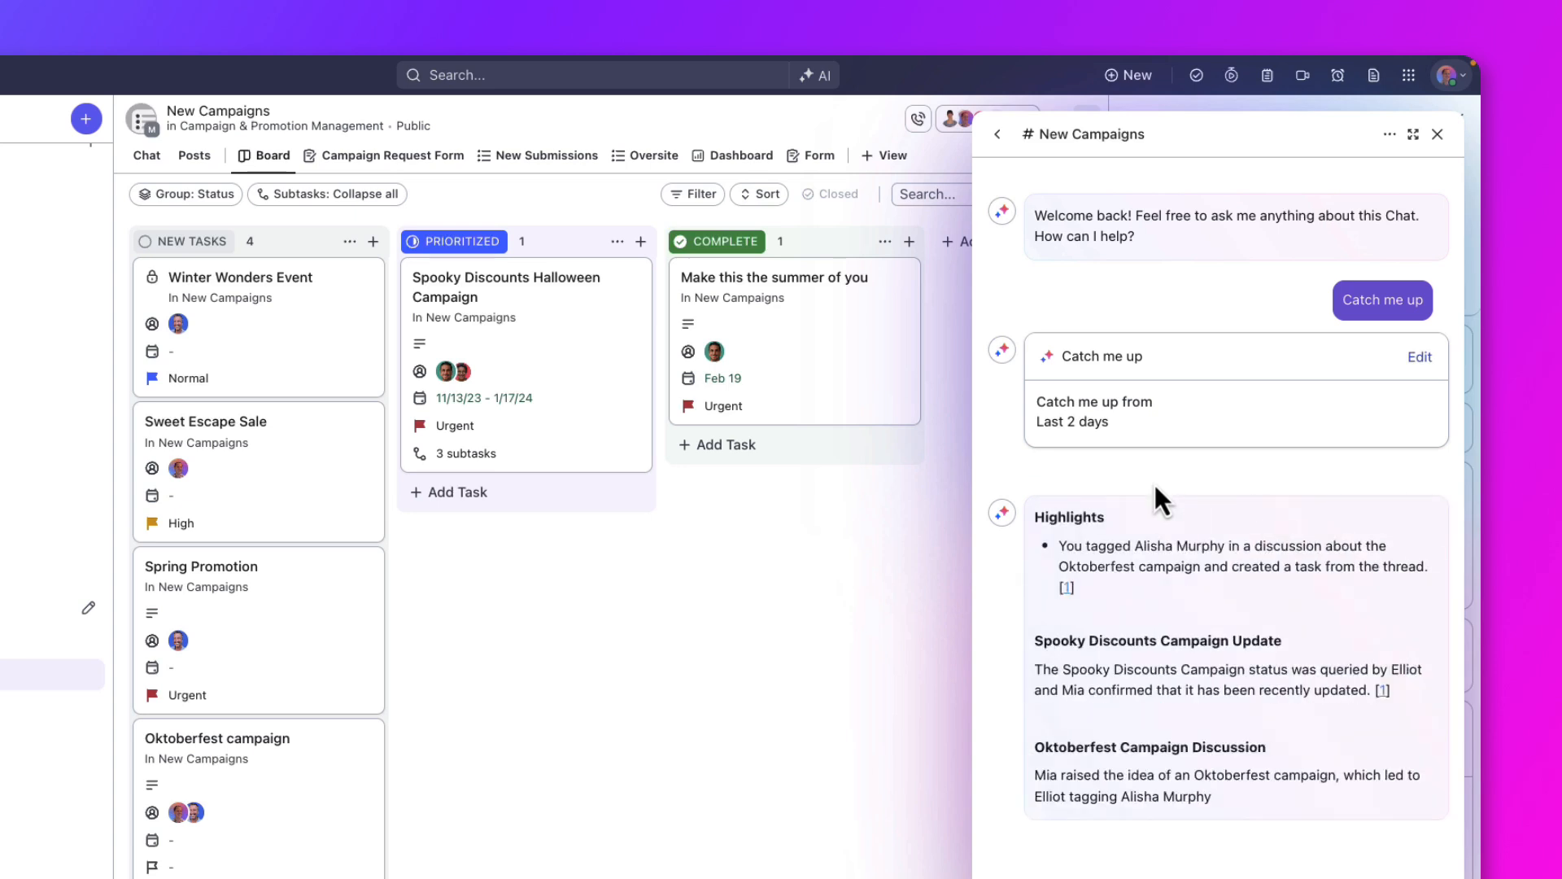
scroll(down, 3)
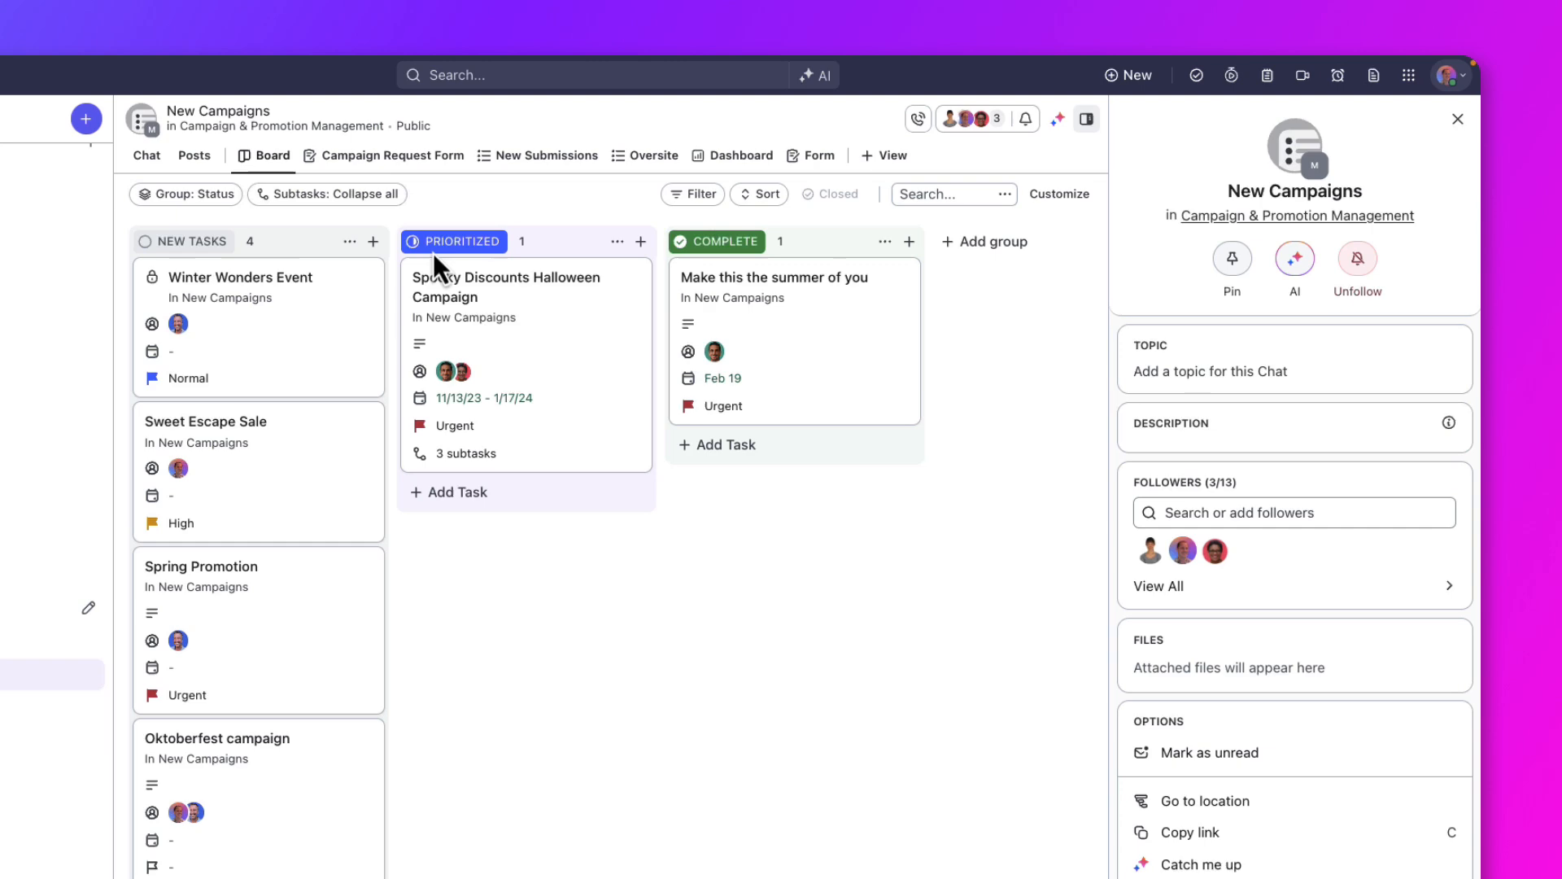
Step: Close the details panel, then review the chat's Search, Replies and FollowUps panels and close them
click(145, 154)
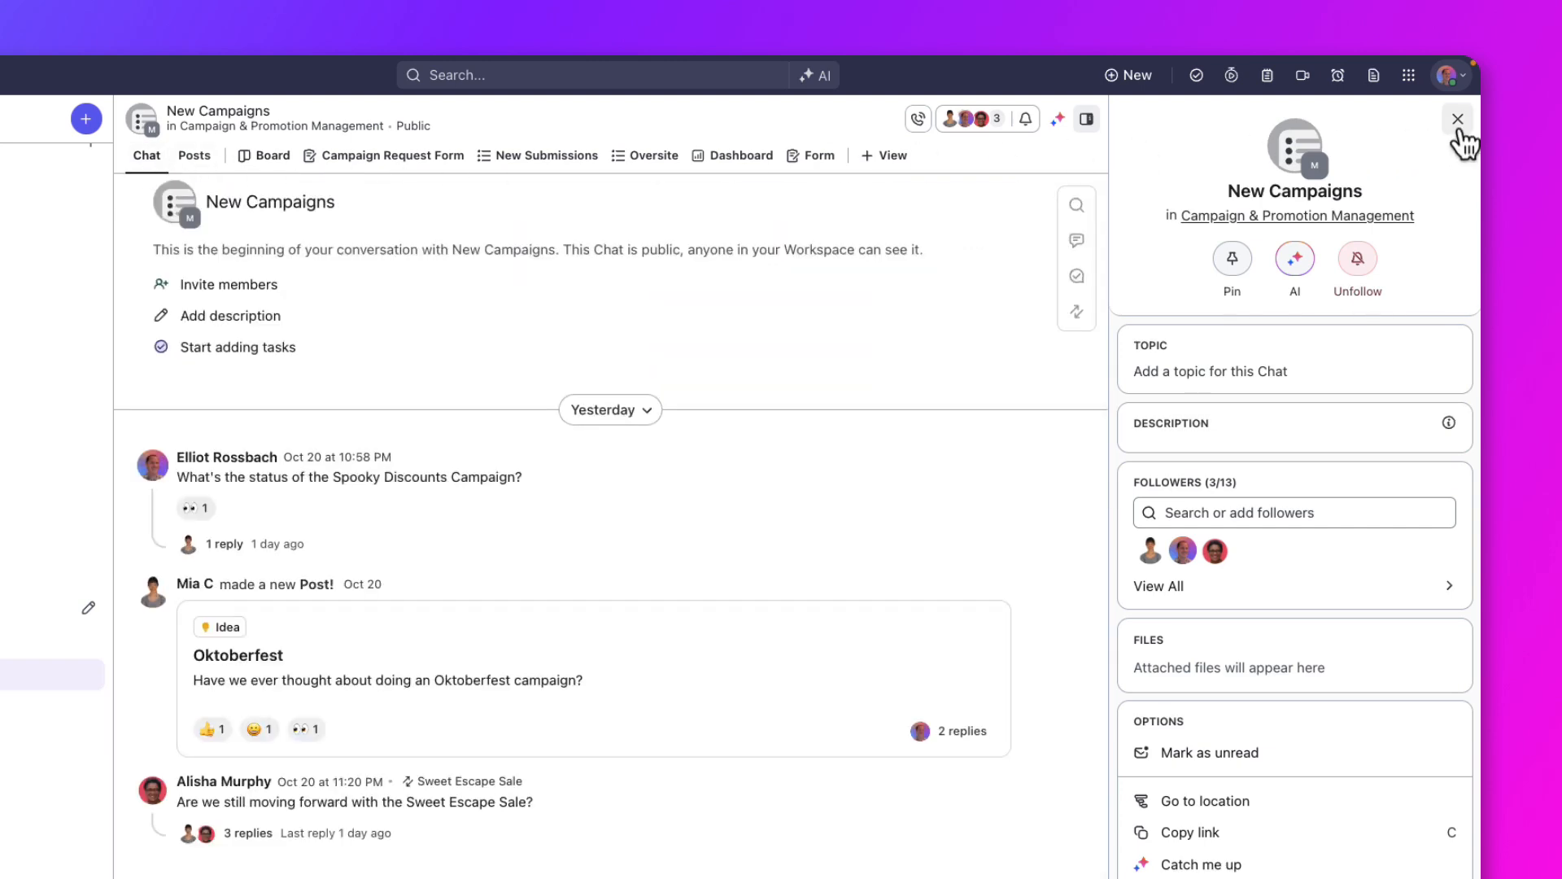
click(1457, 119)
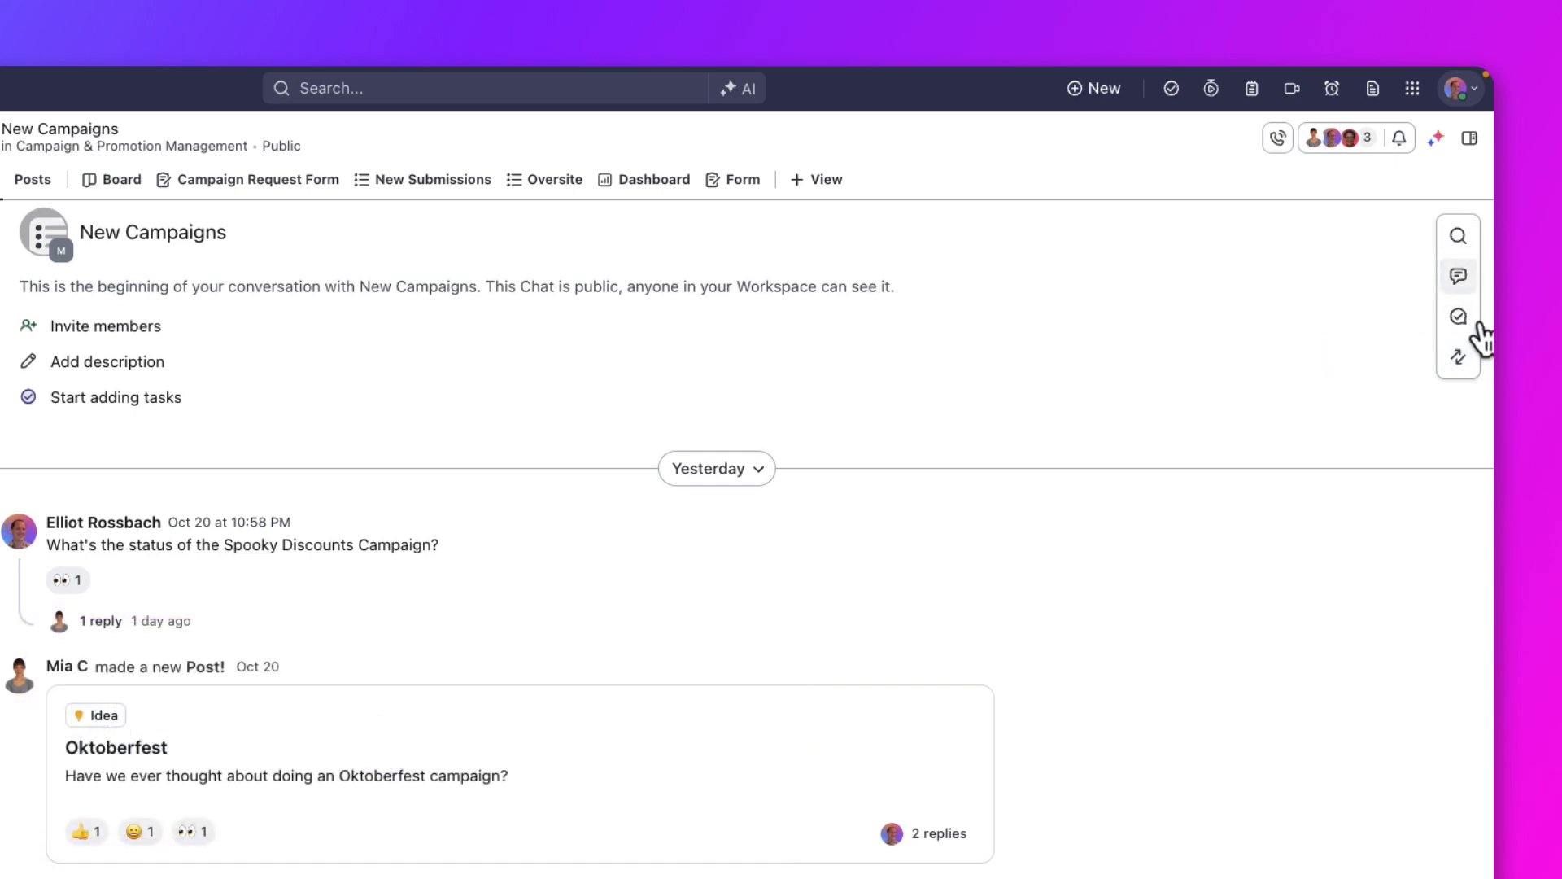
mouse_move(1459, 236)
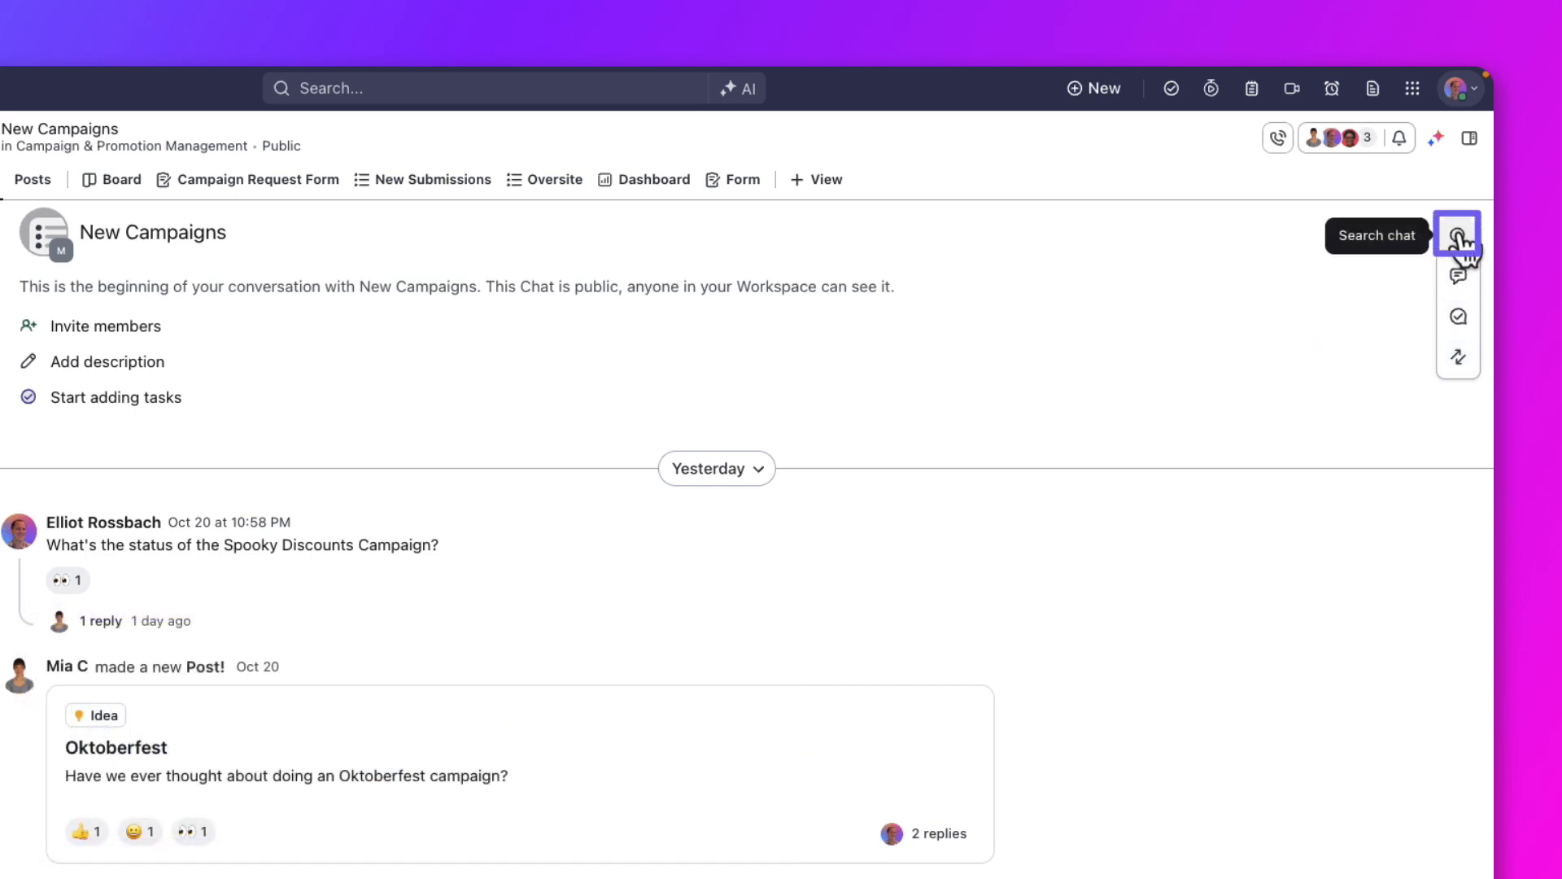
click(1459, 233)
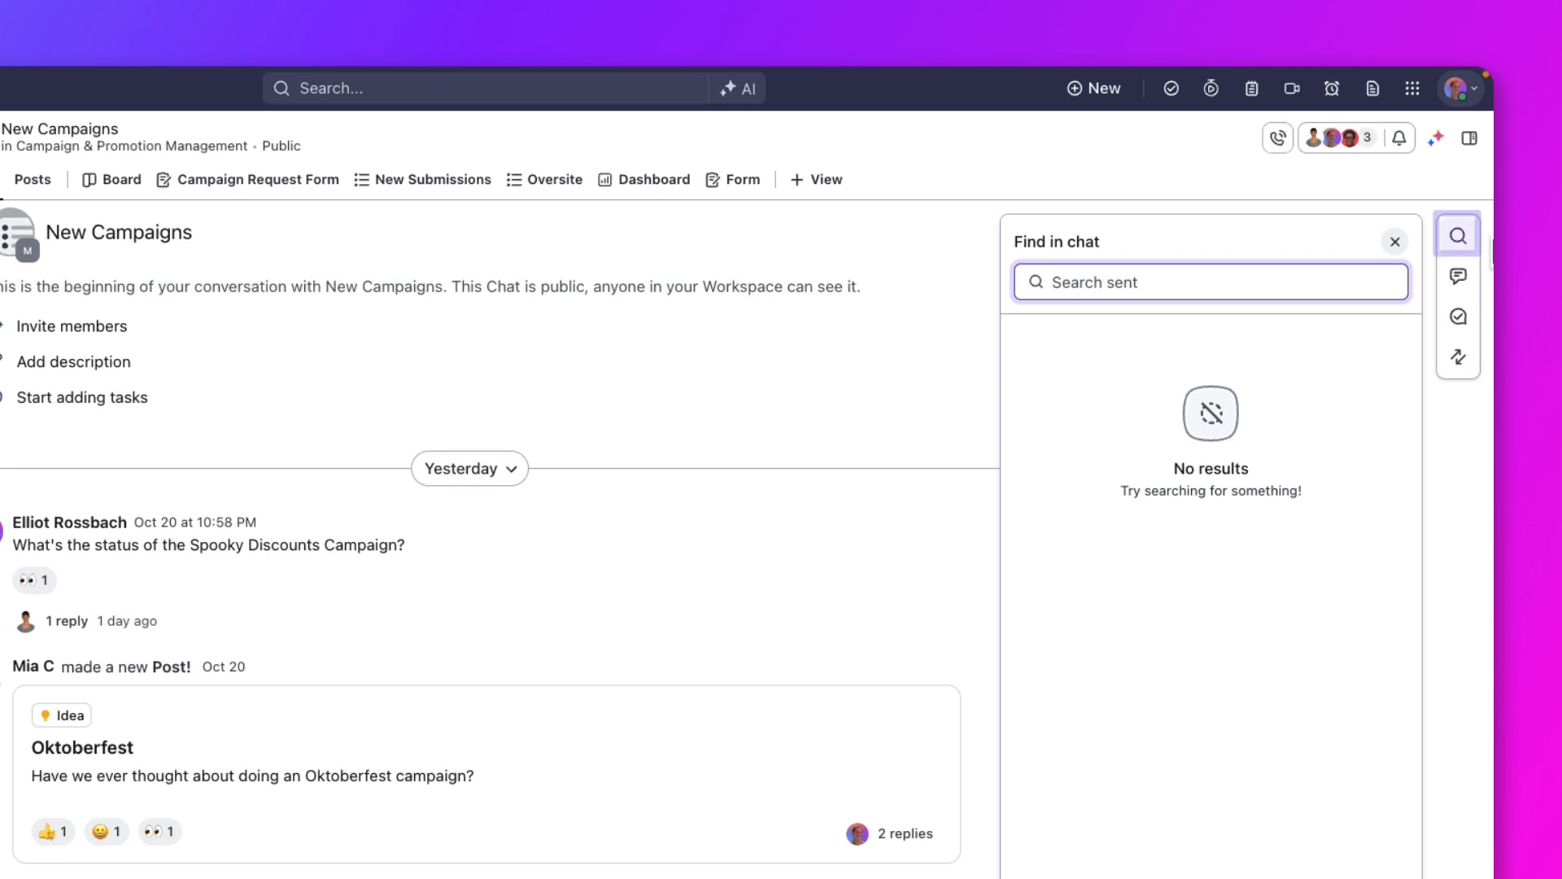
click(1458, 277)
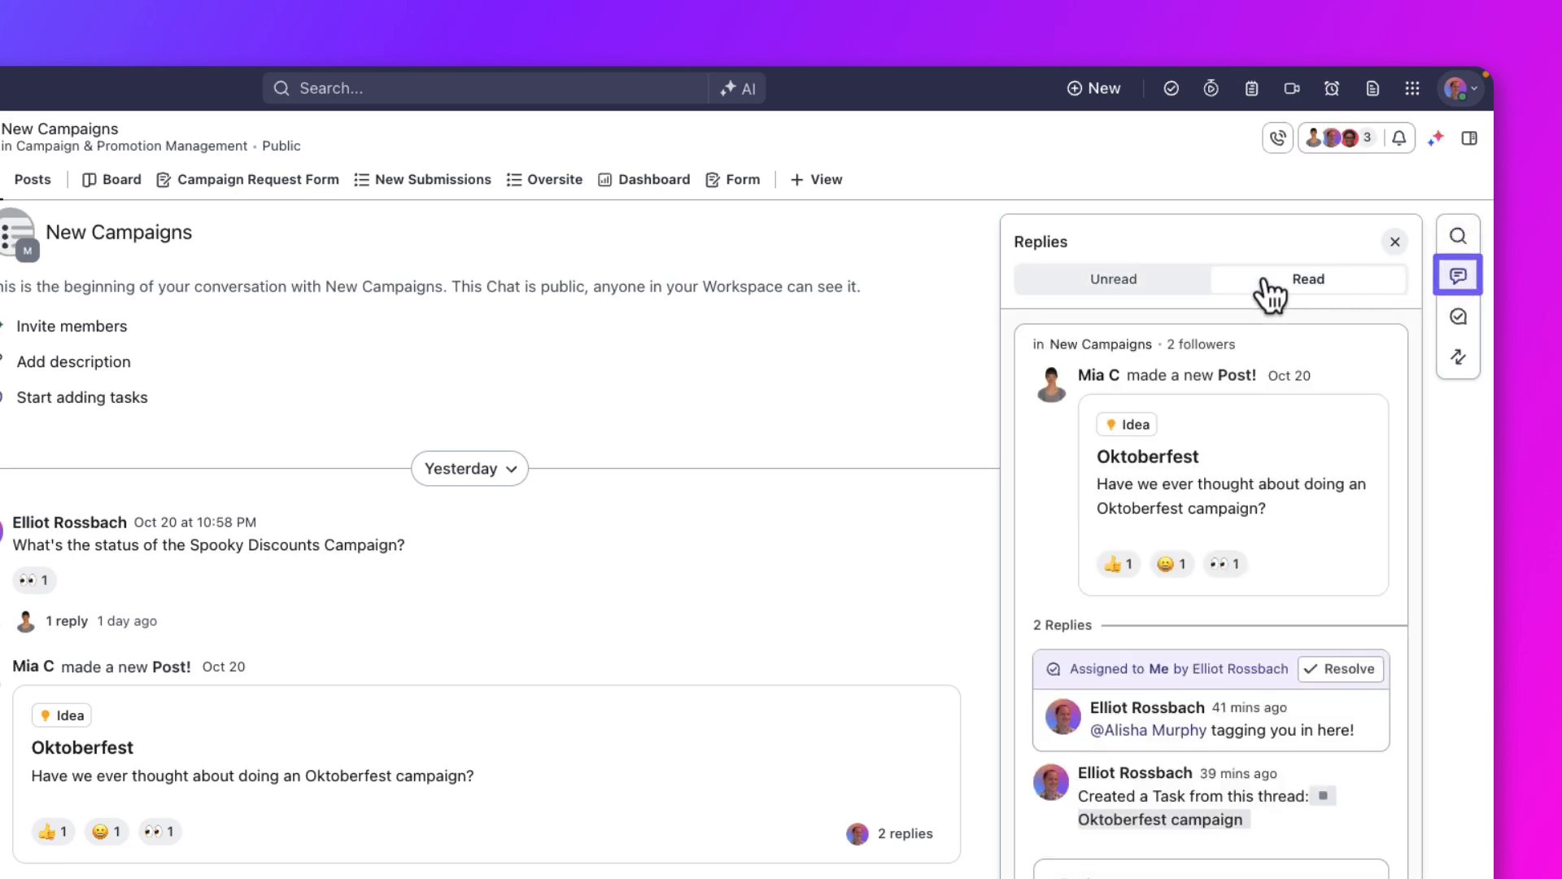
mouse_move(1458, 337)
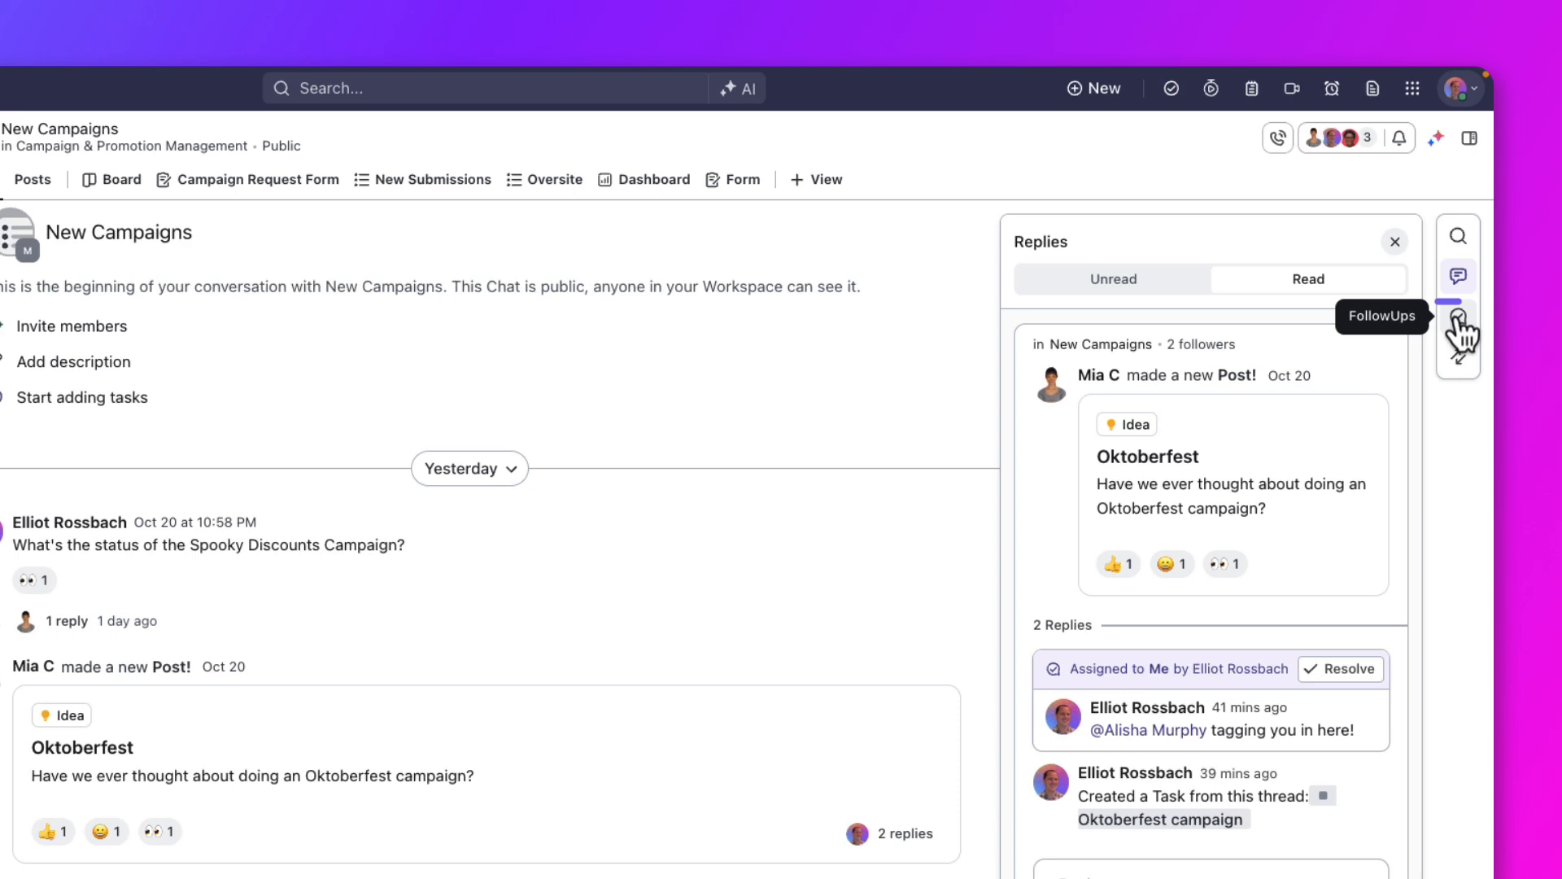
click(1459, 318)
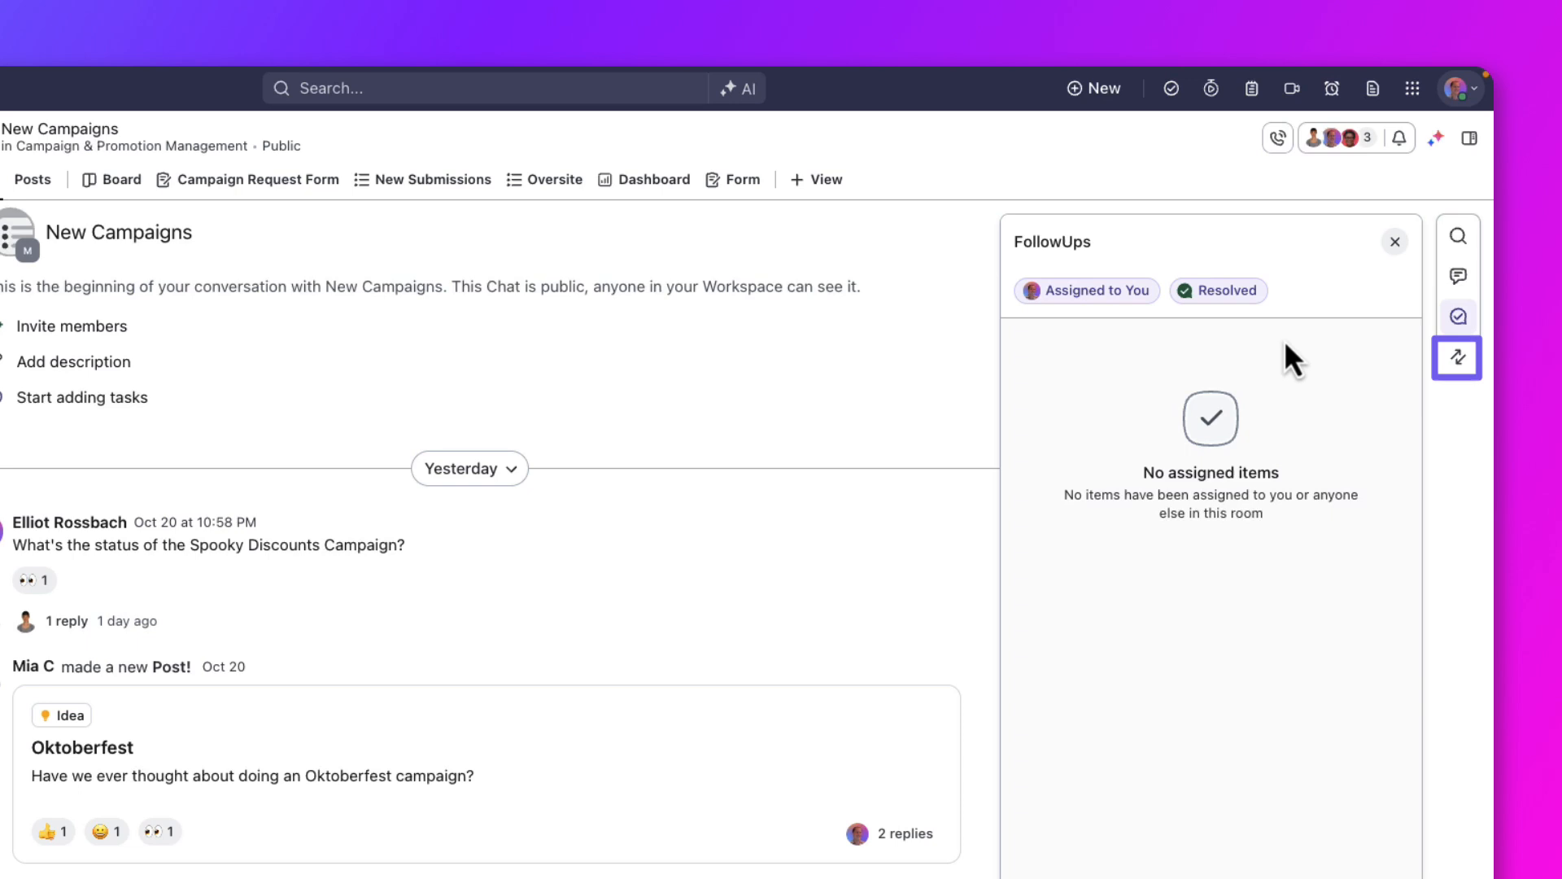
click(1457, 358)
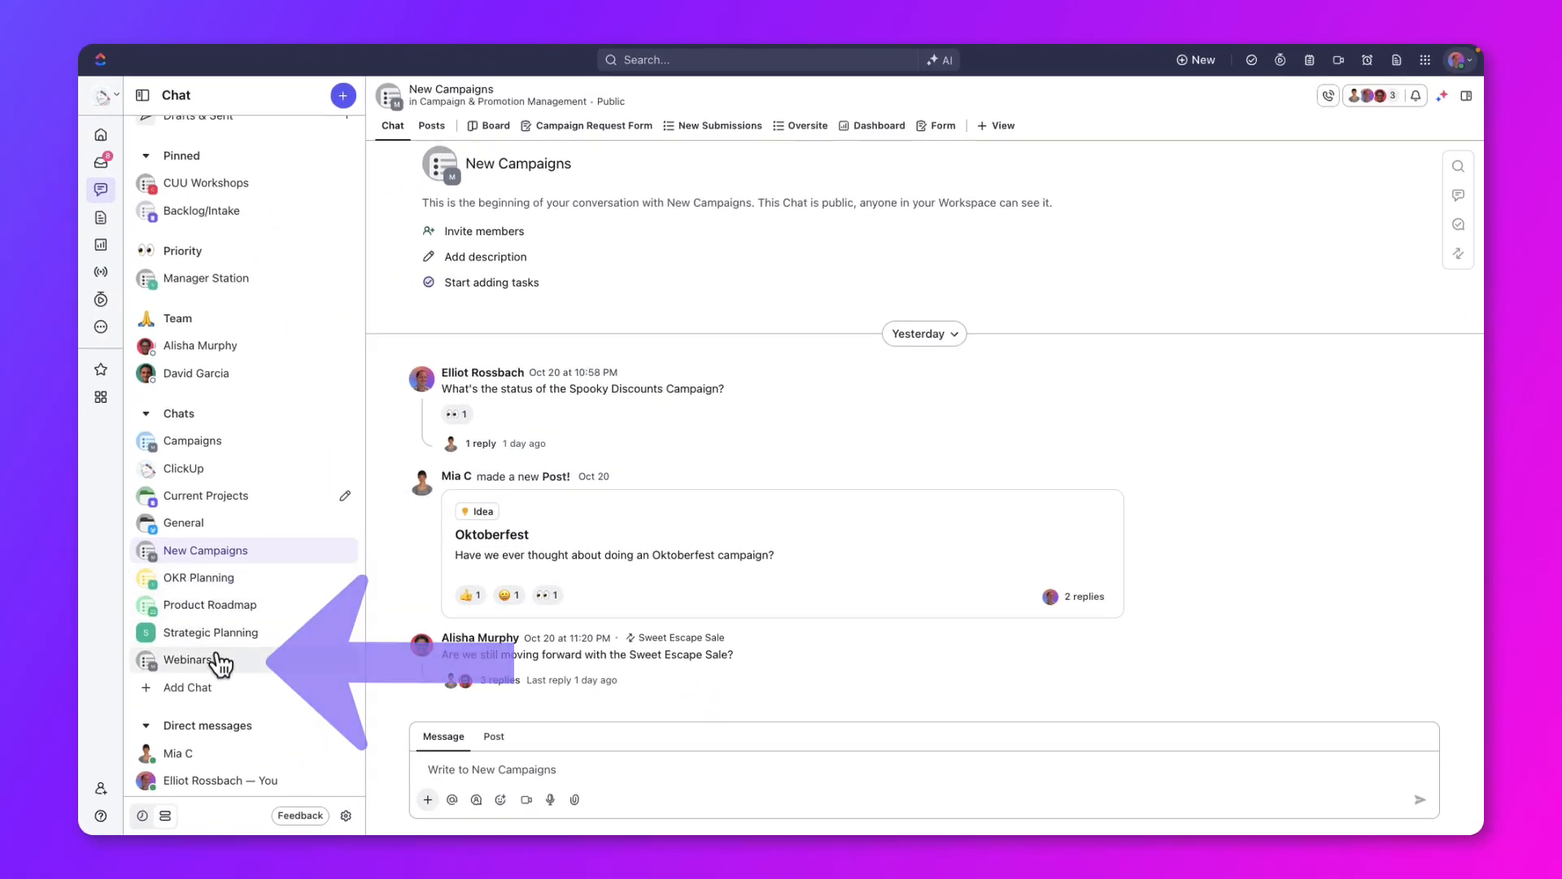
click(187, 659)
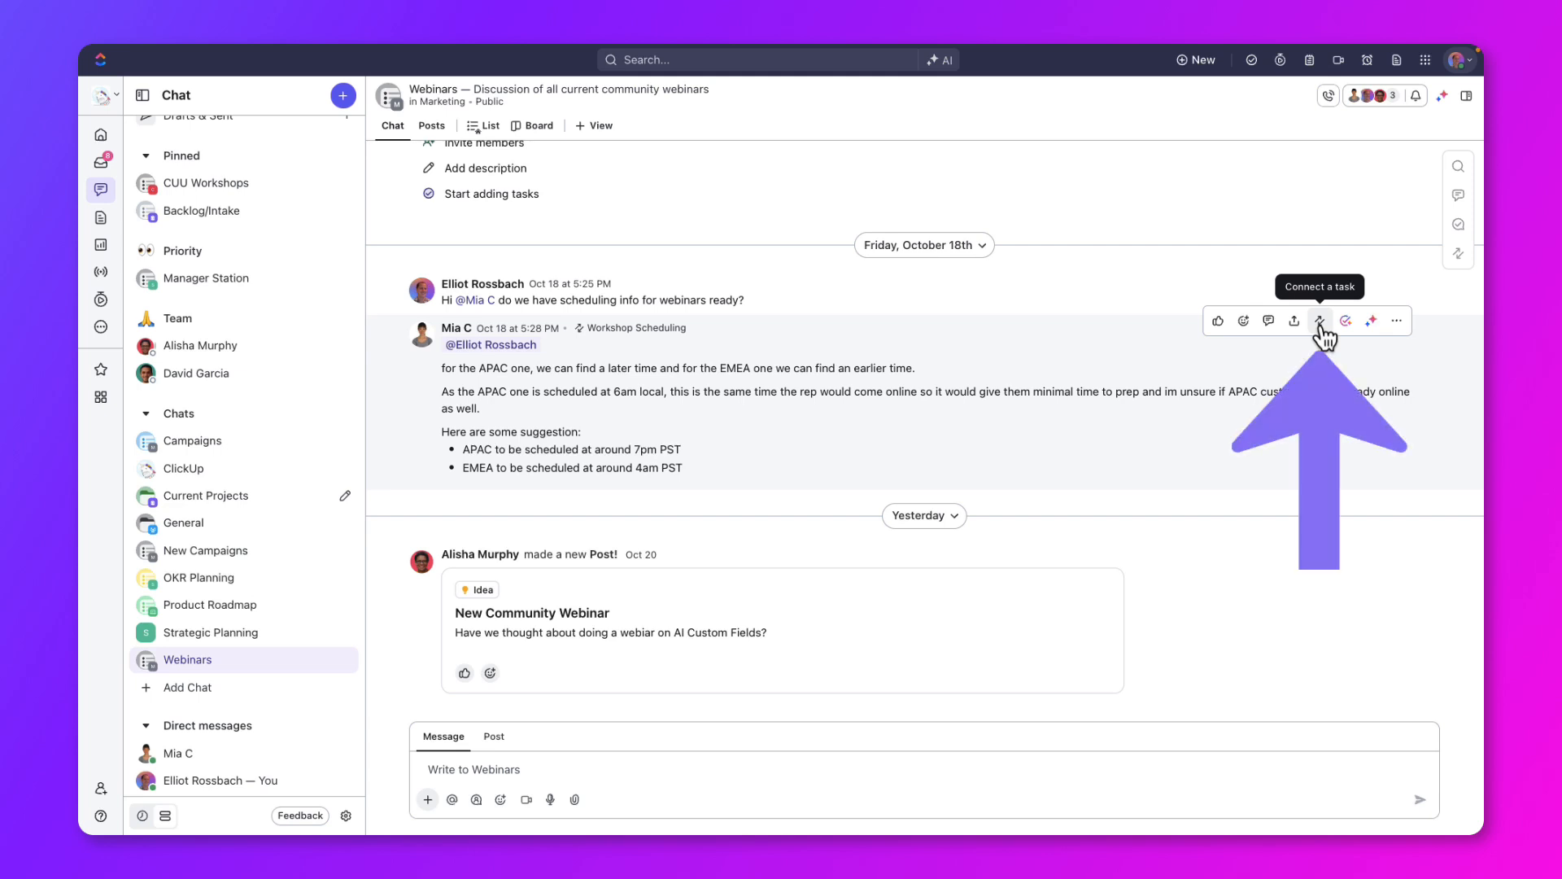
click(1322, 321)
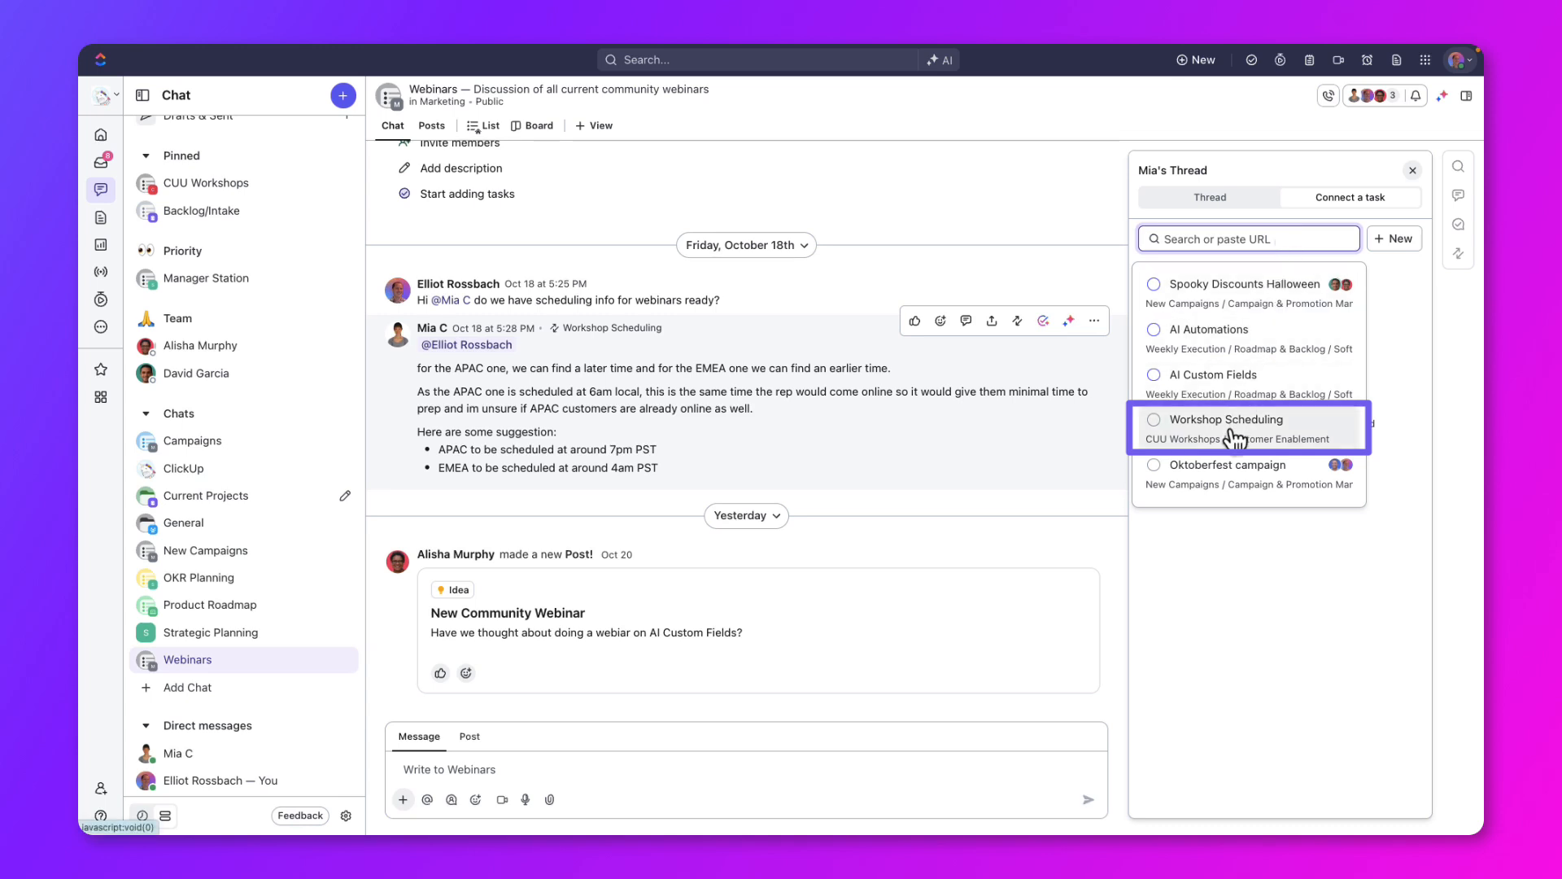
click(1235, 418)
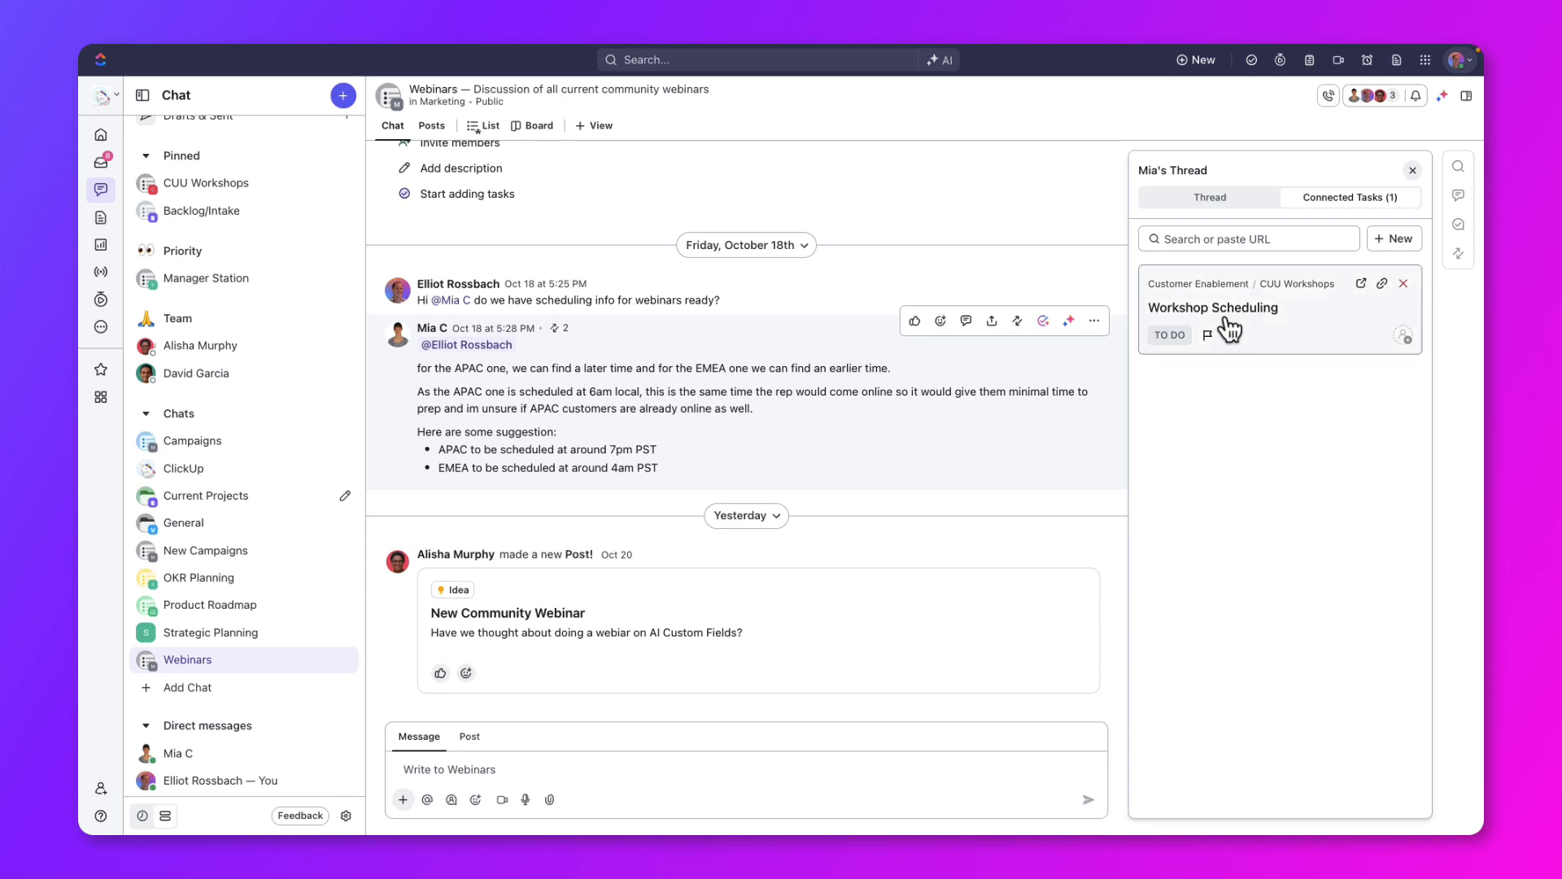
Step: View the connected Workshop Scheduling task's activity showing the linked Webinars message
click(1214, 308)
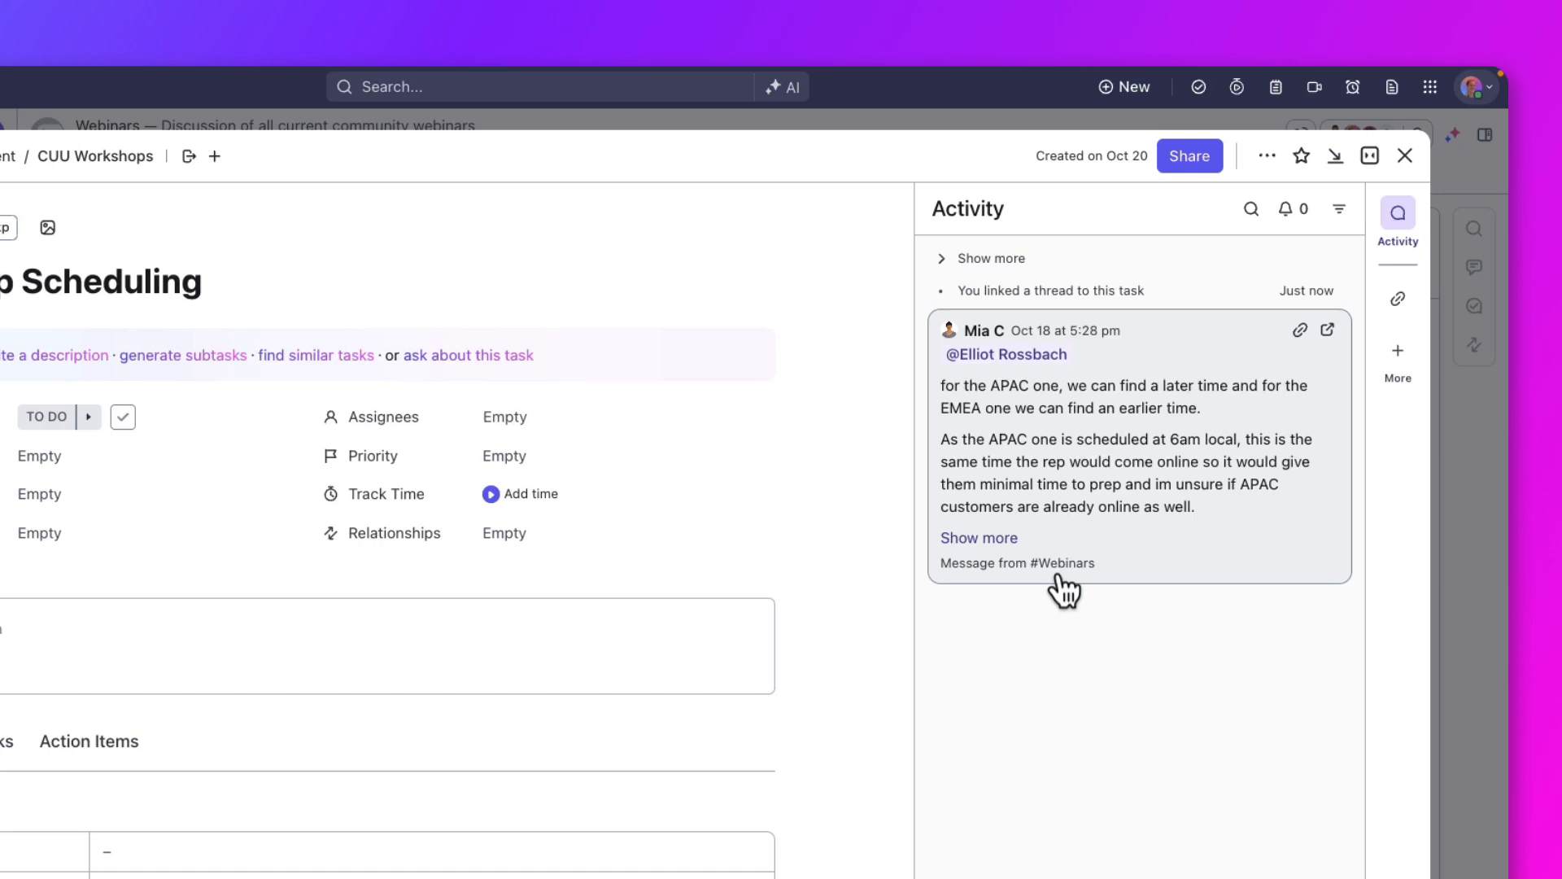
click(503, 416)
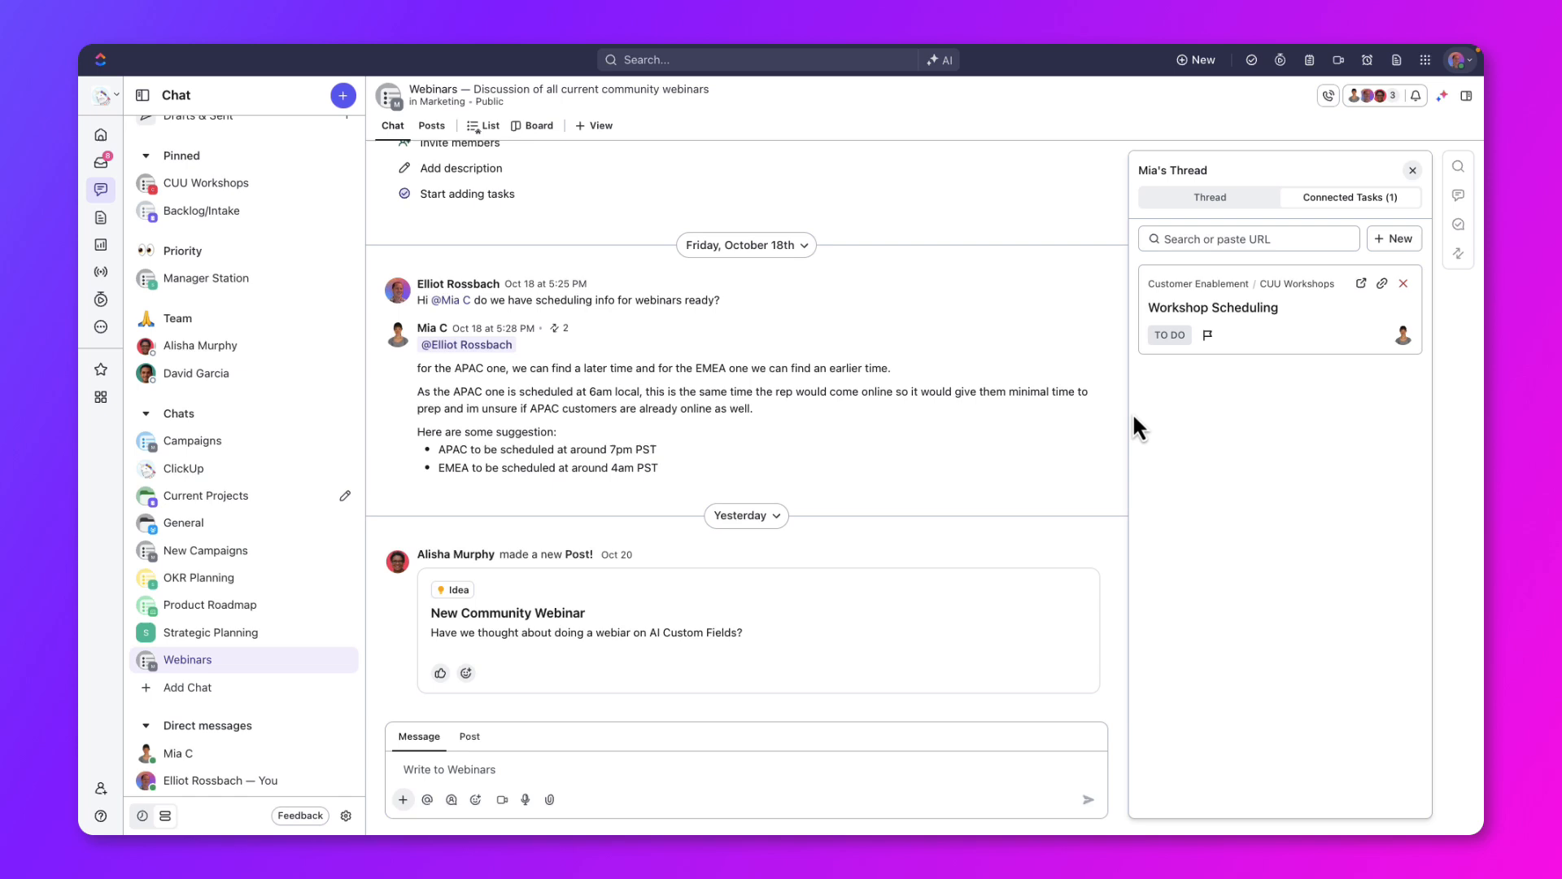
mouse_move(1443, 249)
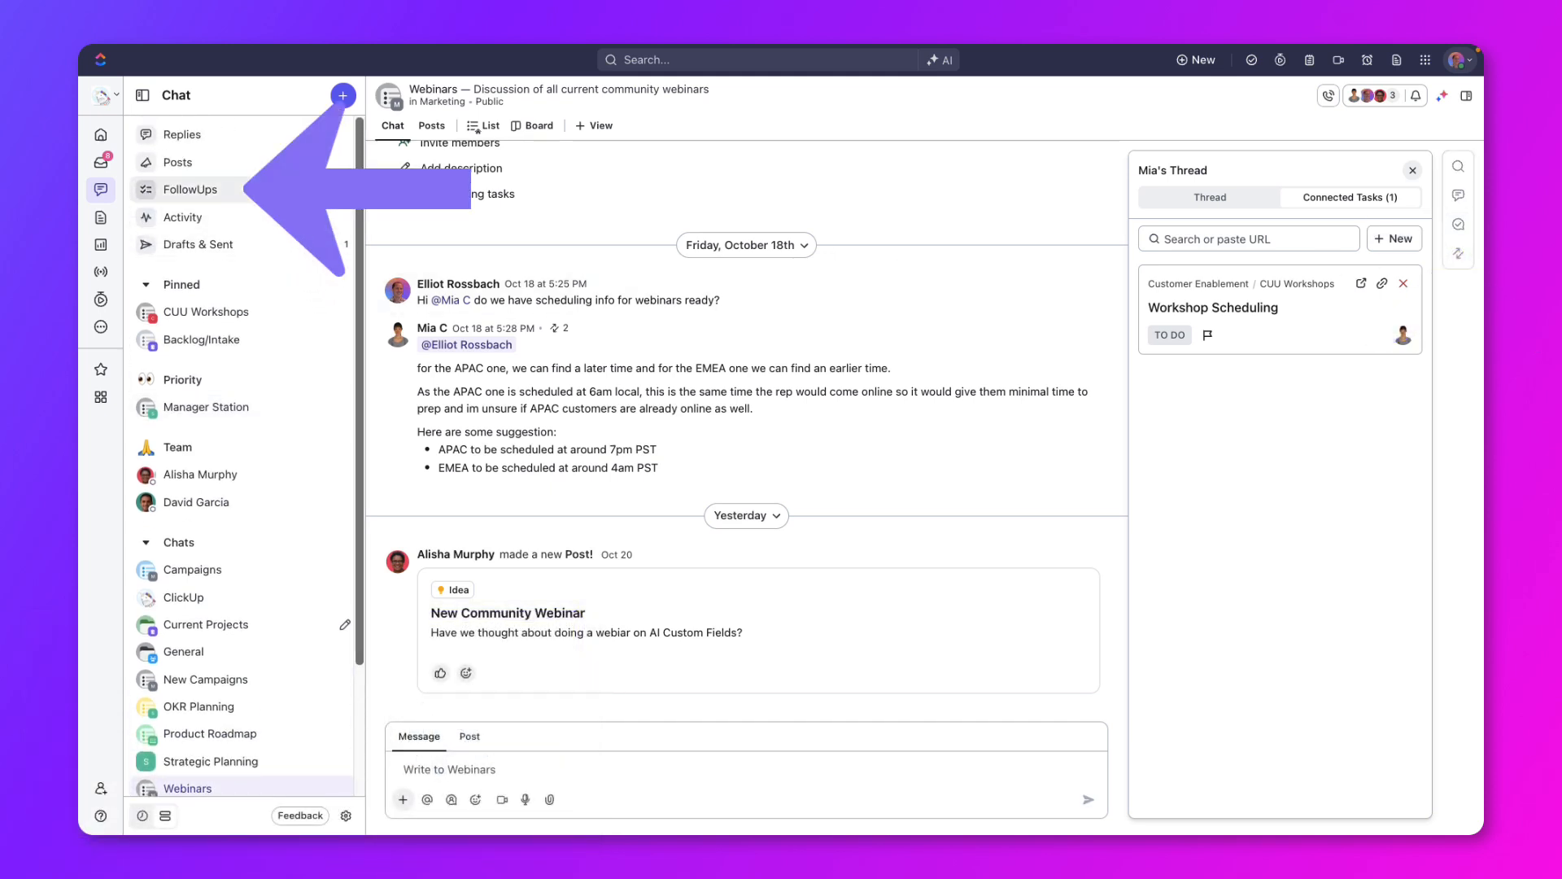
Step: From FollowUps, bring up the Create or Assign task options on the Oktoberfest post
click(189, 189)
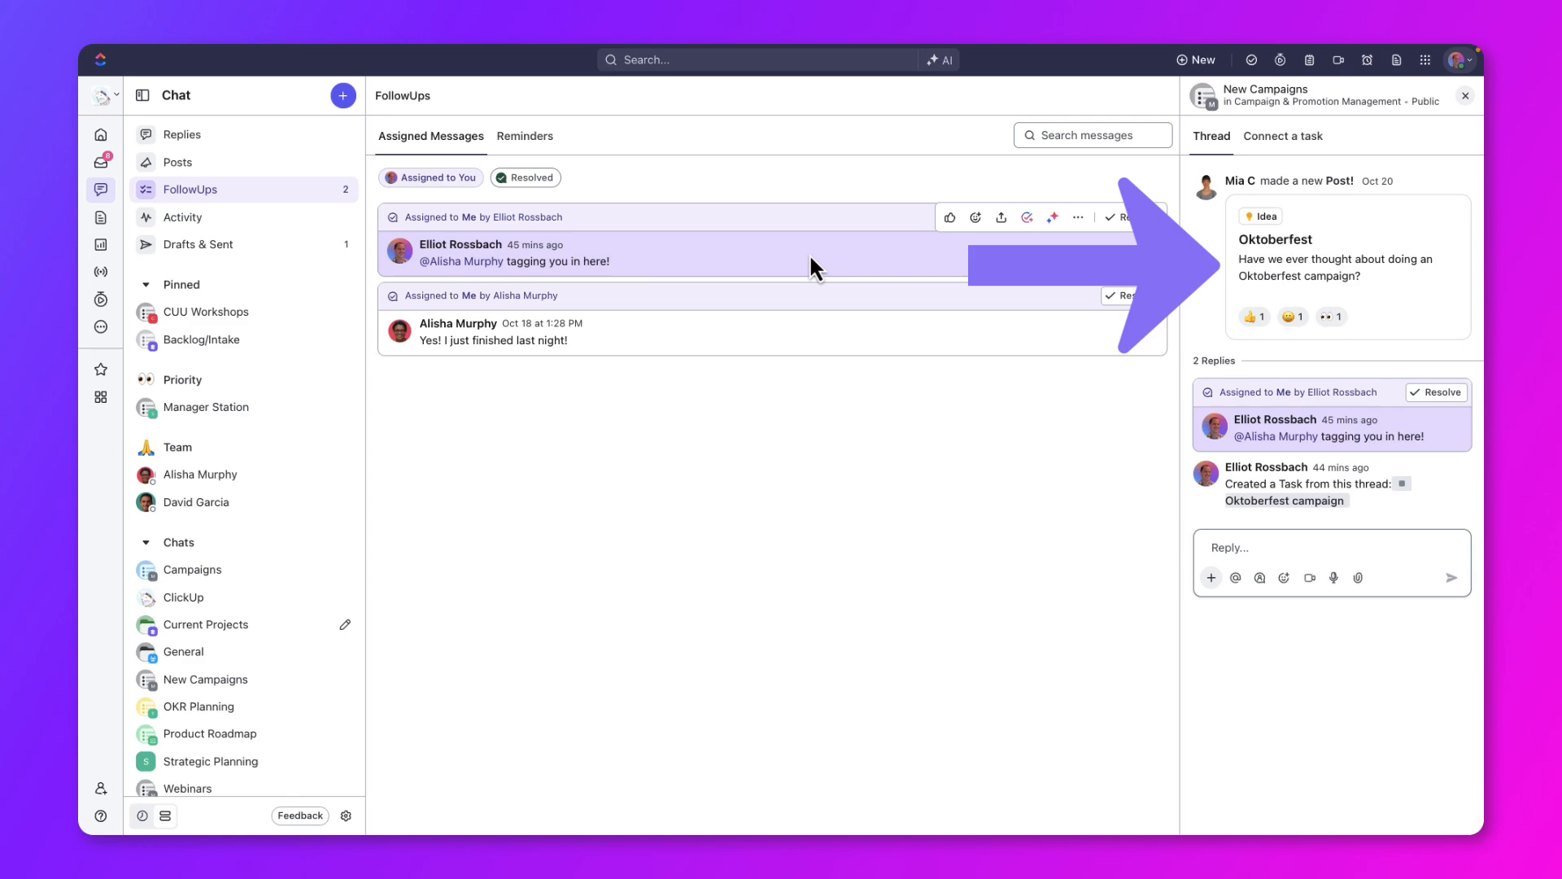
mouse_move(1201, 254)
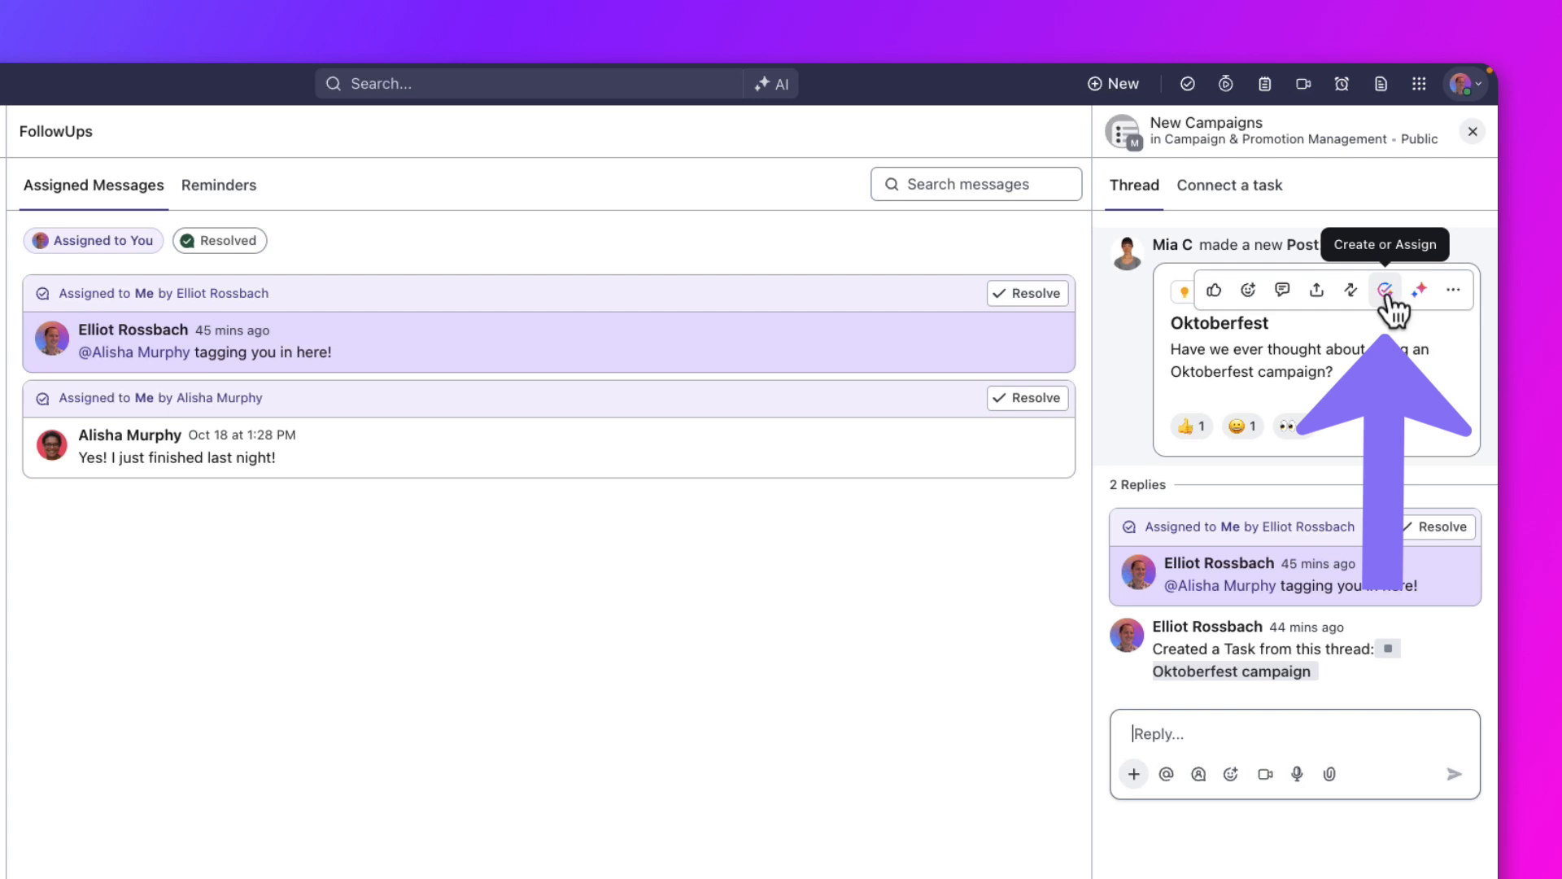
click(1385, 289)
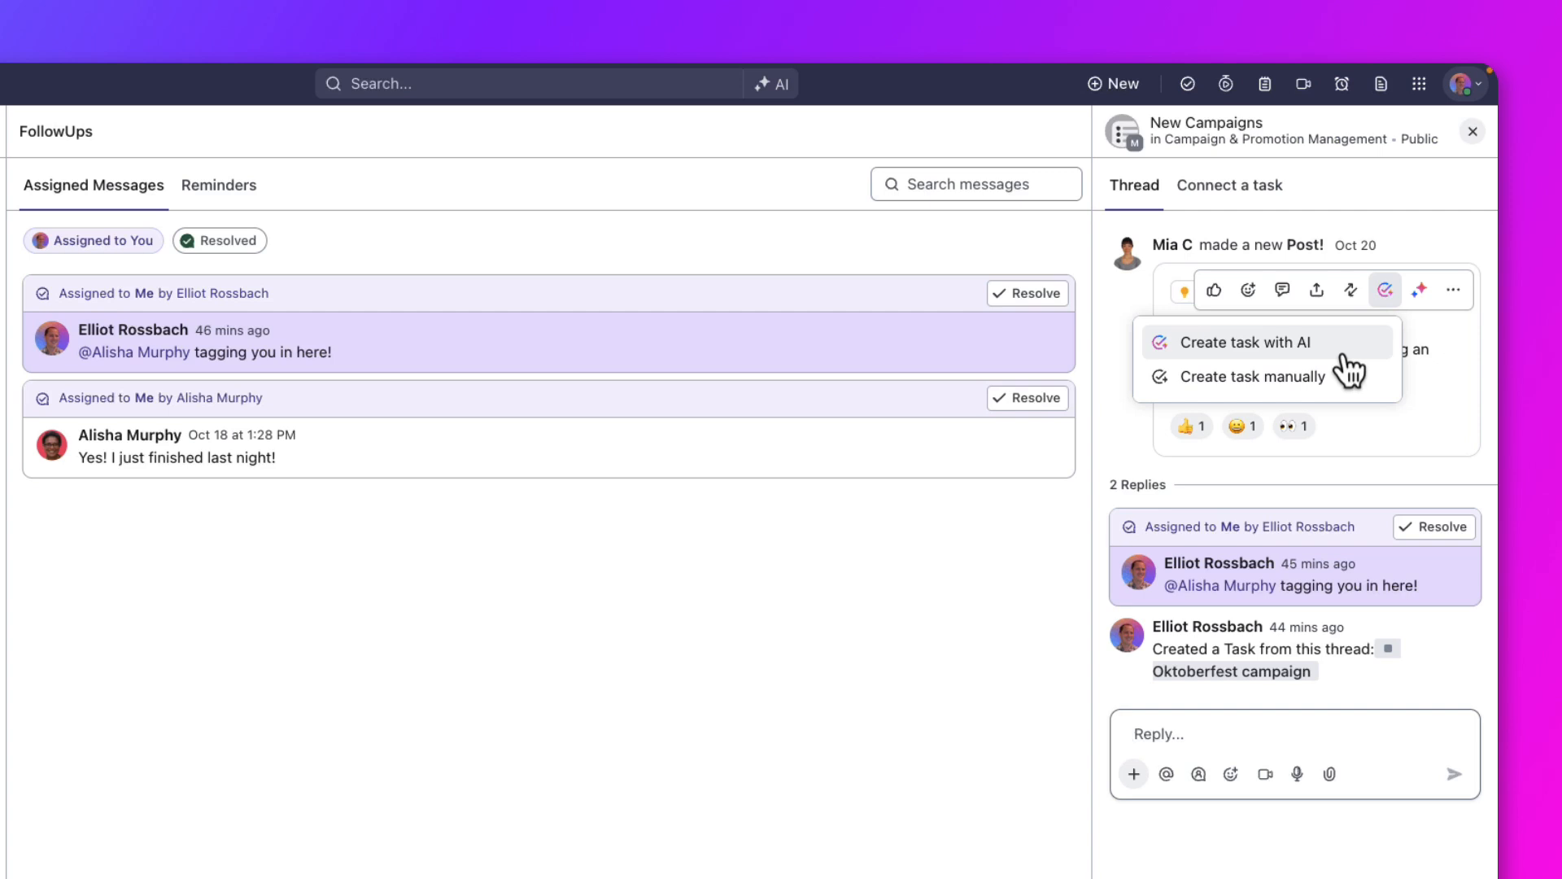
Step: Have AI create a task named 'Oktoberfest campaign' from the post and post it to the thread
click(1238, 343)
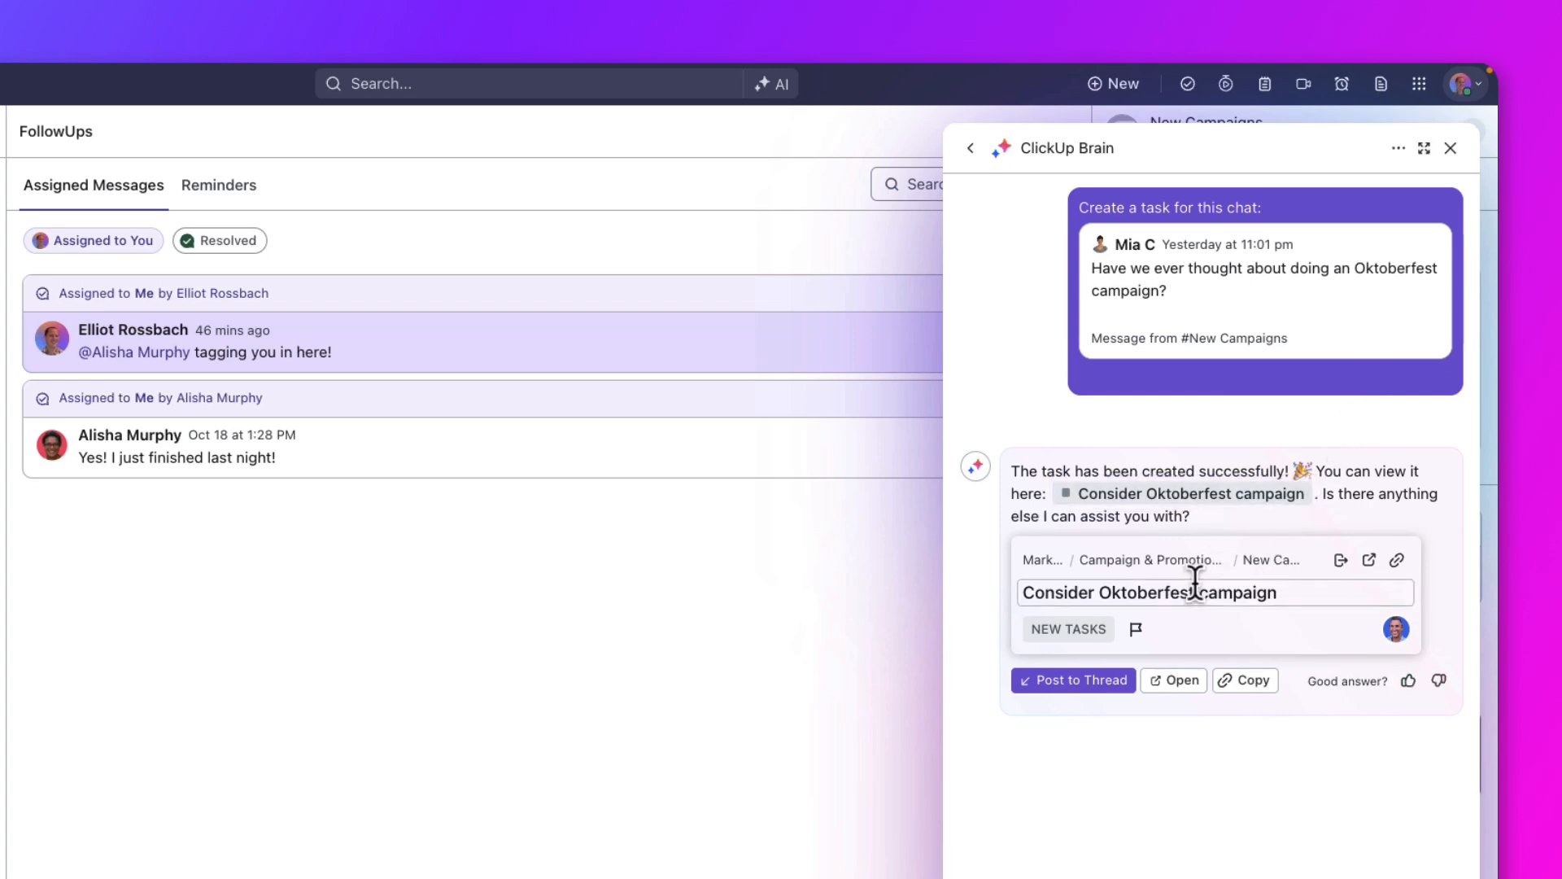
double_click(1058, 593)
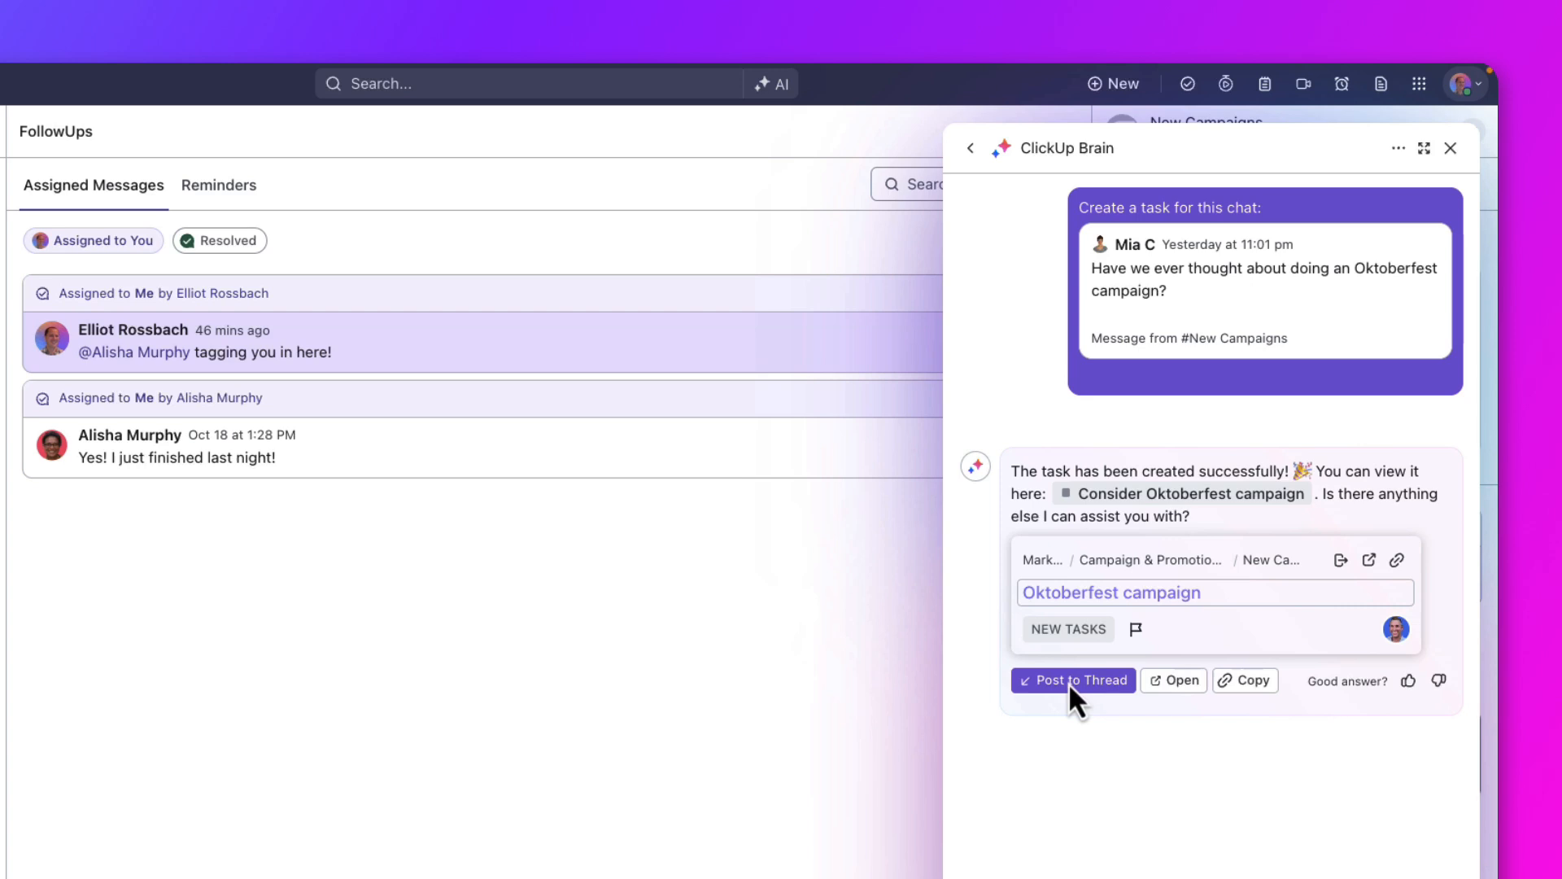
click(1072, 680)
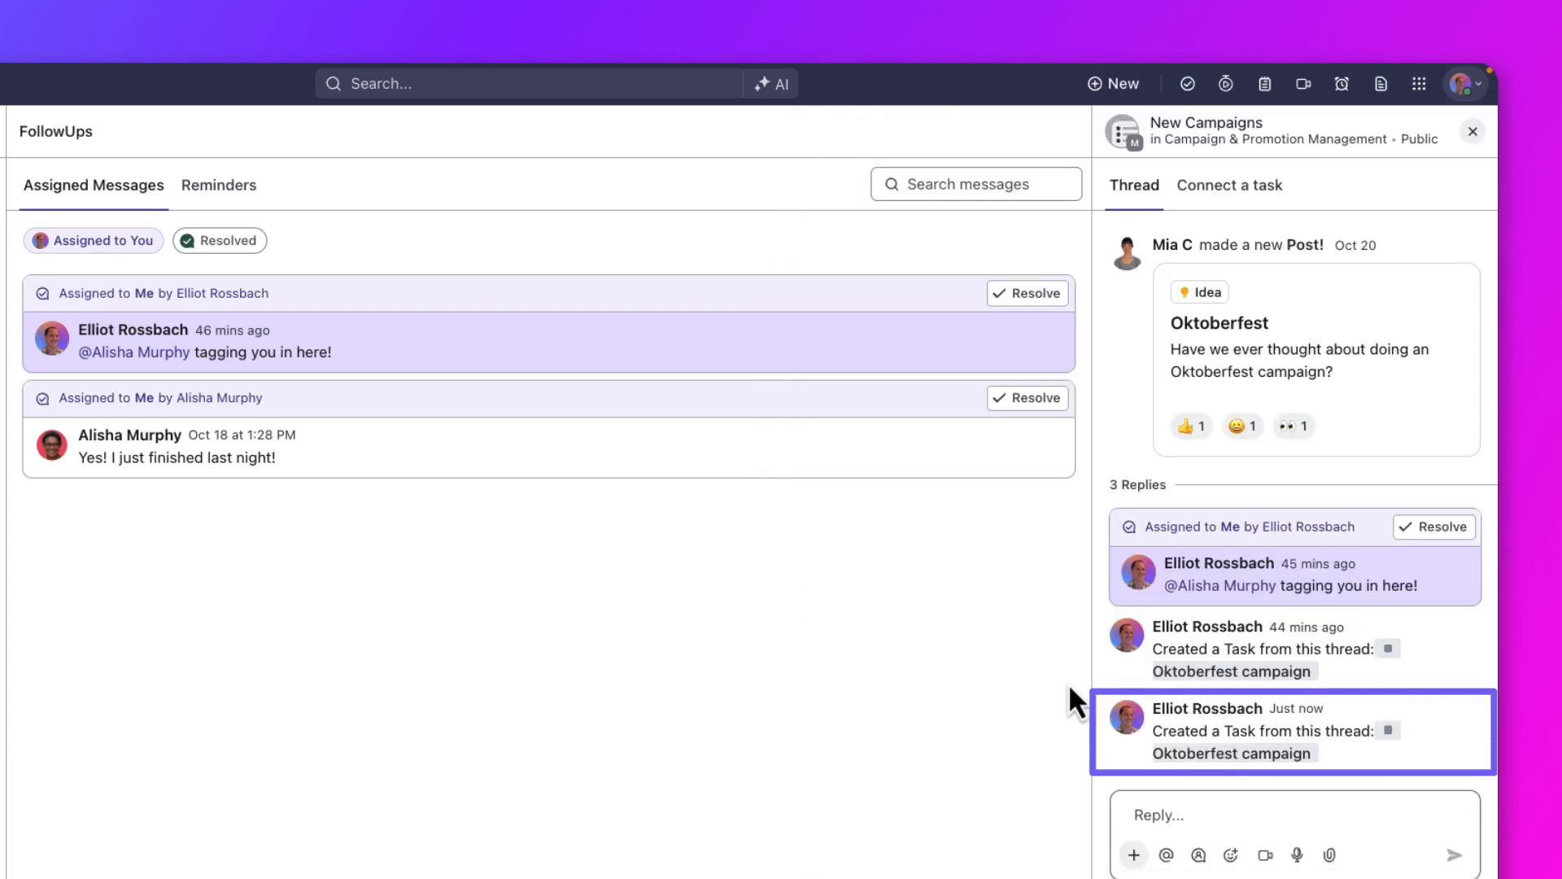
mouse_move(1129, 386)
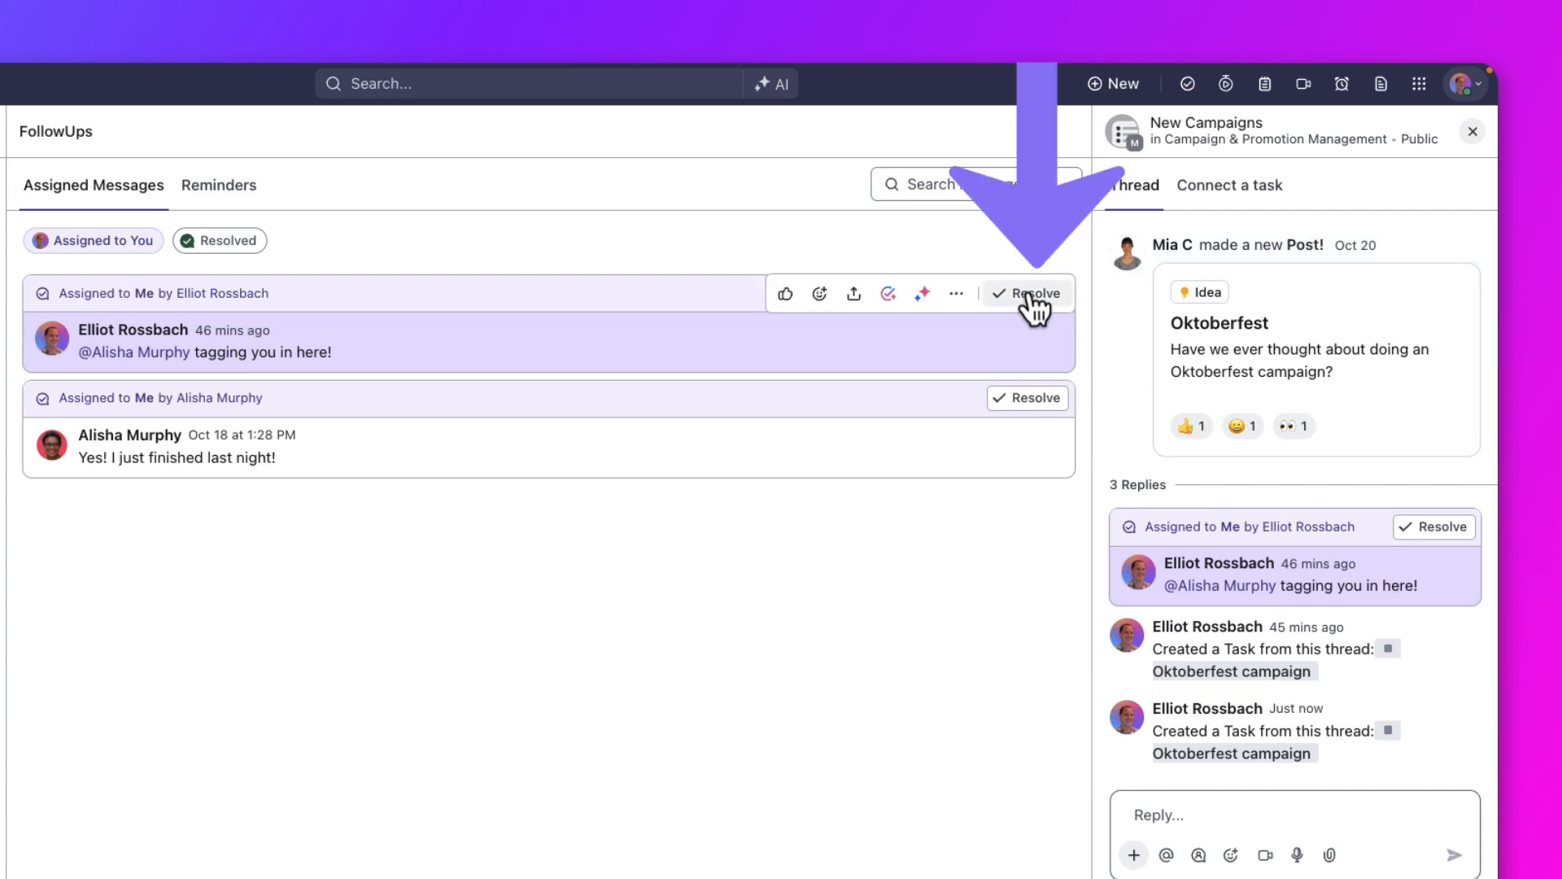
click(1028, 293)
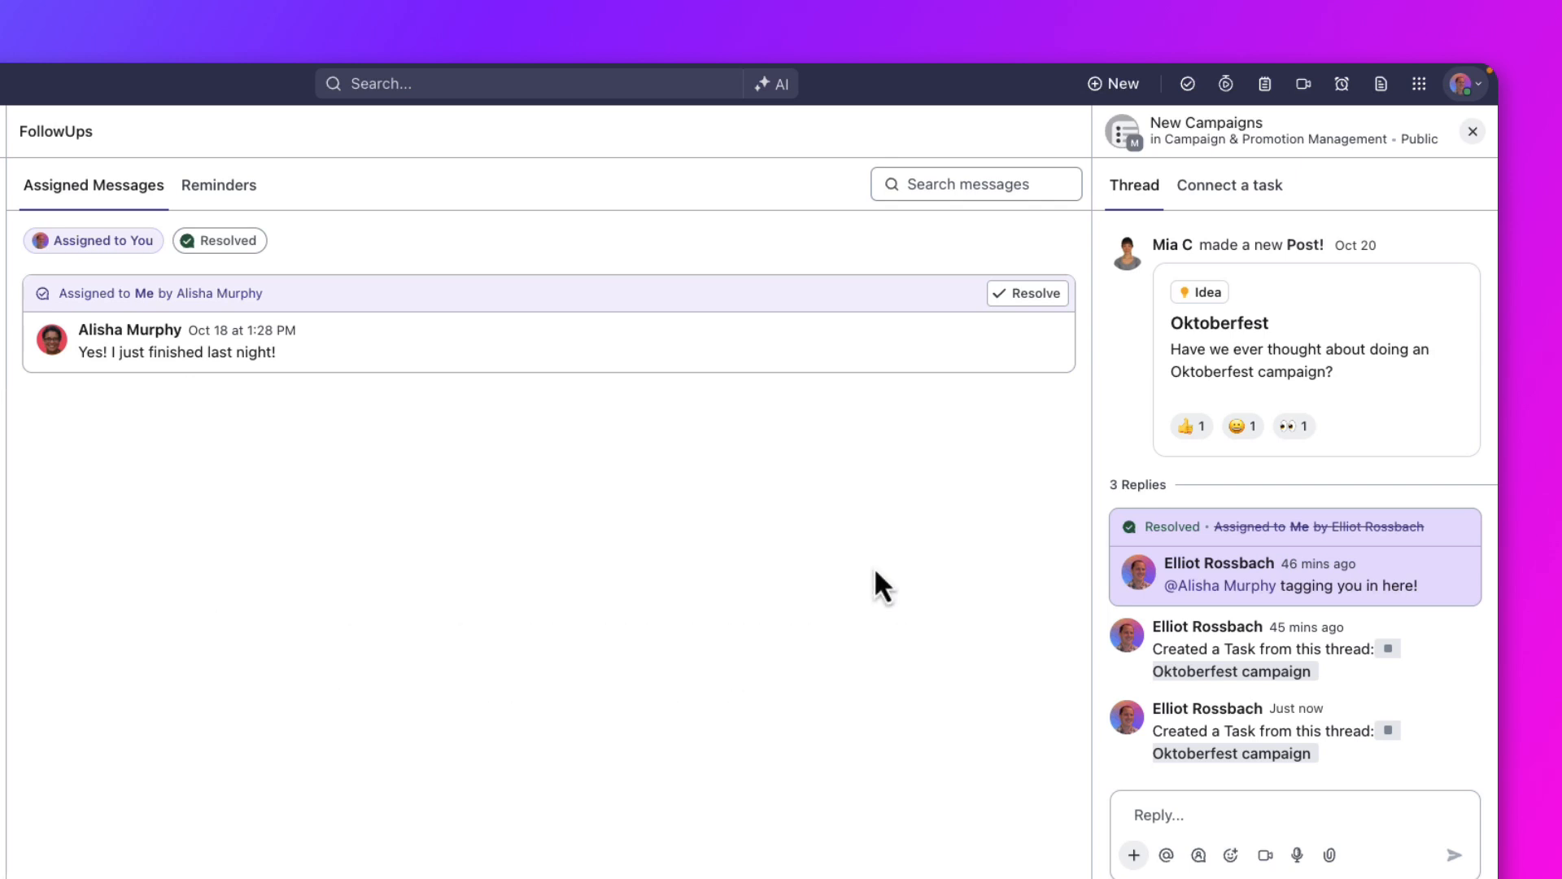
click(1472, 130)
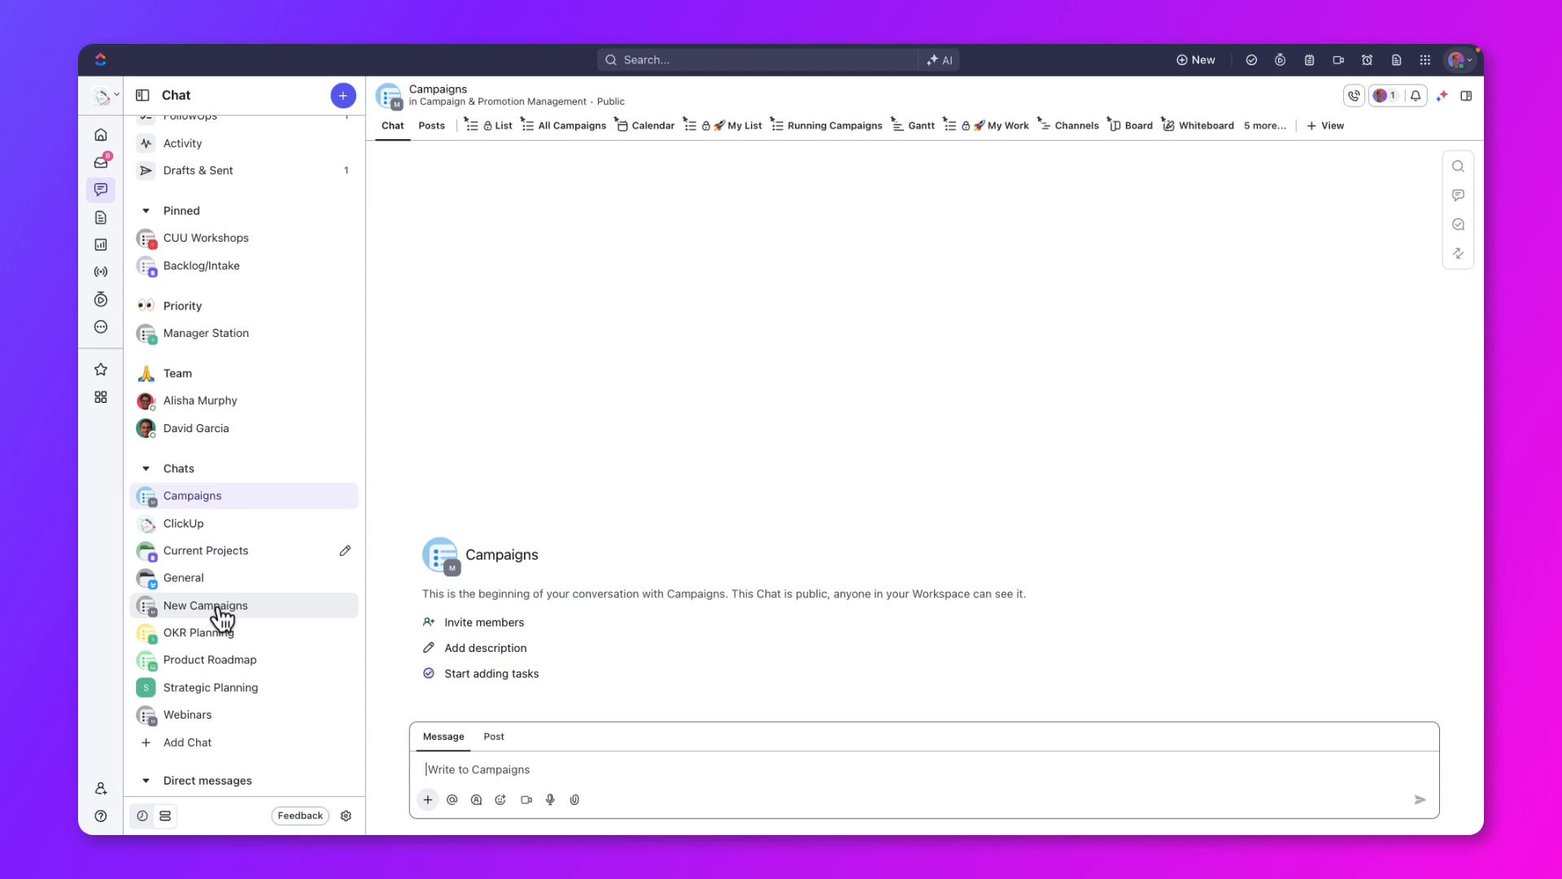
Step: View the AI Catch me up period choices for the New Campaigns chat
click(205, 606)
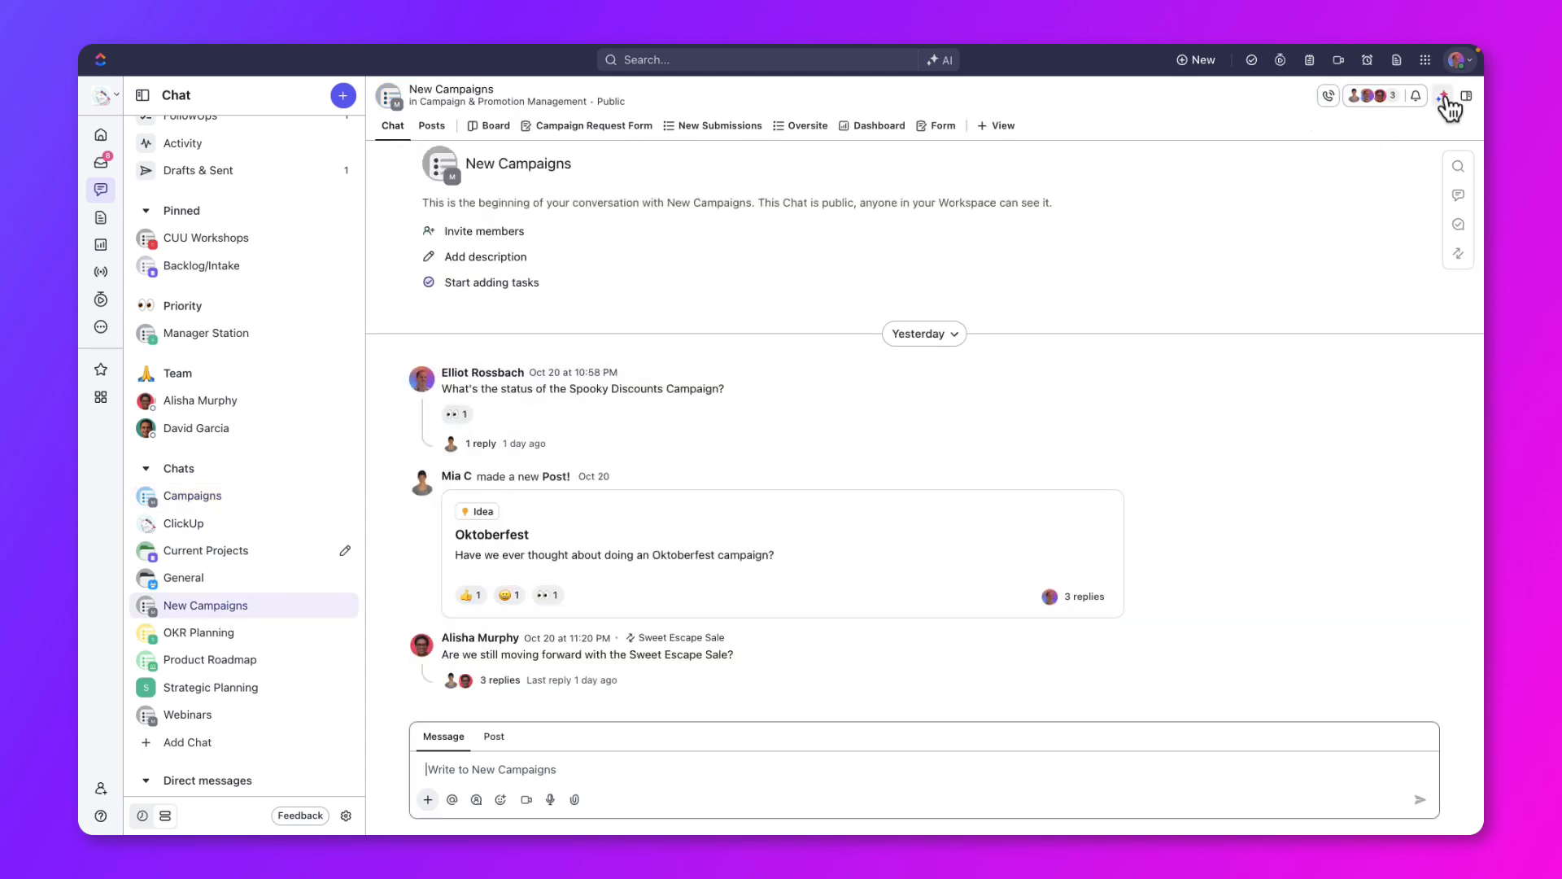
click(1445, 96)
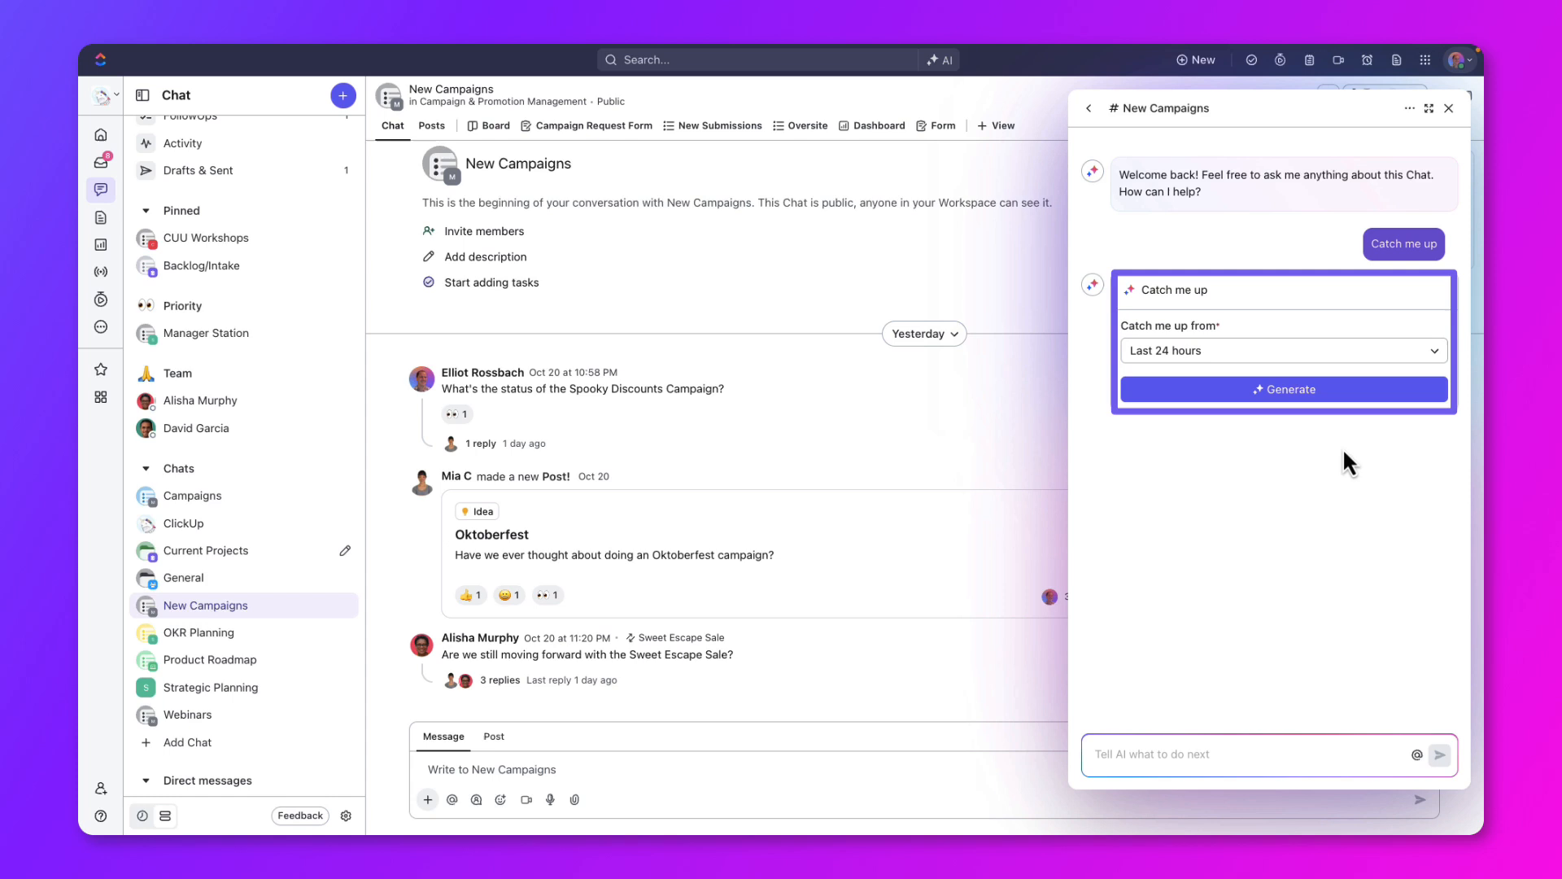
click(1282, 350)
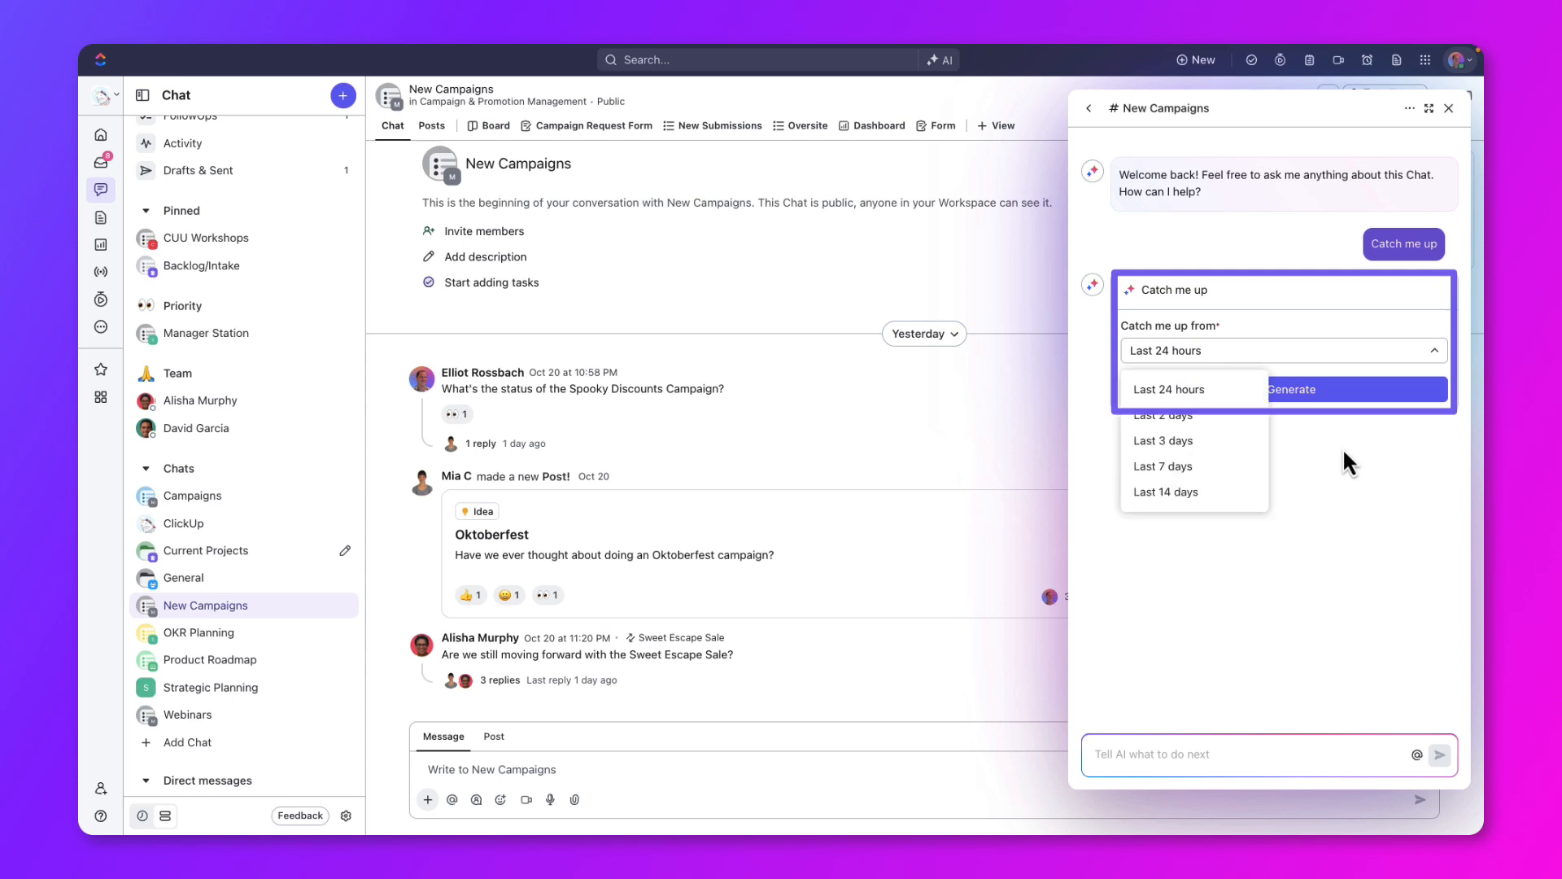
click(1448, 107)
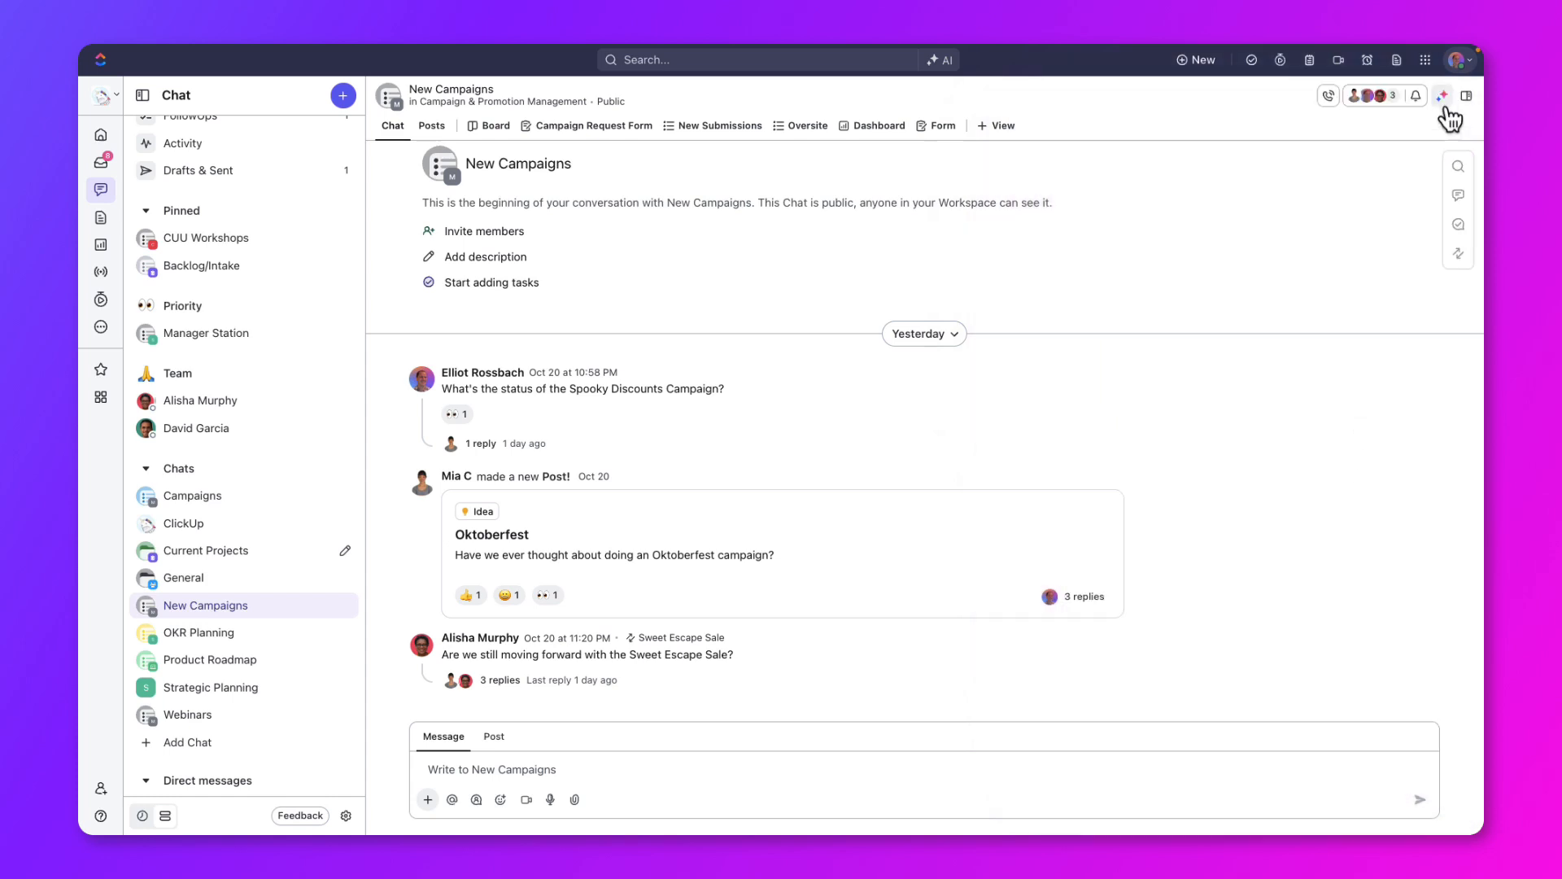
mouse_move(1239, 339)
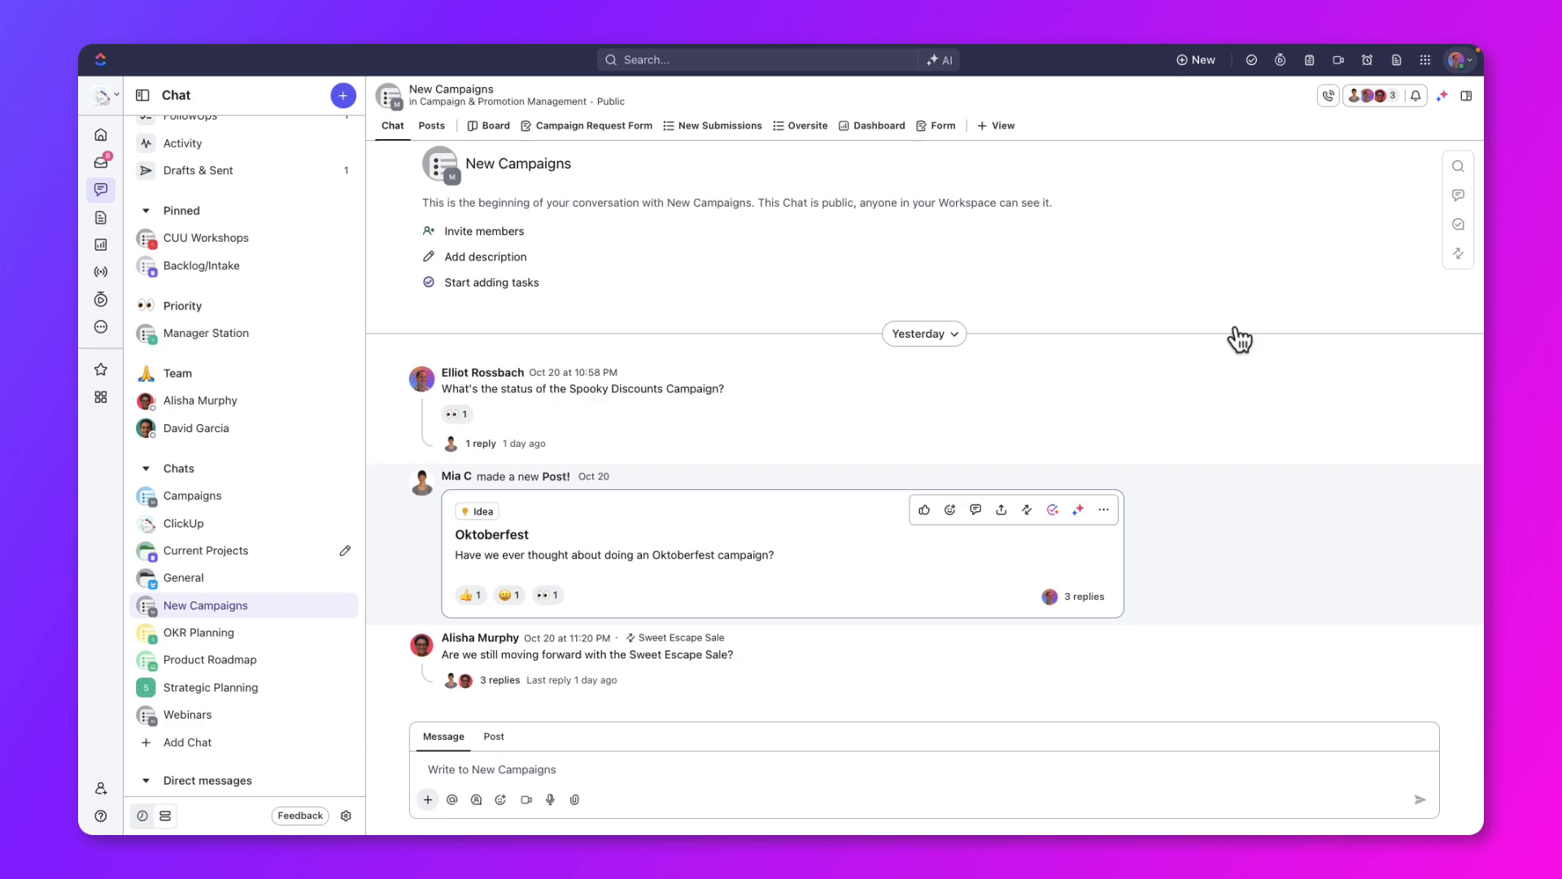
Step: Review the Oktoberfest post's replies and bring up its AI options
click(1053, 510)
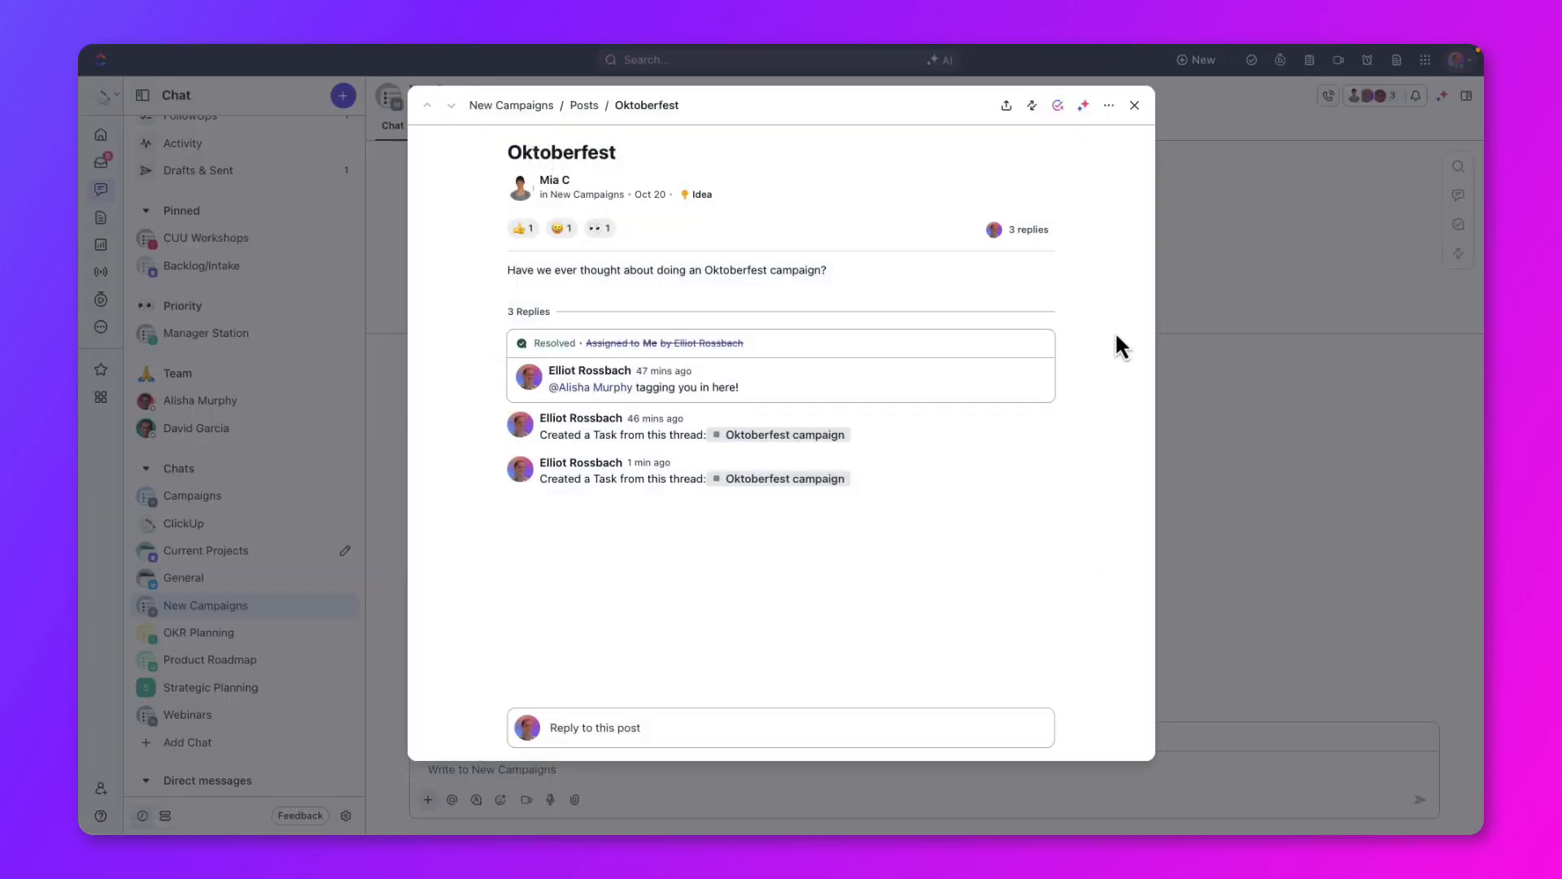
click(1134, 104)
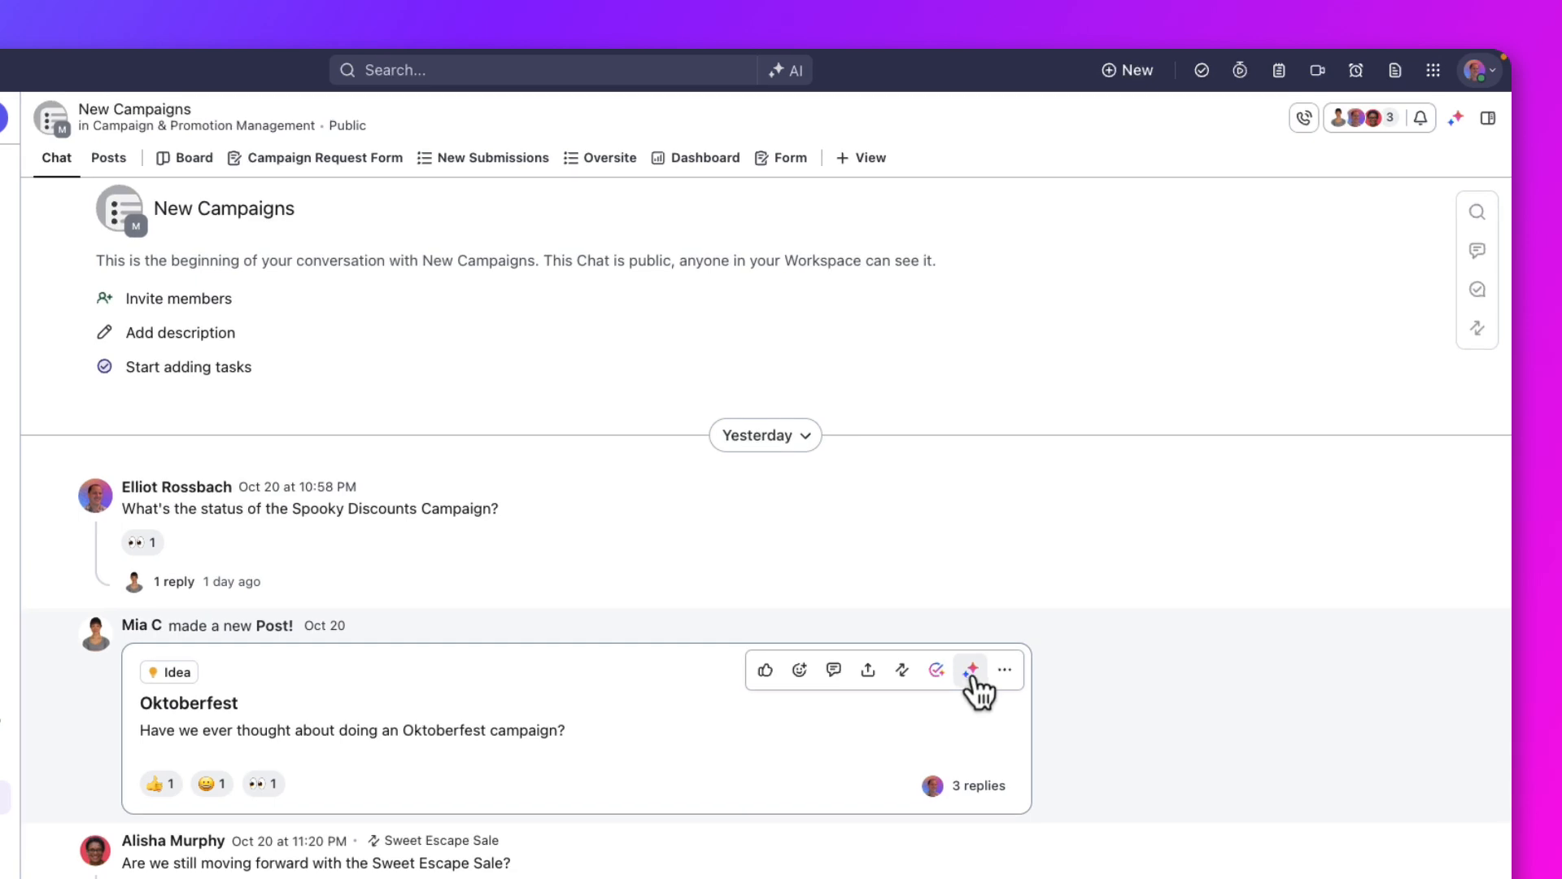
click(970, 669)
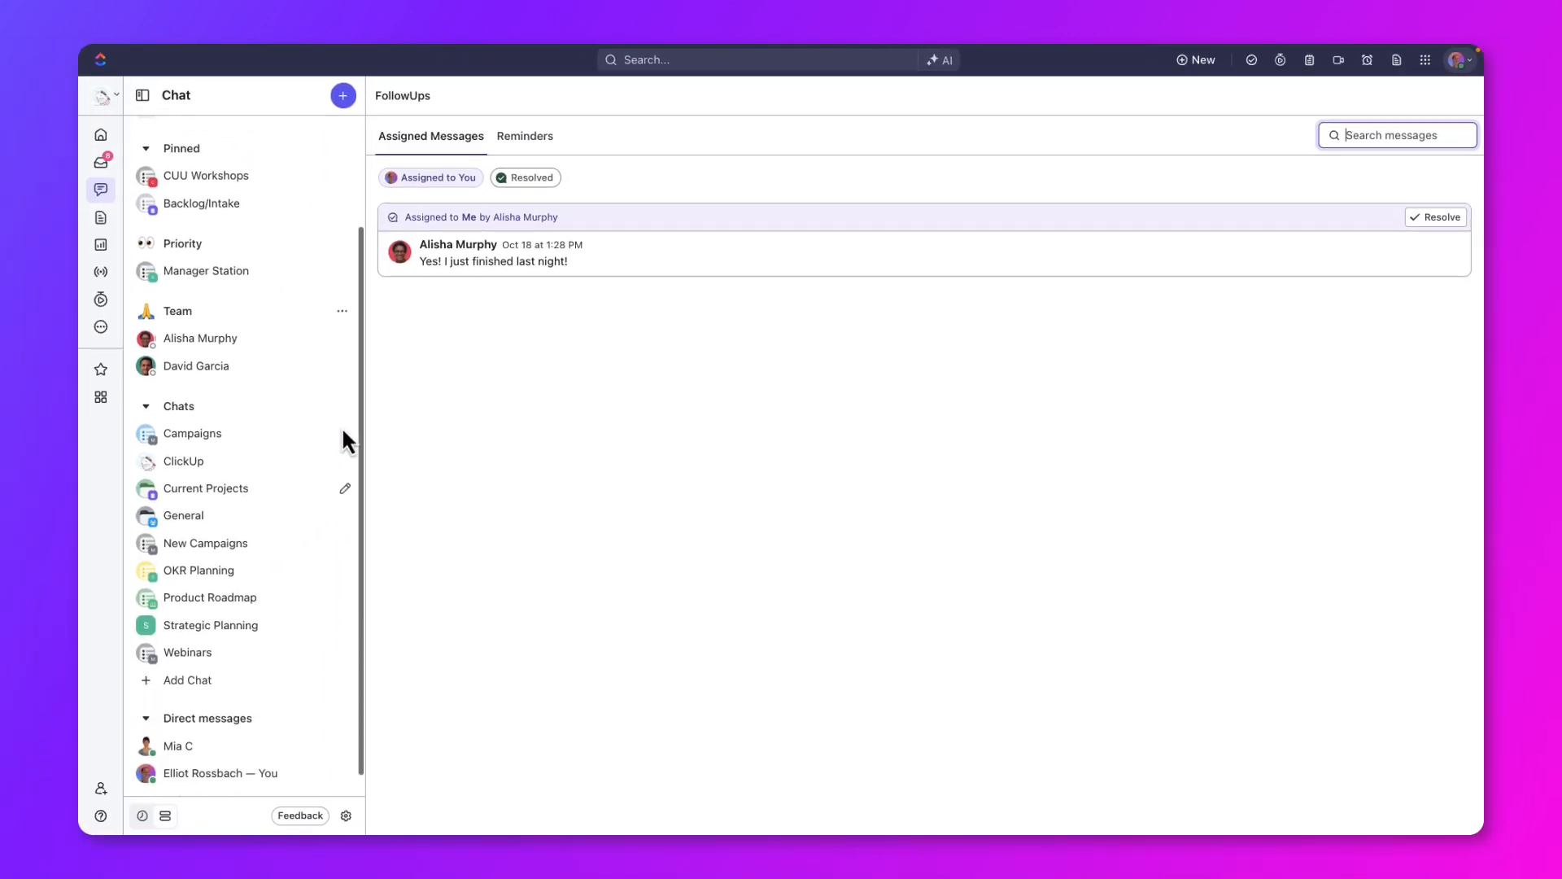
click(187, 633)
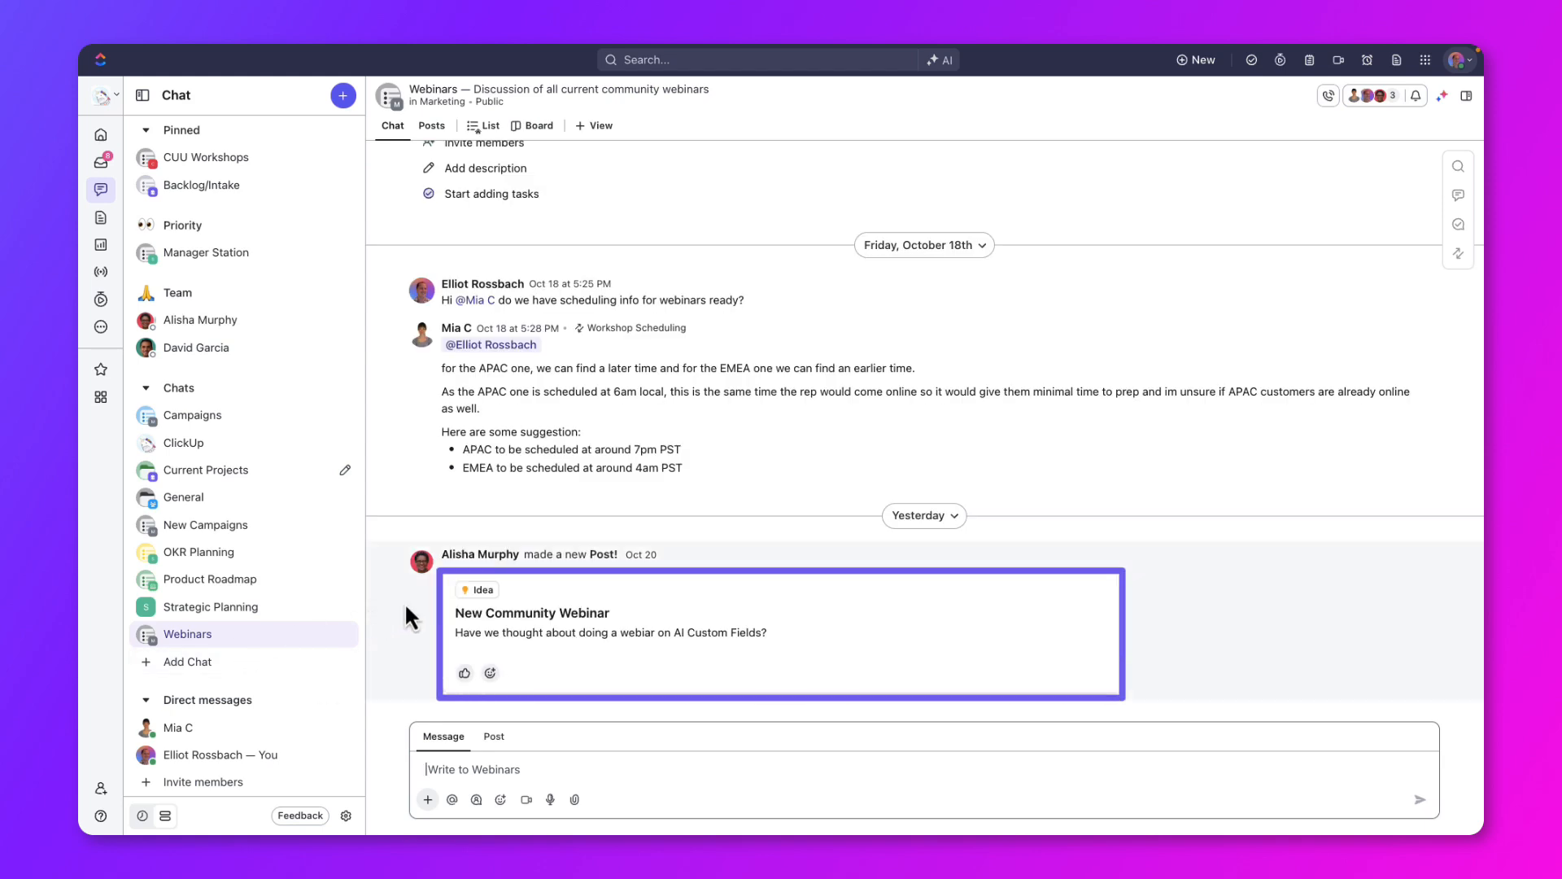
mouse_move(859, 628)
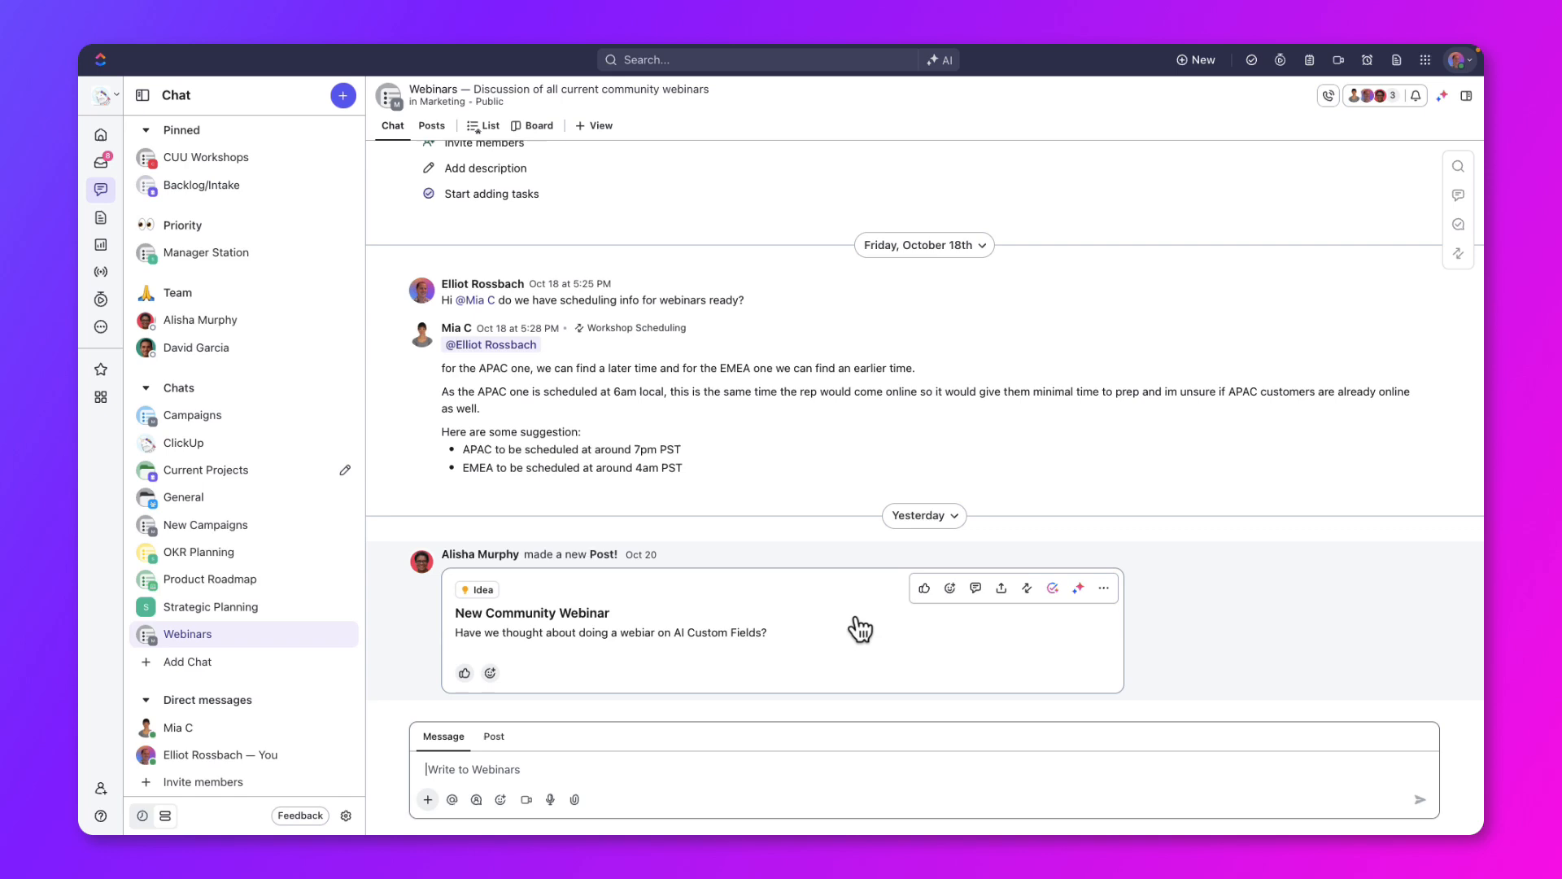
click(1077, 587)
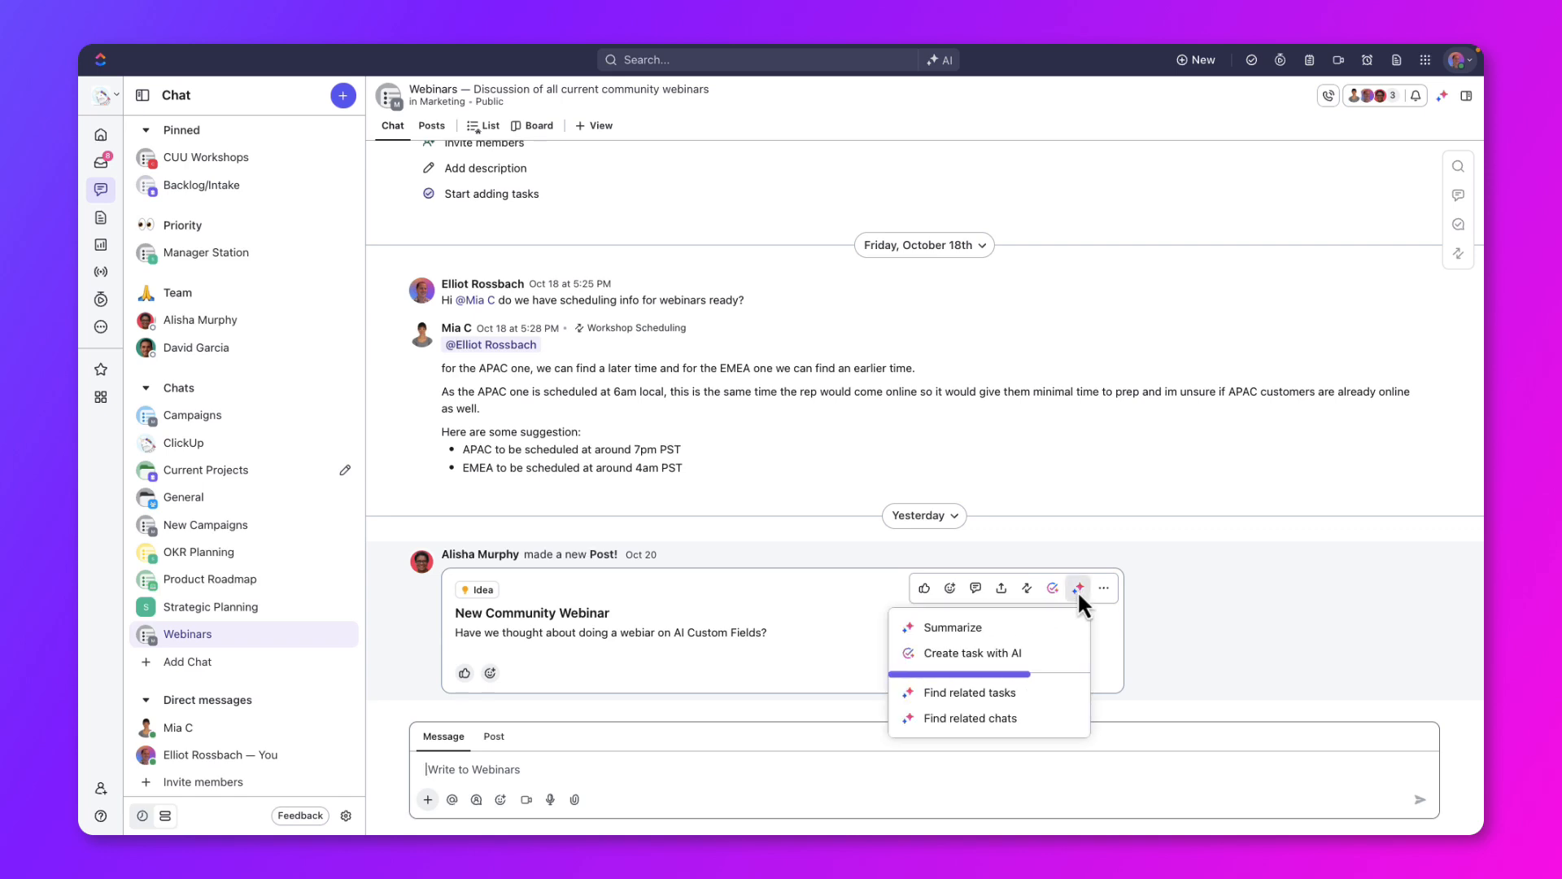
Step: Have AI find the two tasks related to the webinar post and copy them
click(1046, 711)
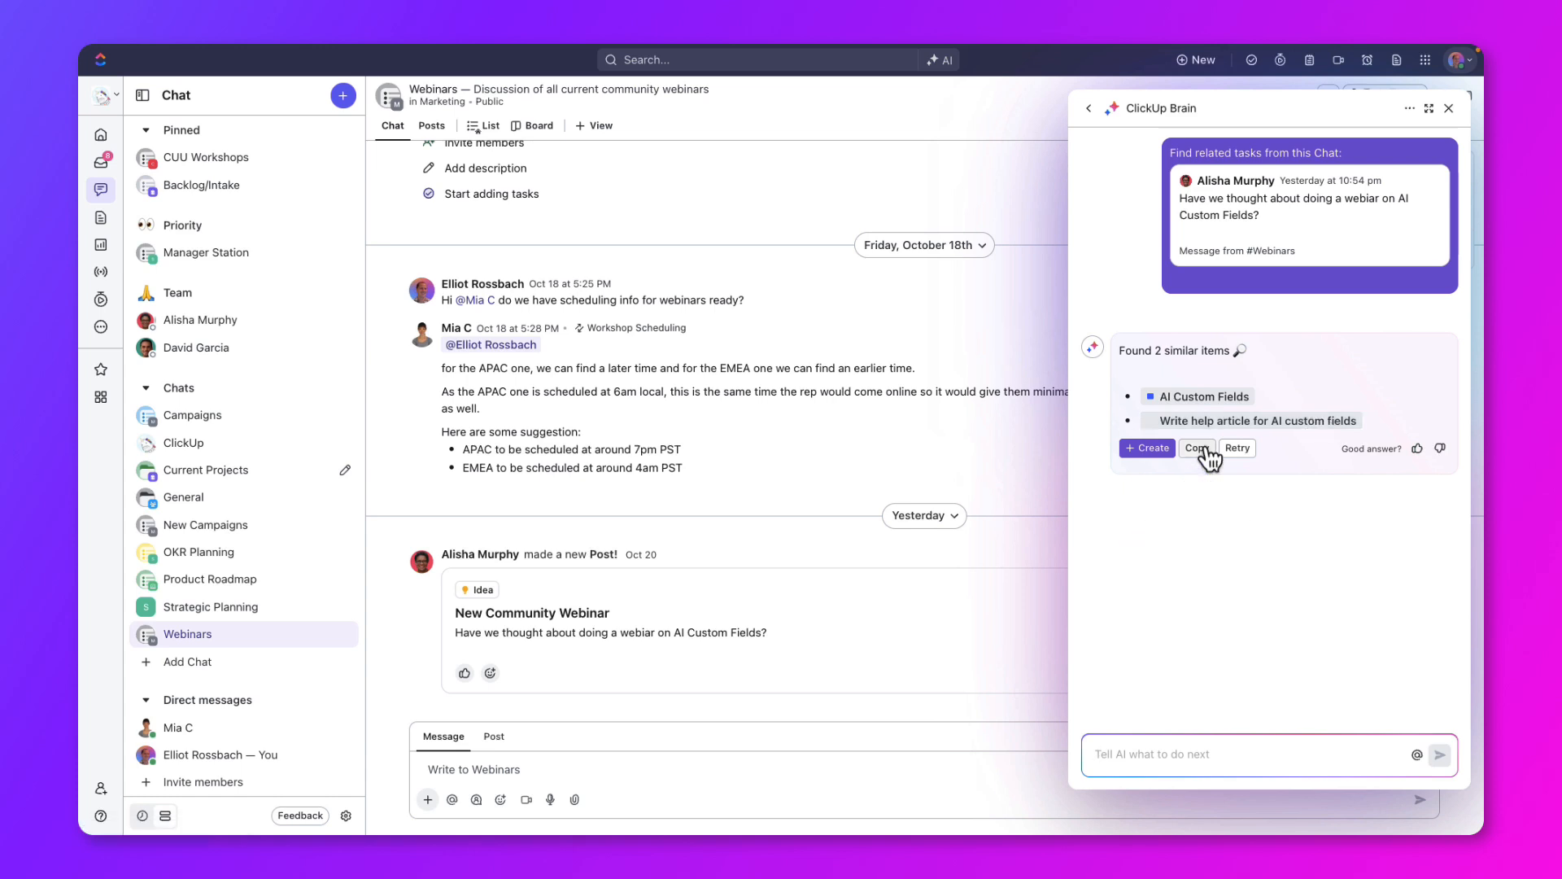
click(1196, 447)
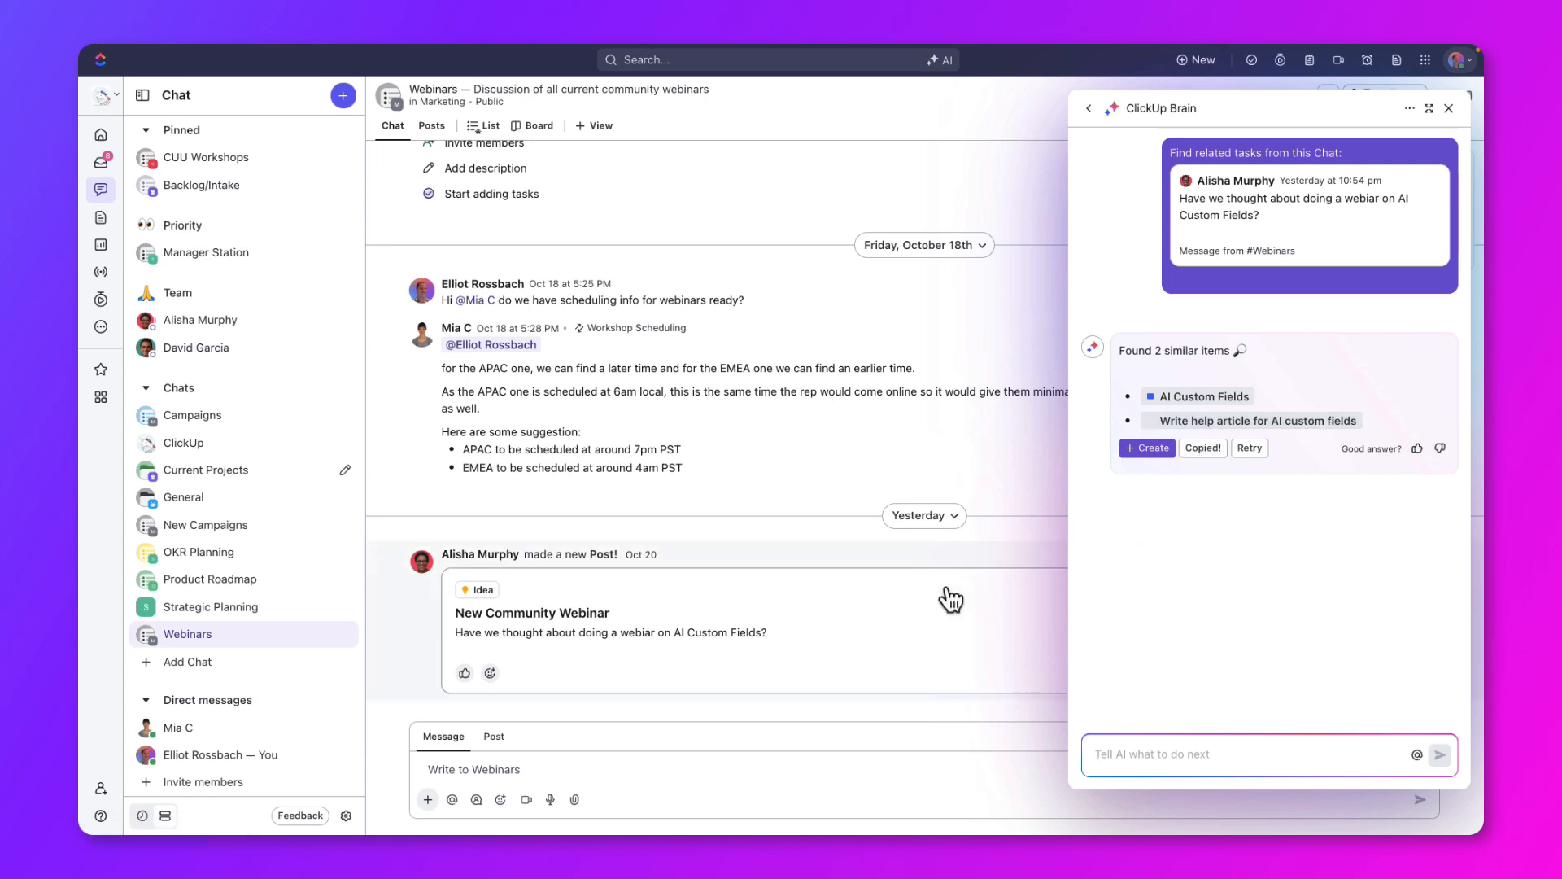
Step: Reply to the New Community Webinar post with the AI Custom Fields and help article tasks
click(530, 613)
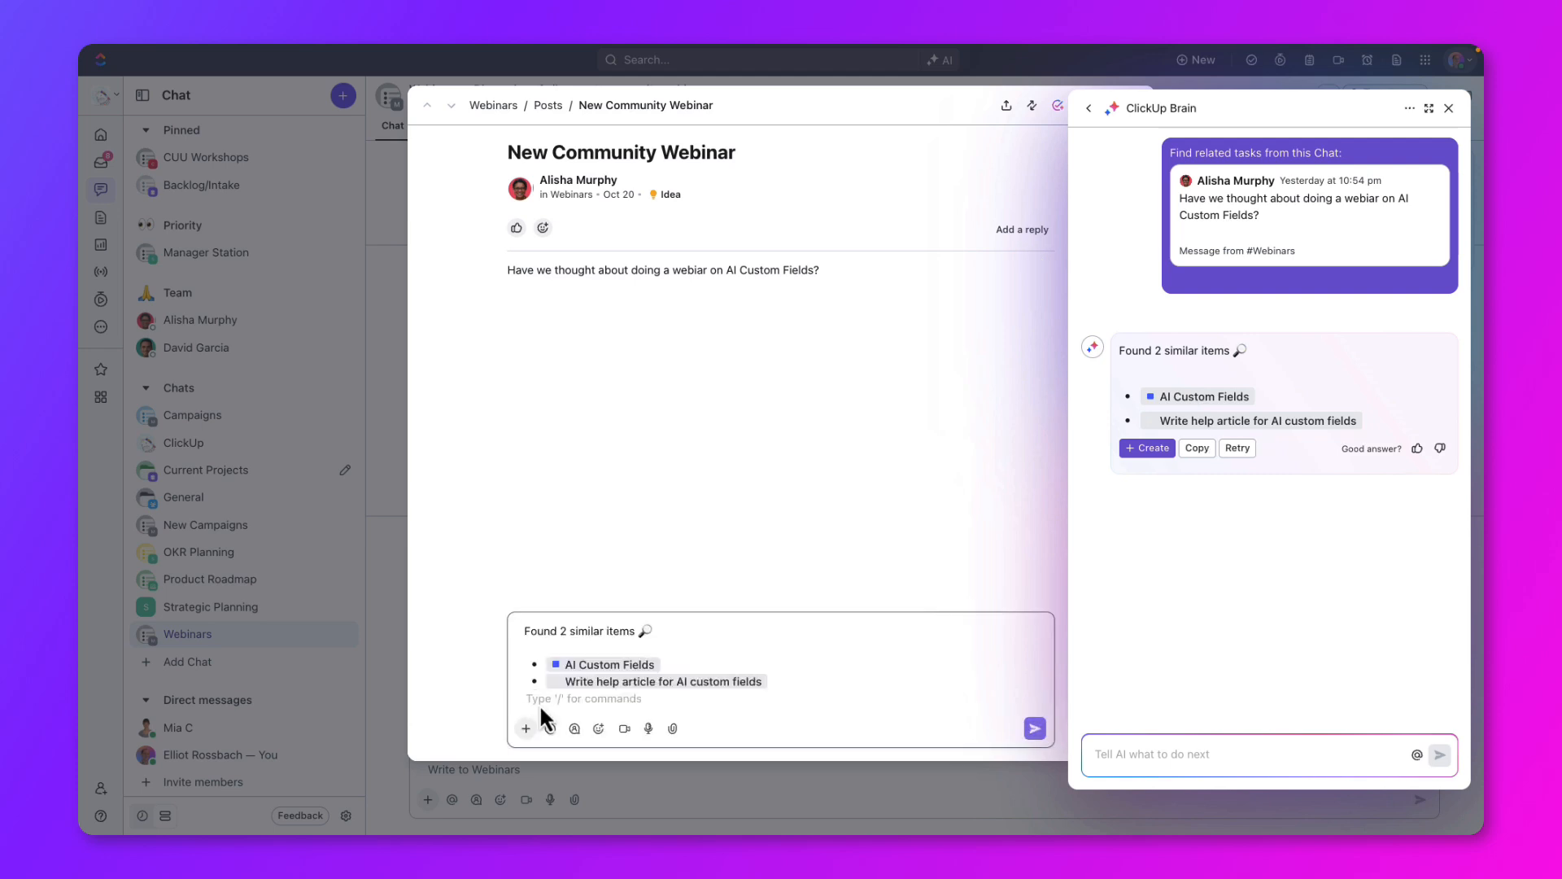
click(1033, 729)
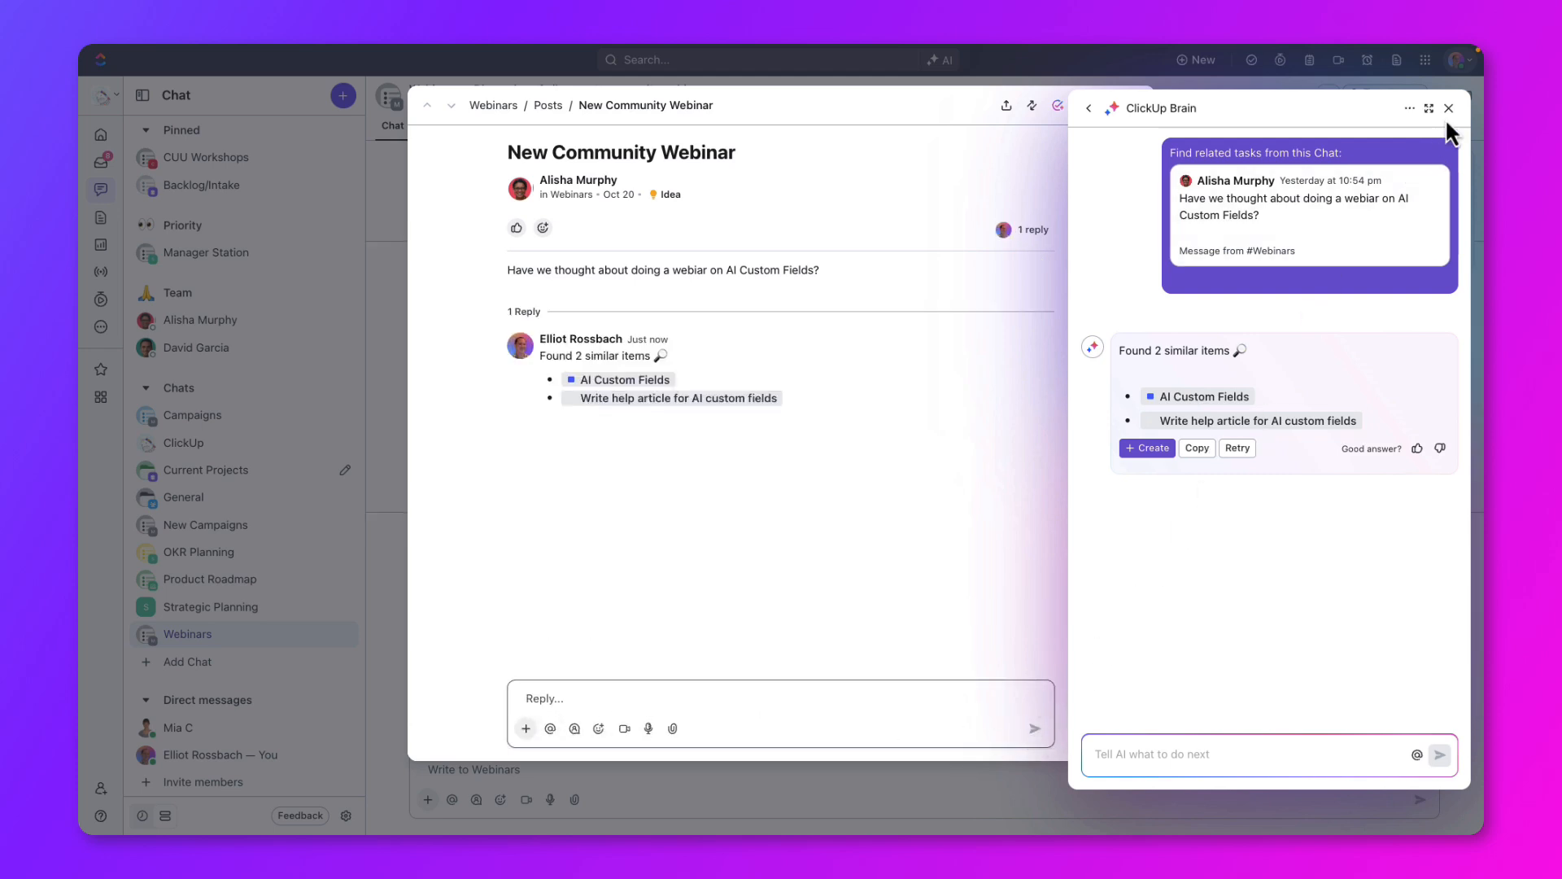
click(1448, 108)
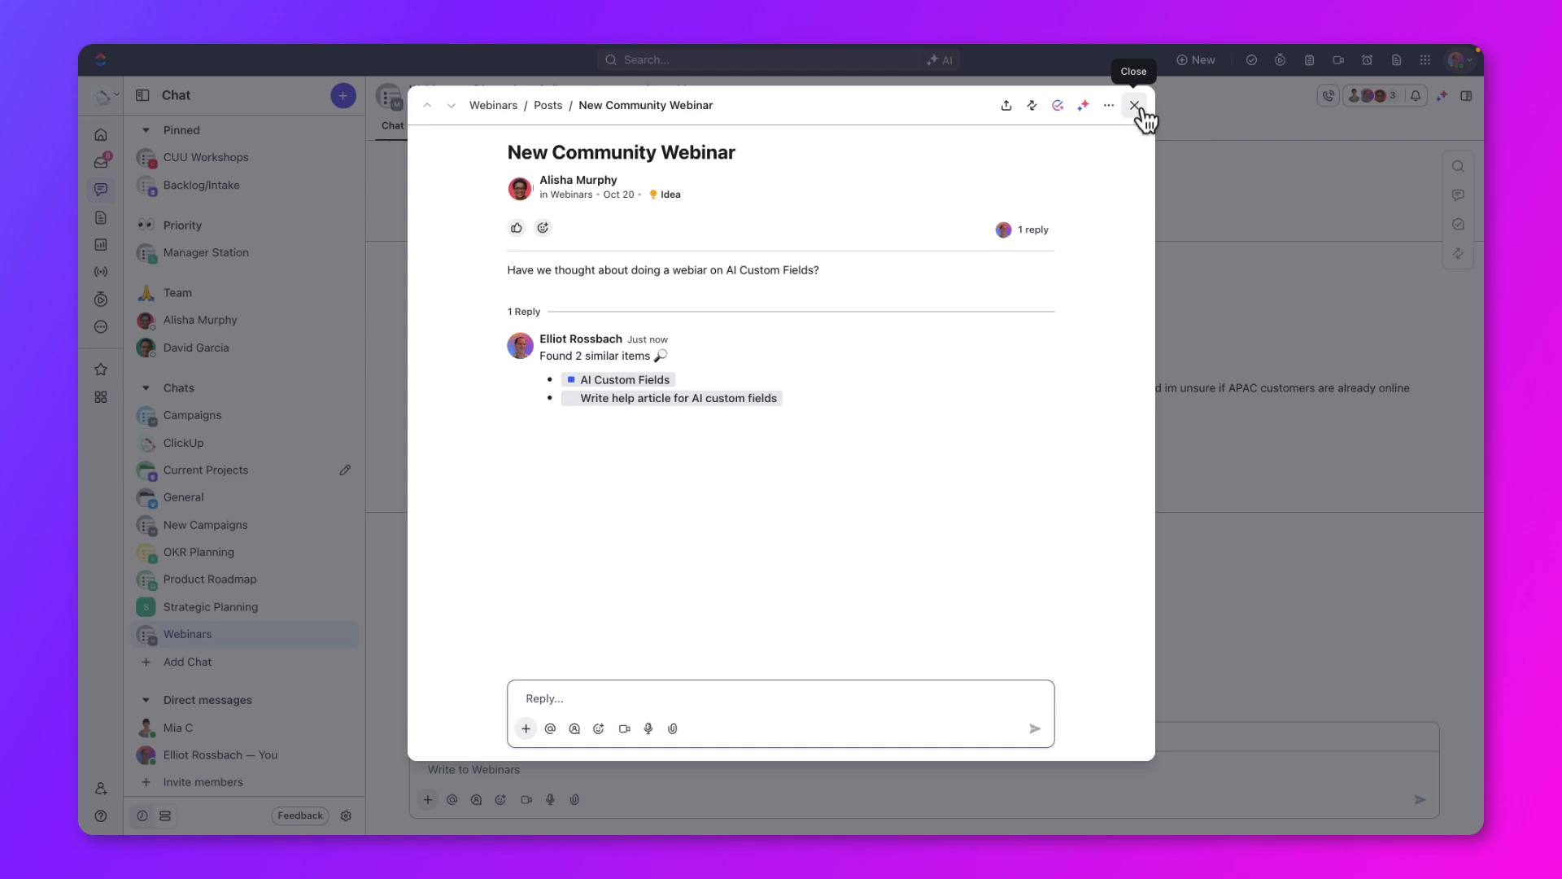
click(1133, 104)
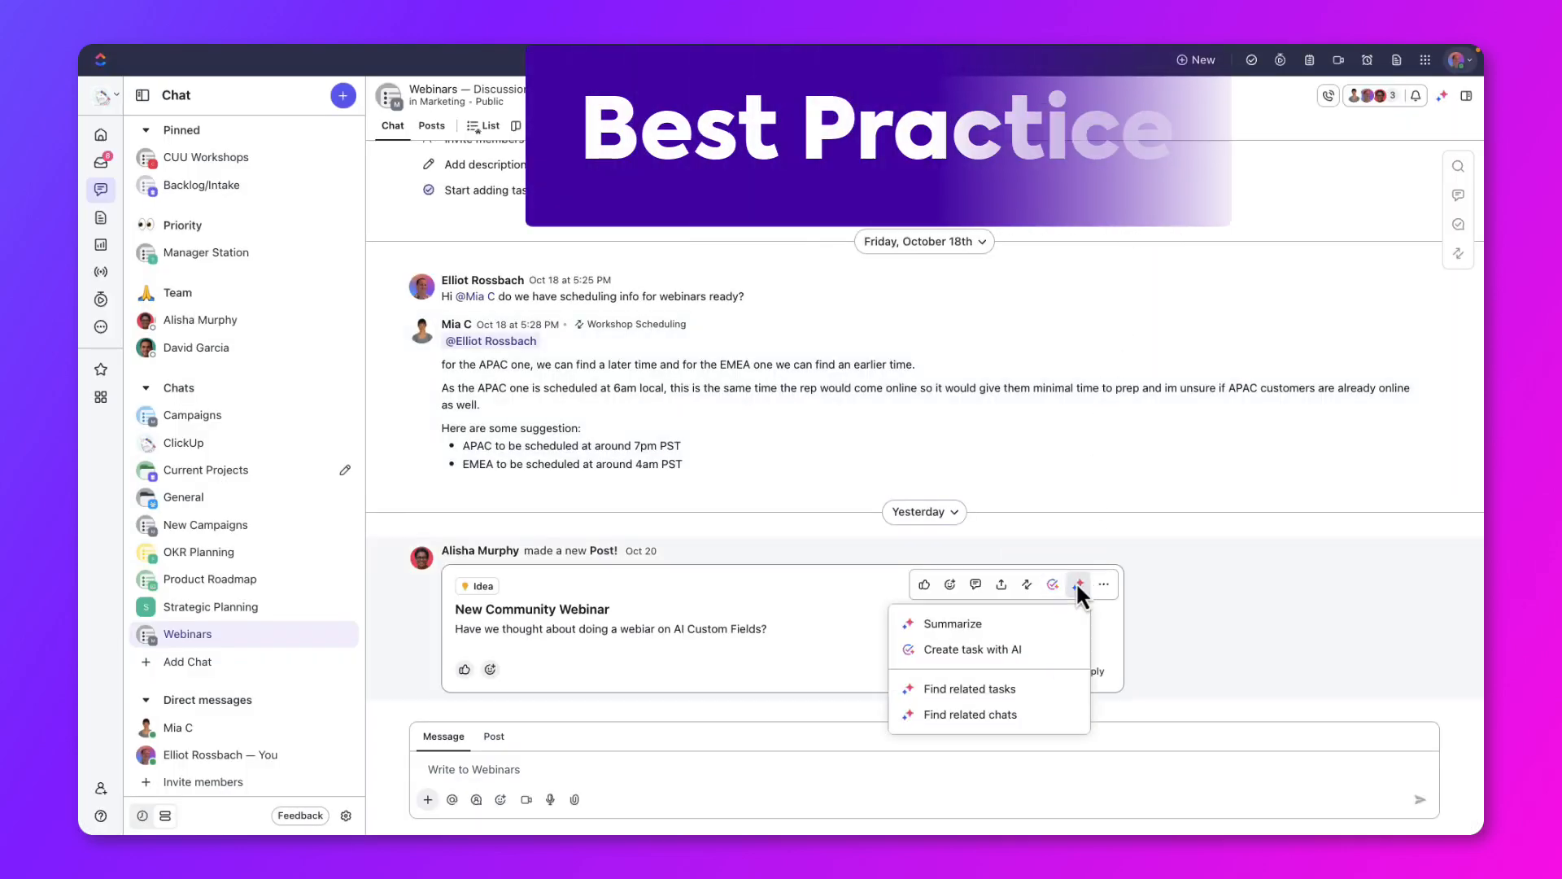